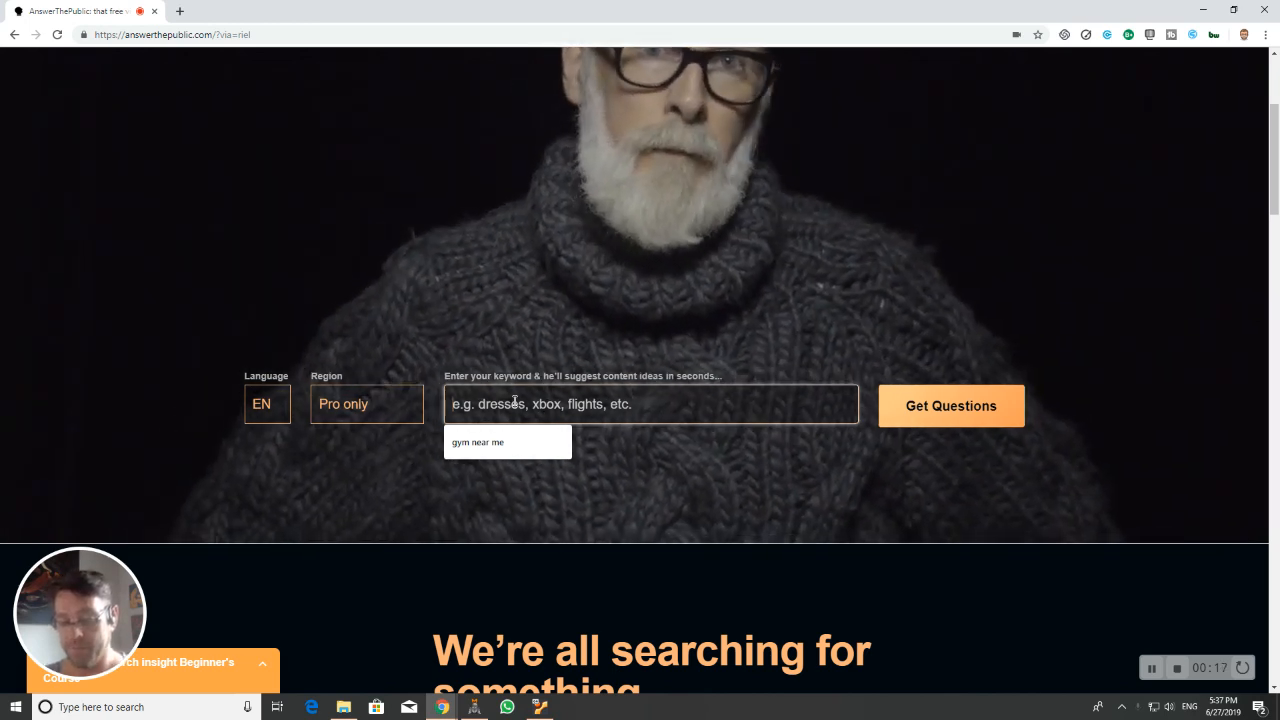
Step: Enter the keyword 'mma training' and run Get Questions for it
{"action": "type", "text": "pe"}
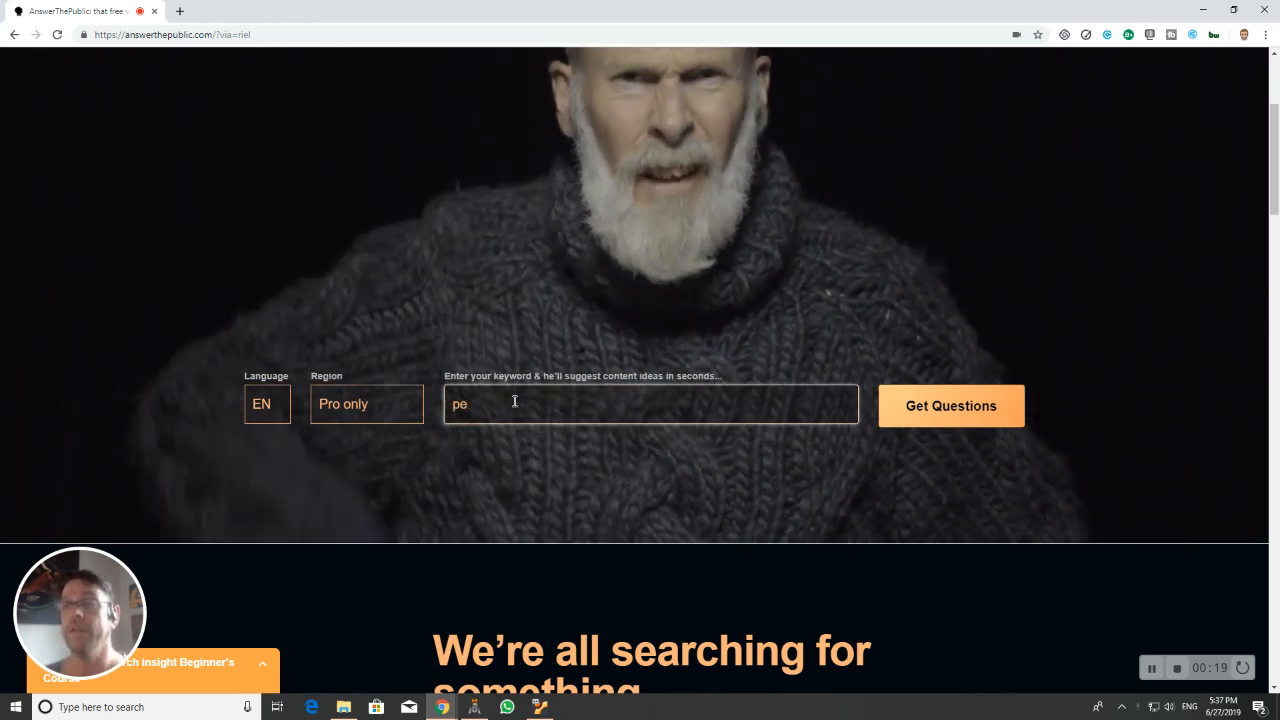
{"action": "type", "text": "mma"}
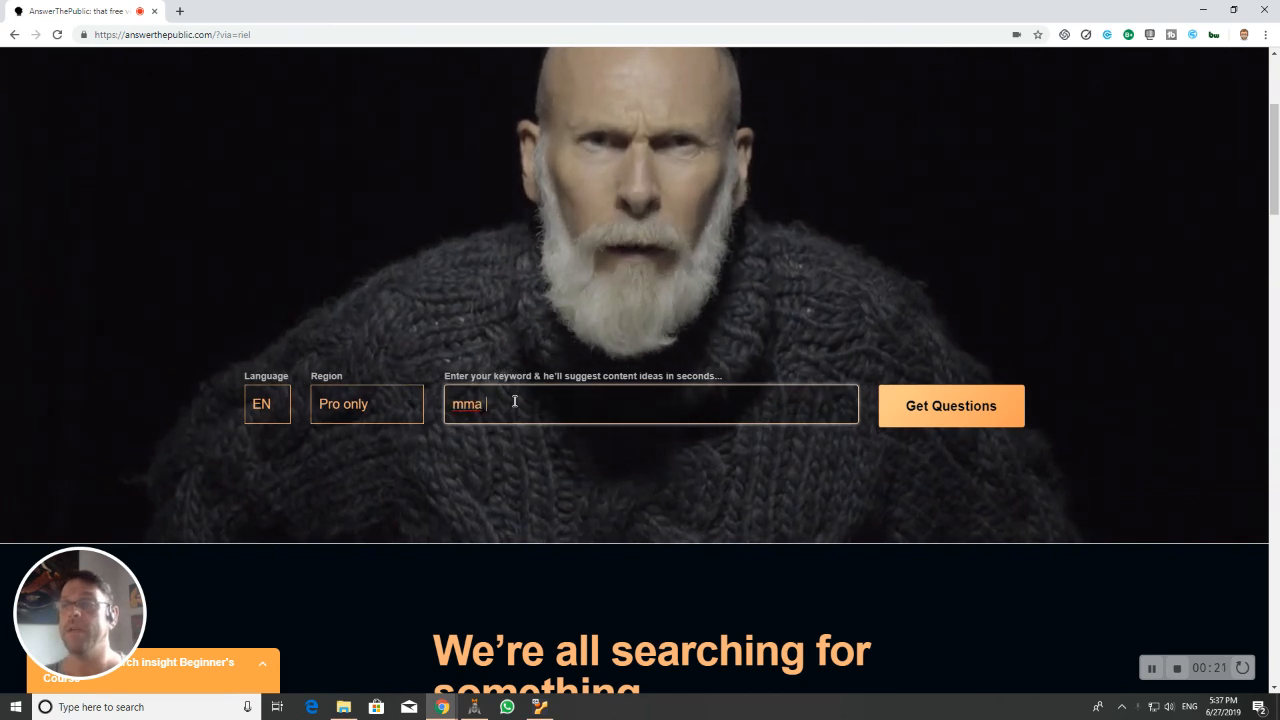
{"action": "type", "text": "gy"}
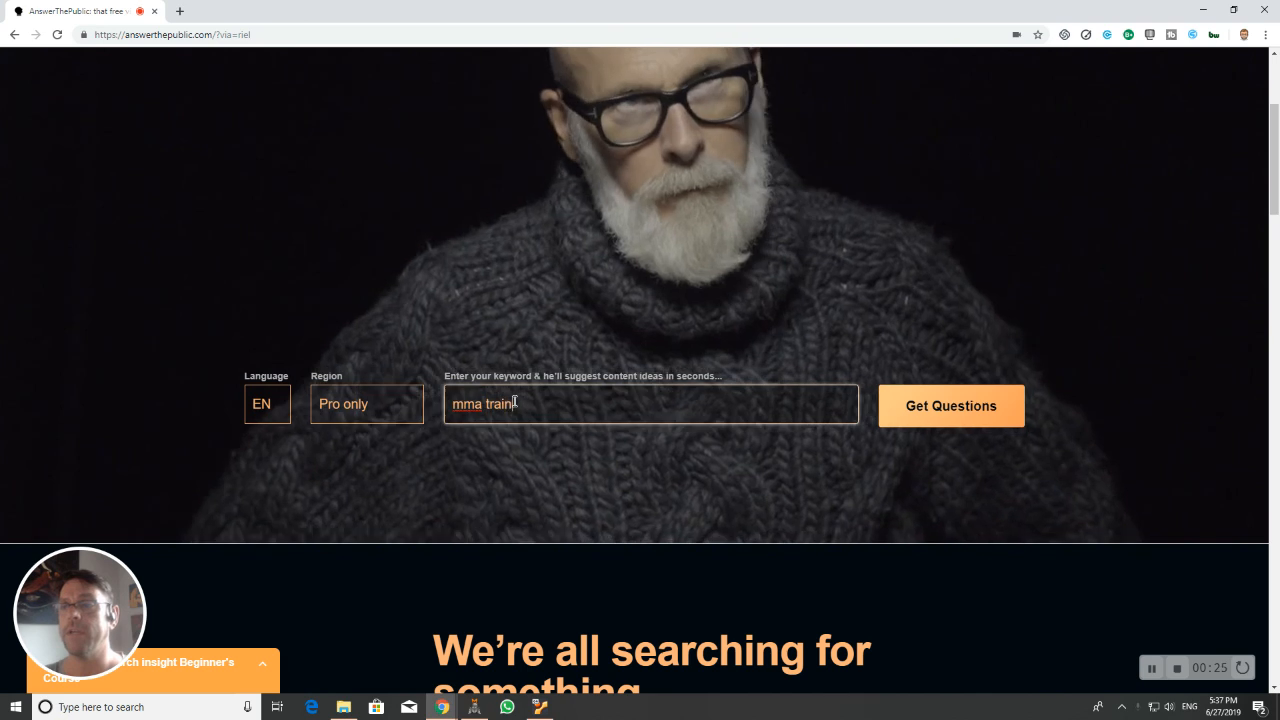
{"action": "type", "text": "ing"}
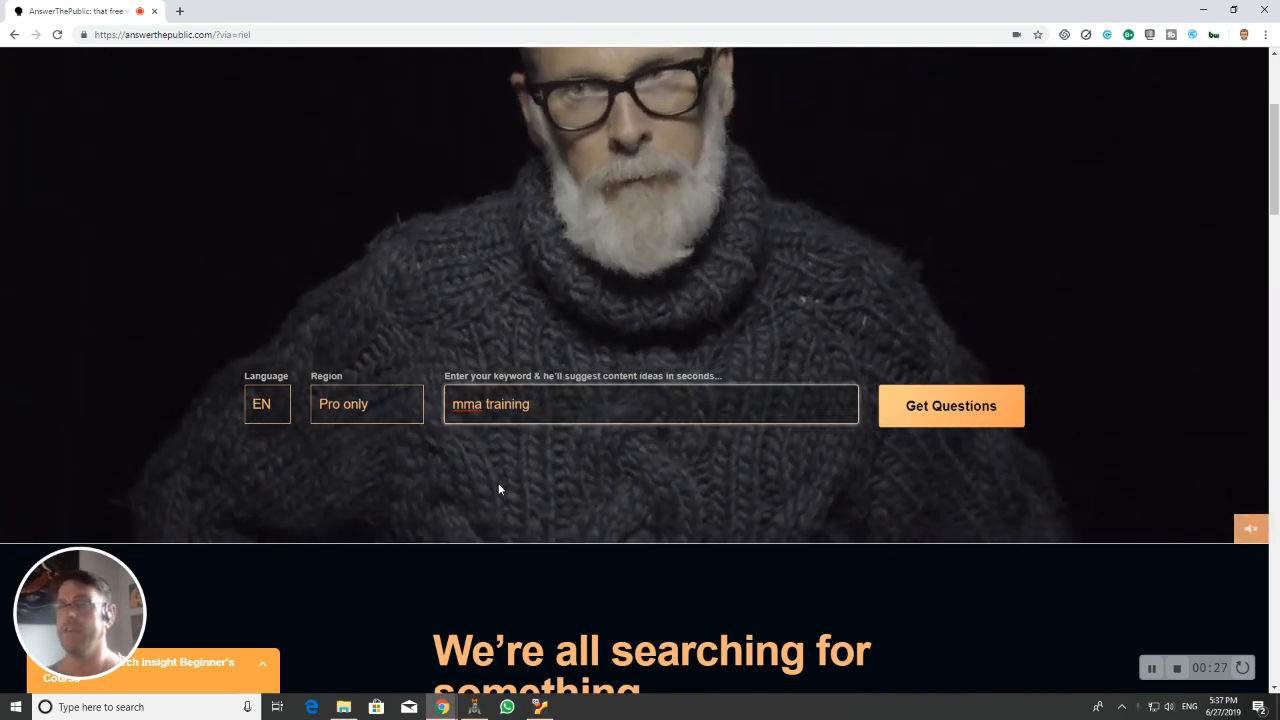
{"action": "left_click", "coordinate": [950, 404]}
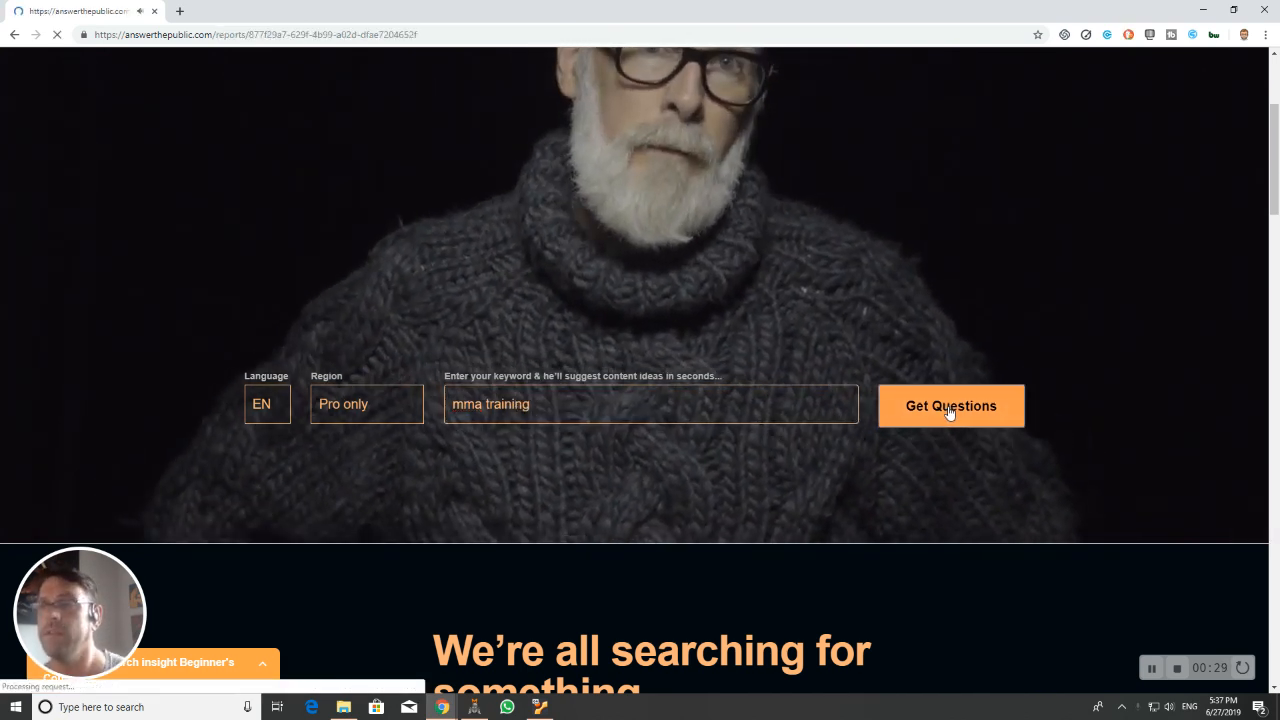
Step: Let the mma training report load and bring its questions wheel into view
{"action": "left_click", "coordinate": [950, 404]}
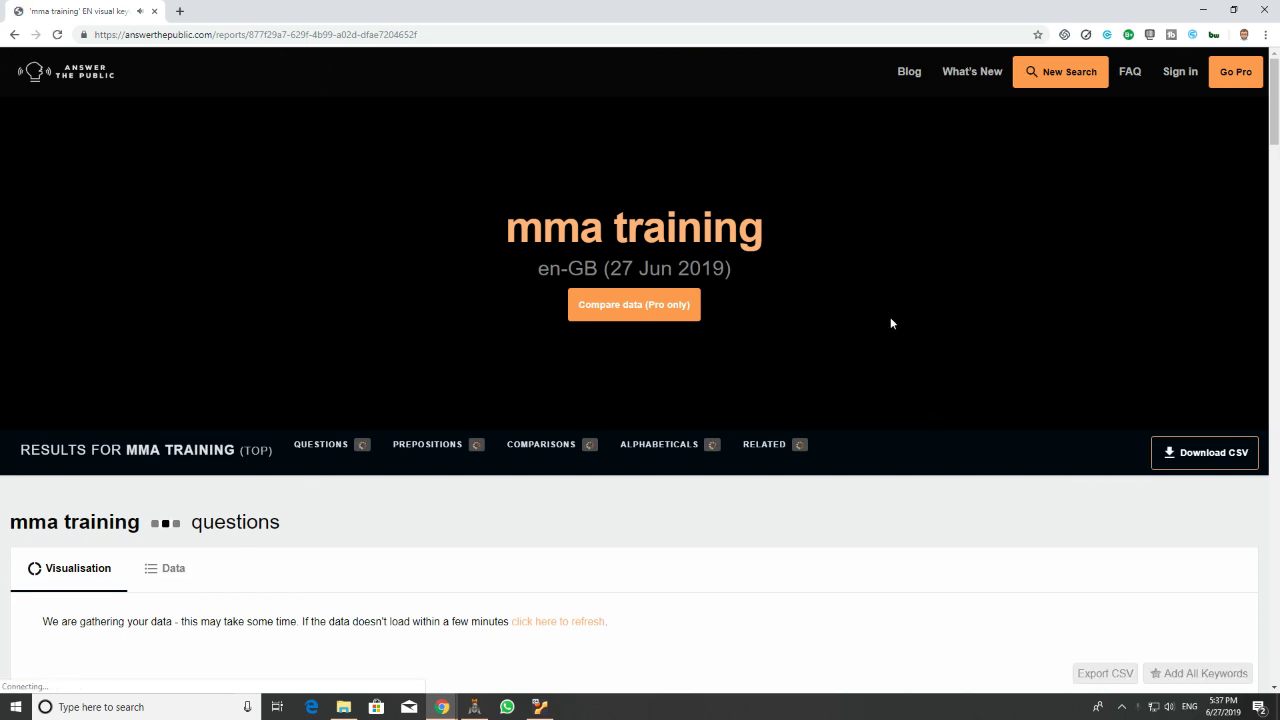
{"action": "scroll", "scroll_direction": "down", "scroll_amount": 3}
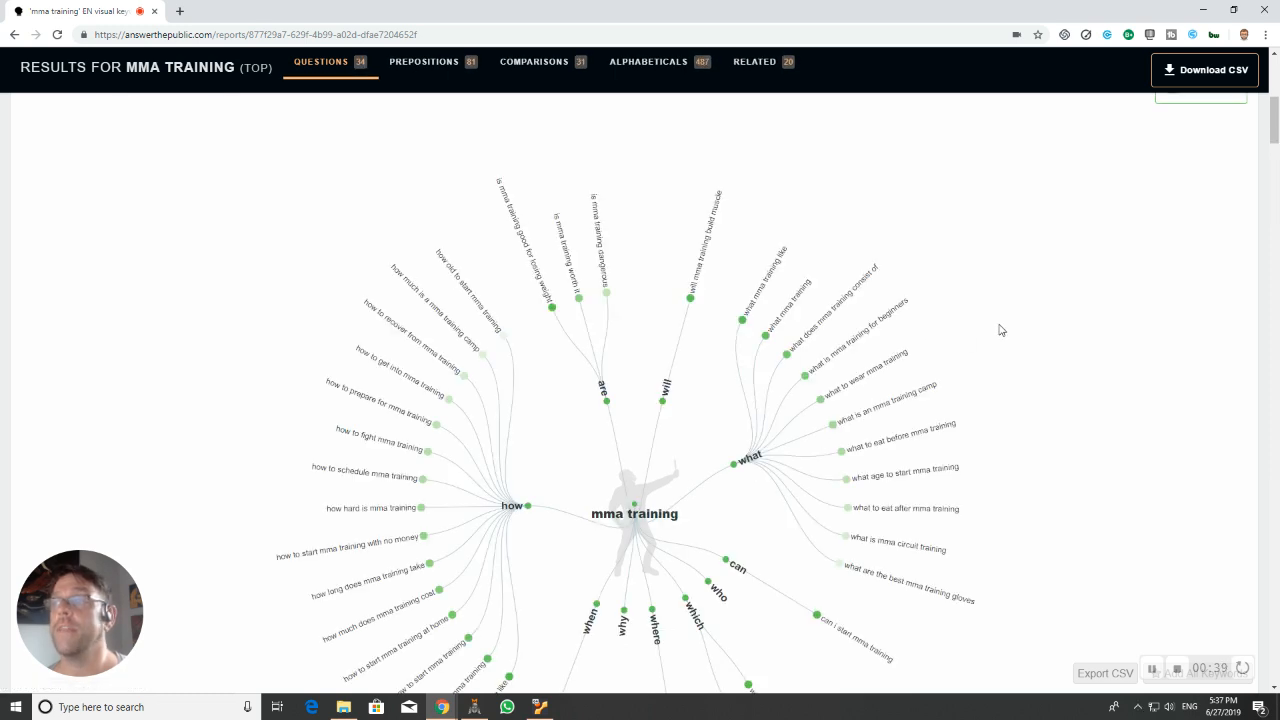
{"action": "scroll", "scroll_direction": "up", "scroll_amount": 3}
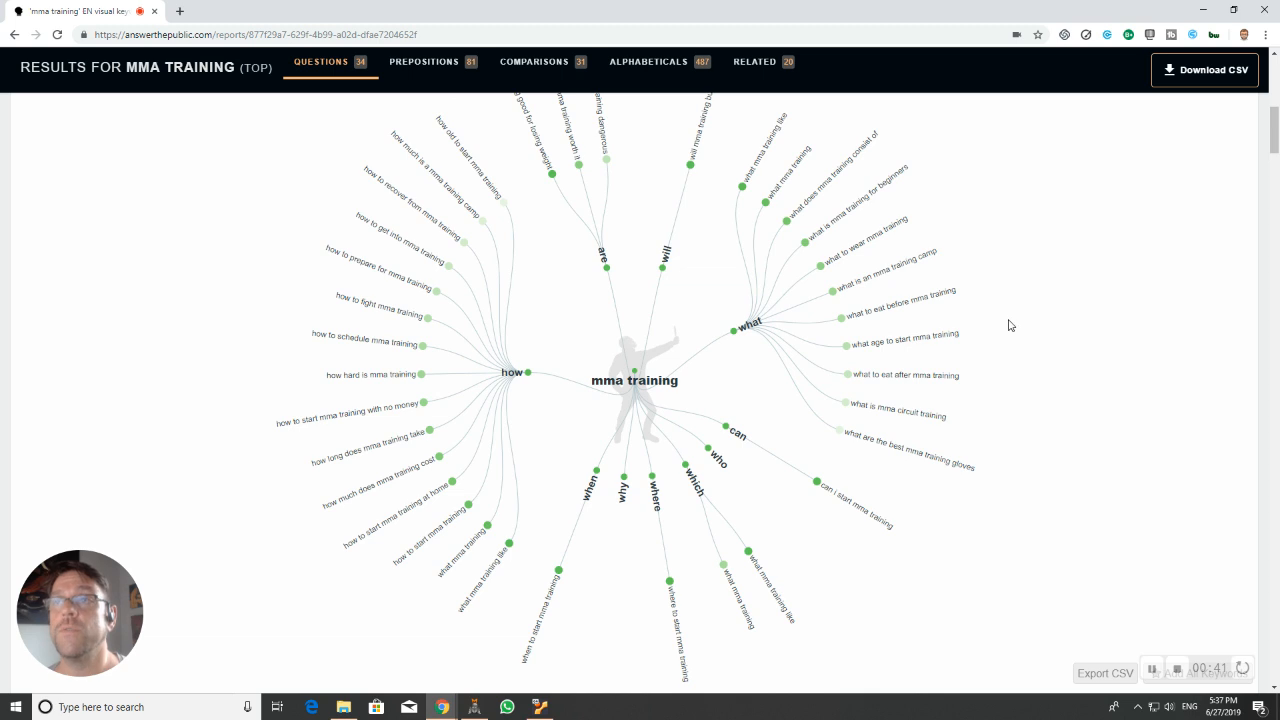
{"action": "mouse_move", "coordinate": [628, 170]}
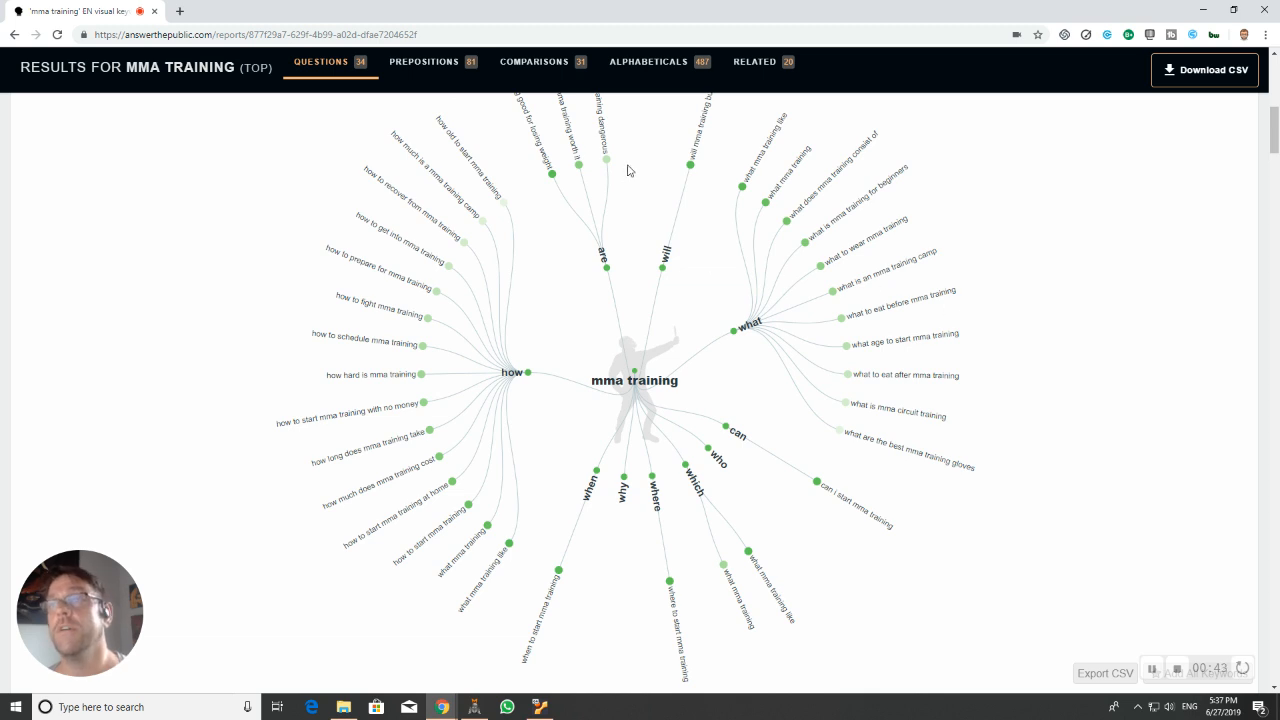
{"action": "mouse_move", "coordinate": [380, 196]}
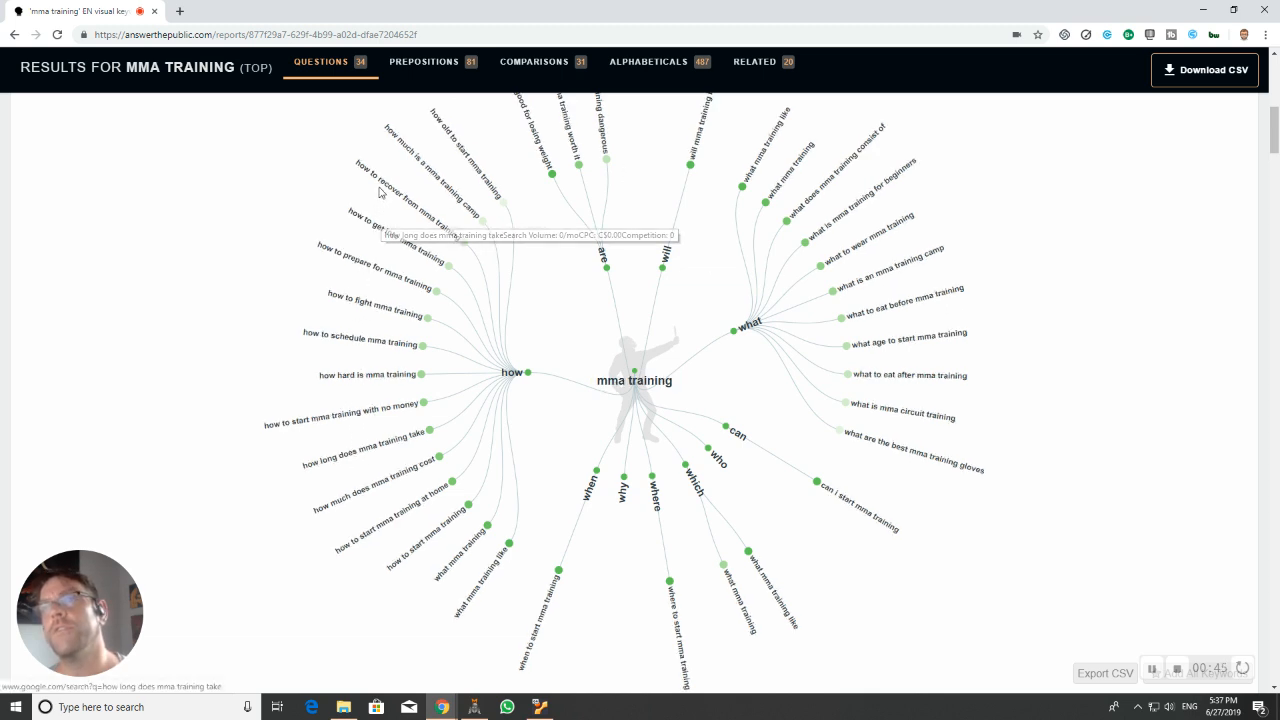
{"action": "mouse_move", "coordinate": [364, 228]}
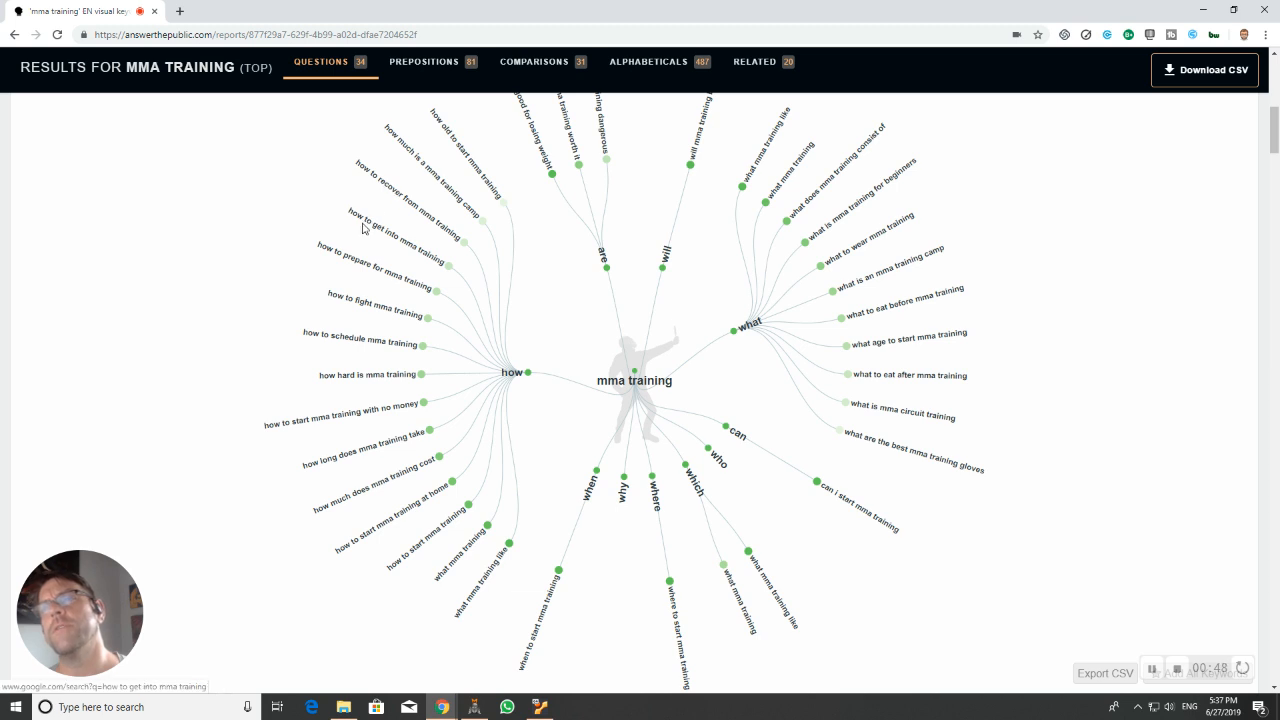
{"action": "mouse_move", "coordinate": [338, 274]}
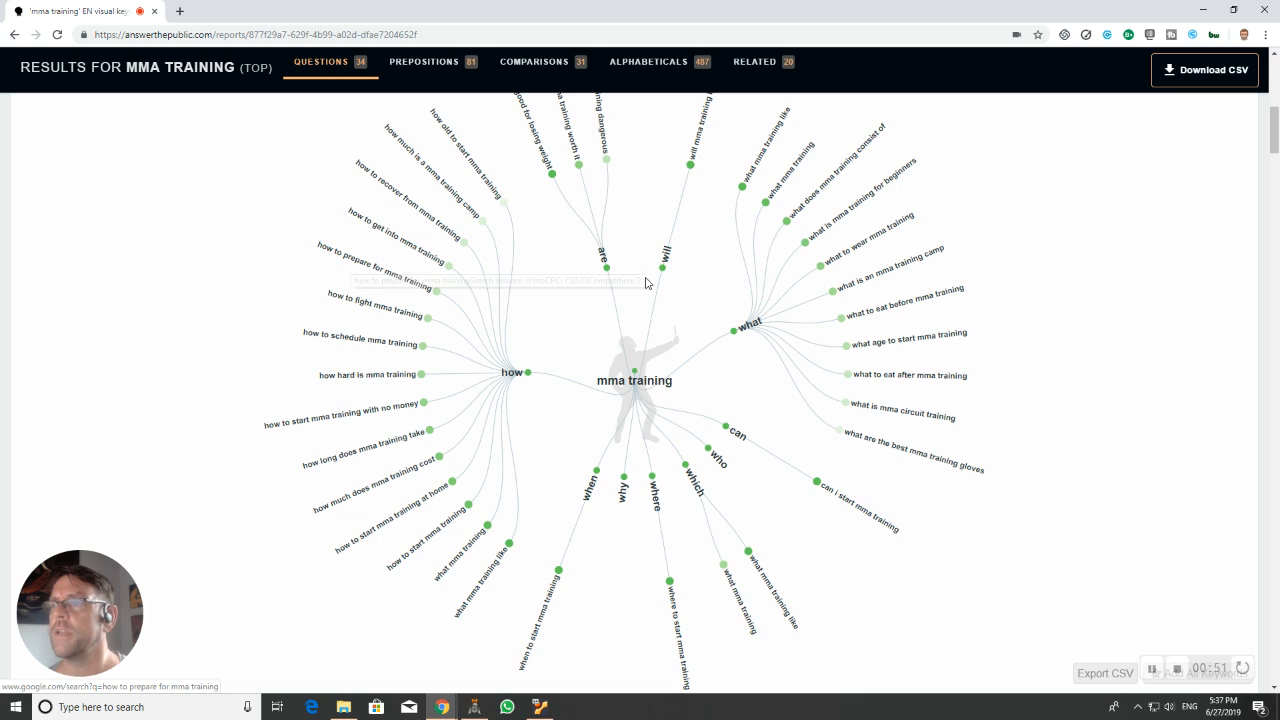
{"action": "mouse_move", "coordinate": [744, 436]}
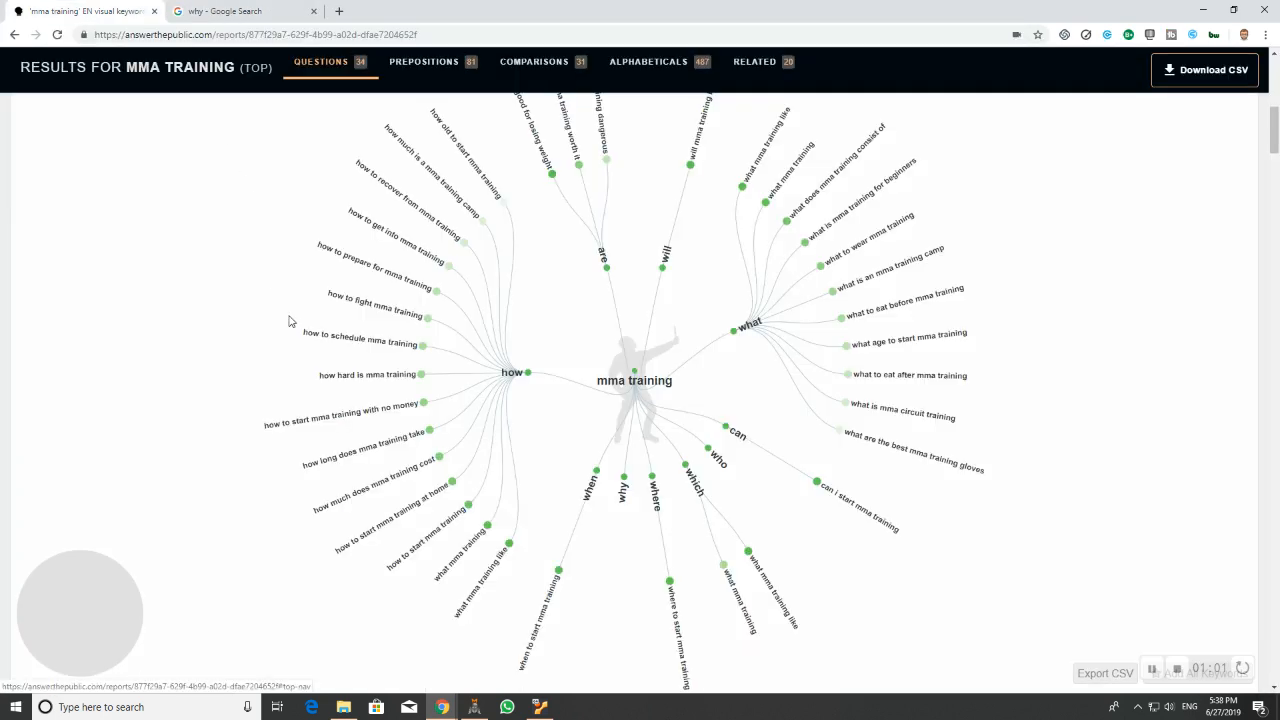
{"action": "scroll", "scroll_direction": "down", "scroll_amount": 3}
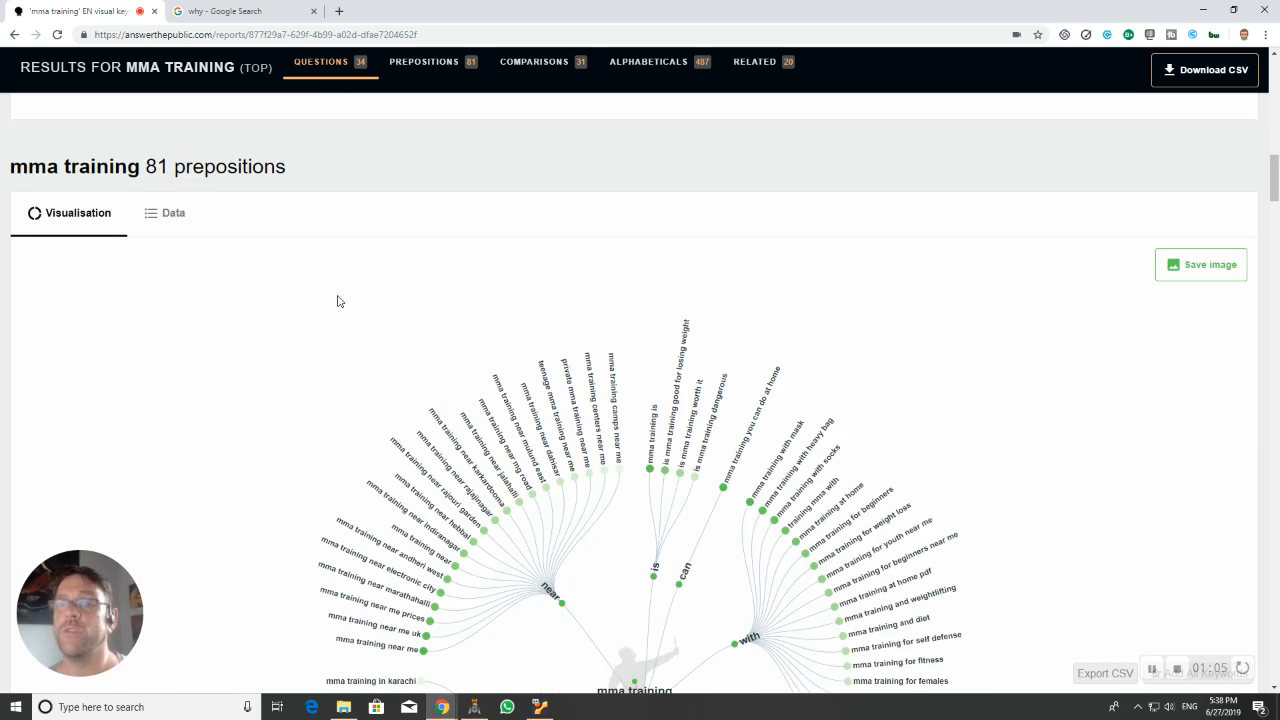
{"action": "scroll", "scroll_direction": "down", "scroll_amount": 3}
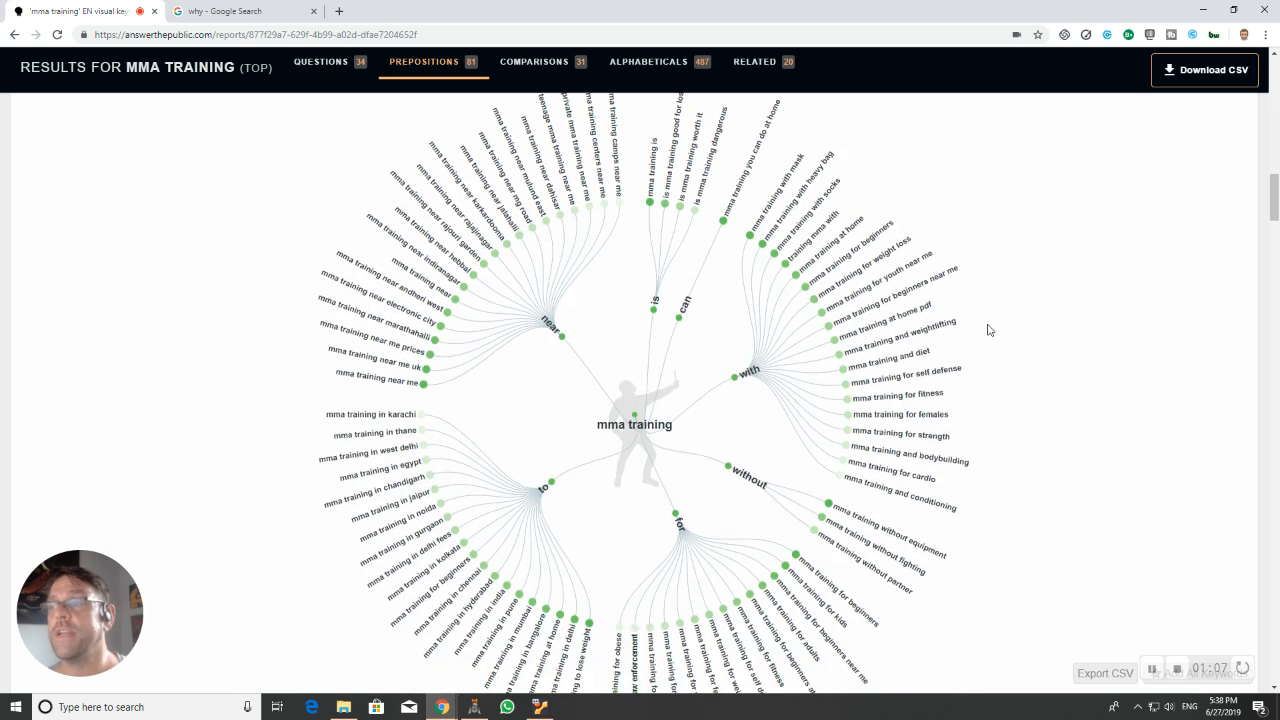
{"action": "mouse_move", "coordinate": [420, 238]}
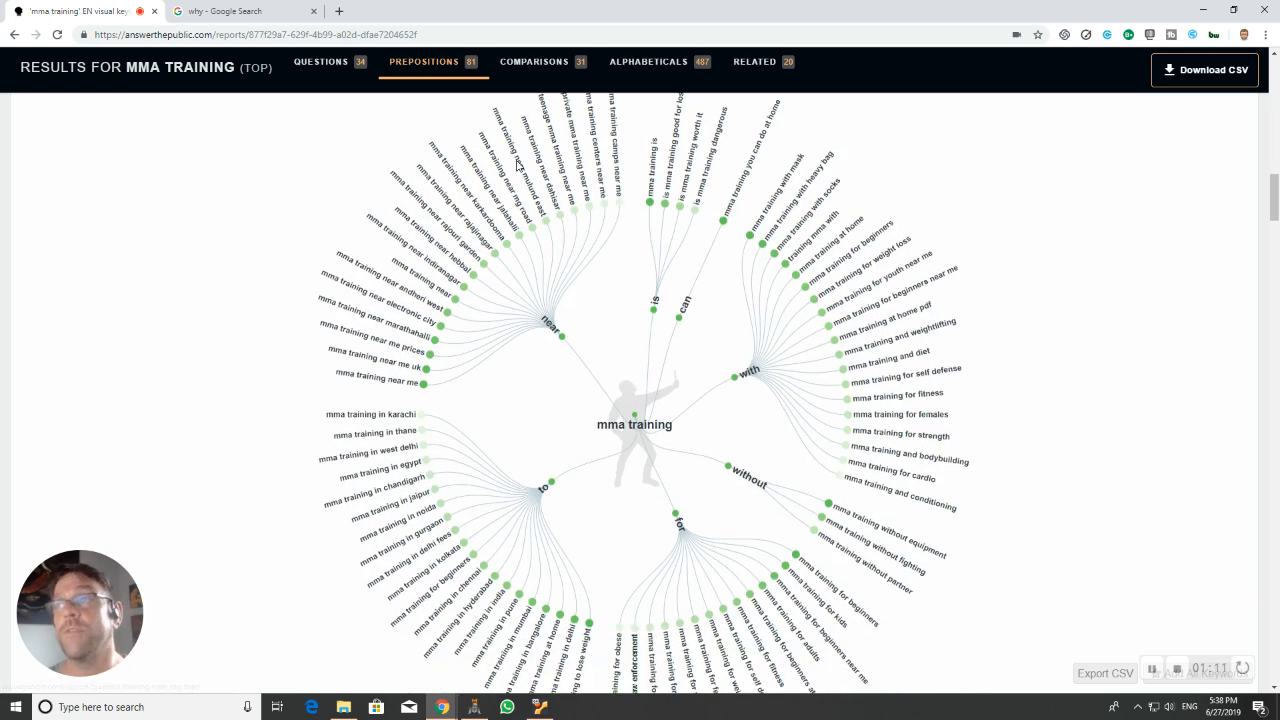
{"action": "mouse_move", "coordinate": [700, 376]}
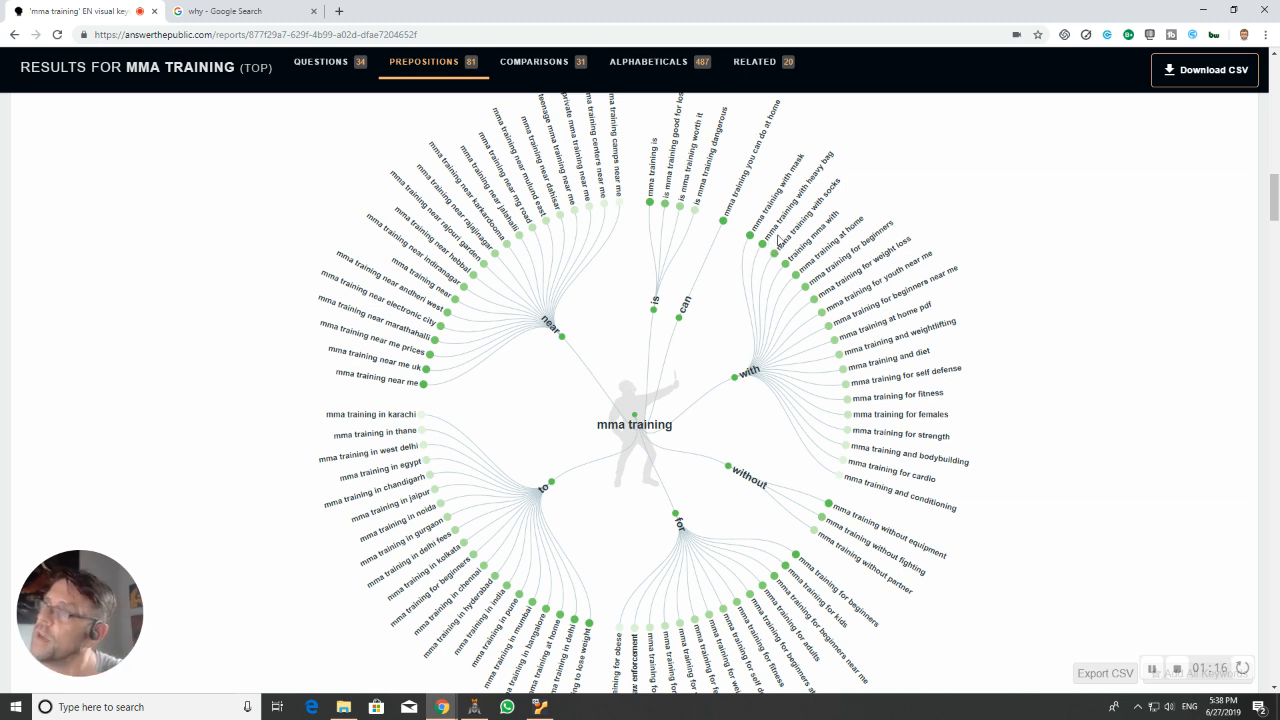
{"action": "mouse_move", "coordinate": [836, 162]}
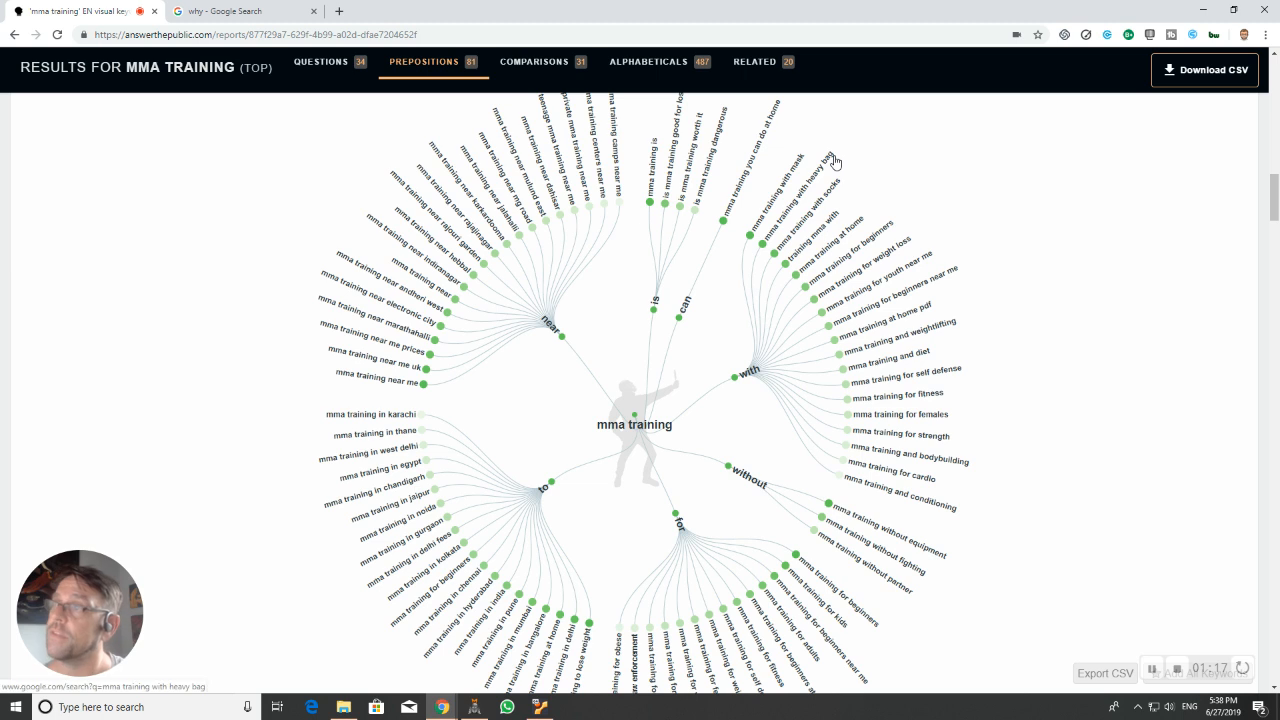
{"action": "mouse_move", "coordinate": [828, 160]}
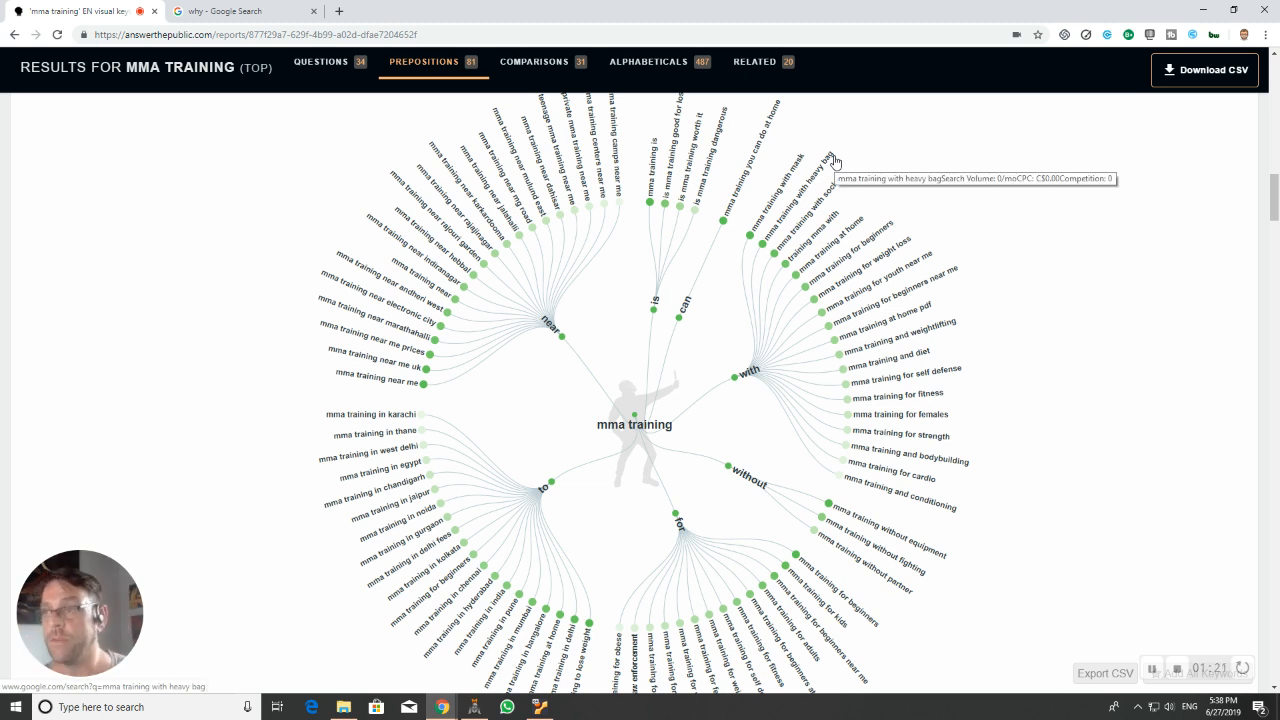
{"action": "mouse_move", "coordinate": [596, 220]}
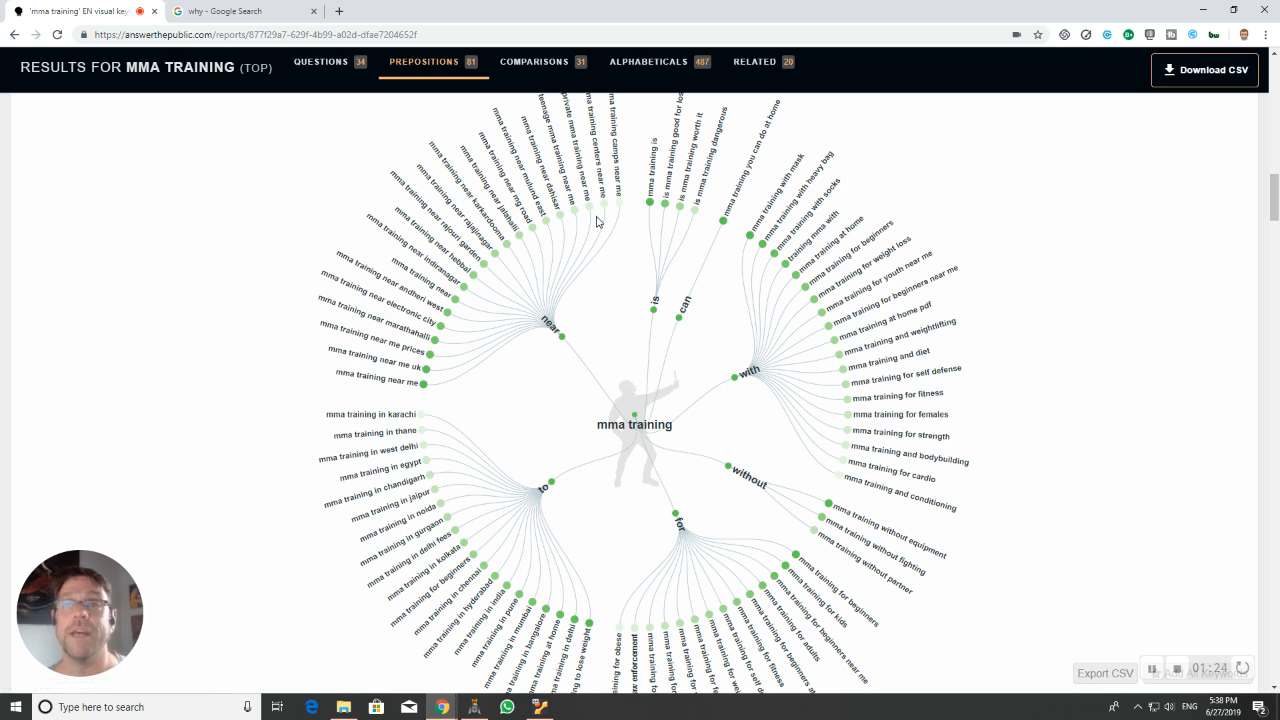
{"action": "mouse_move", "coordinate": [596, 212]}
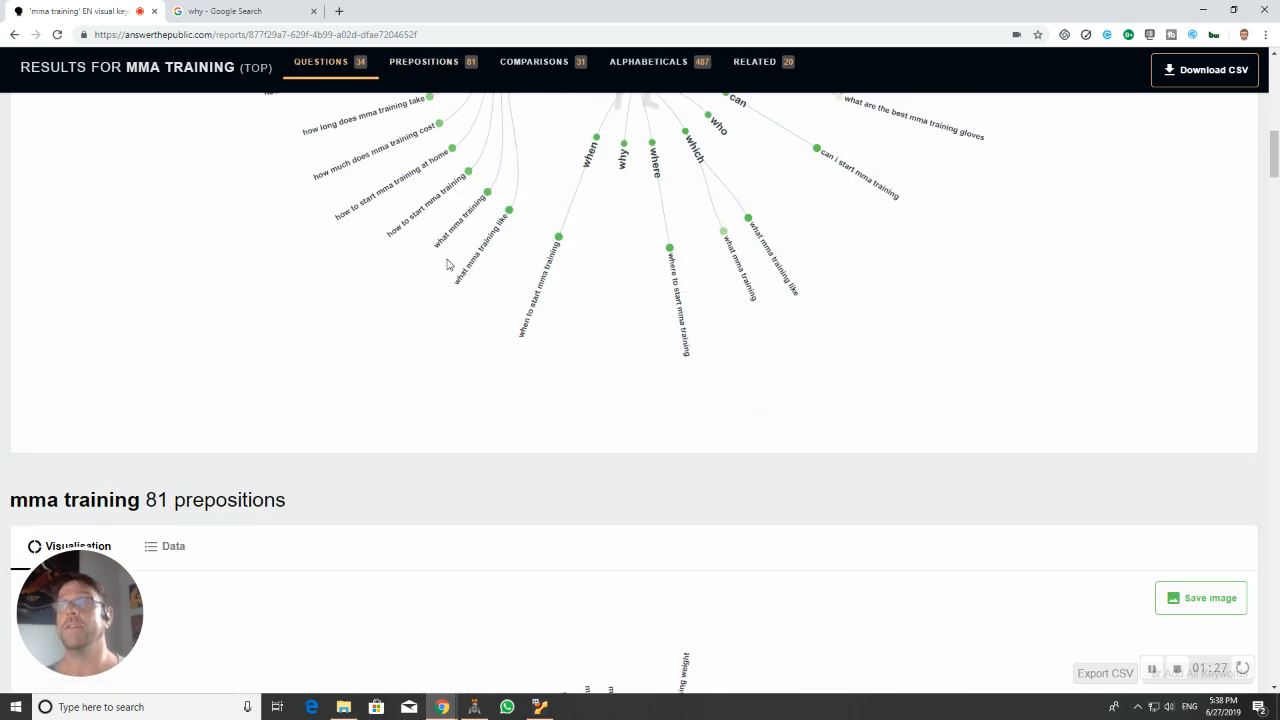
Step: Enter the new keyword 'ecommerce course' and run Get Questions for it
{"action": "scroll", "scroll_direction": "up", "scroll_amount": 3}
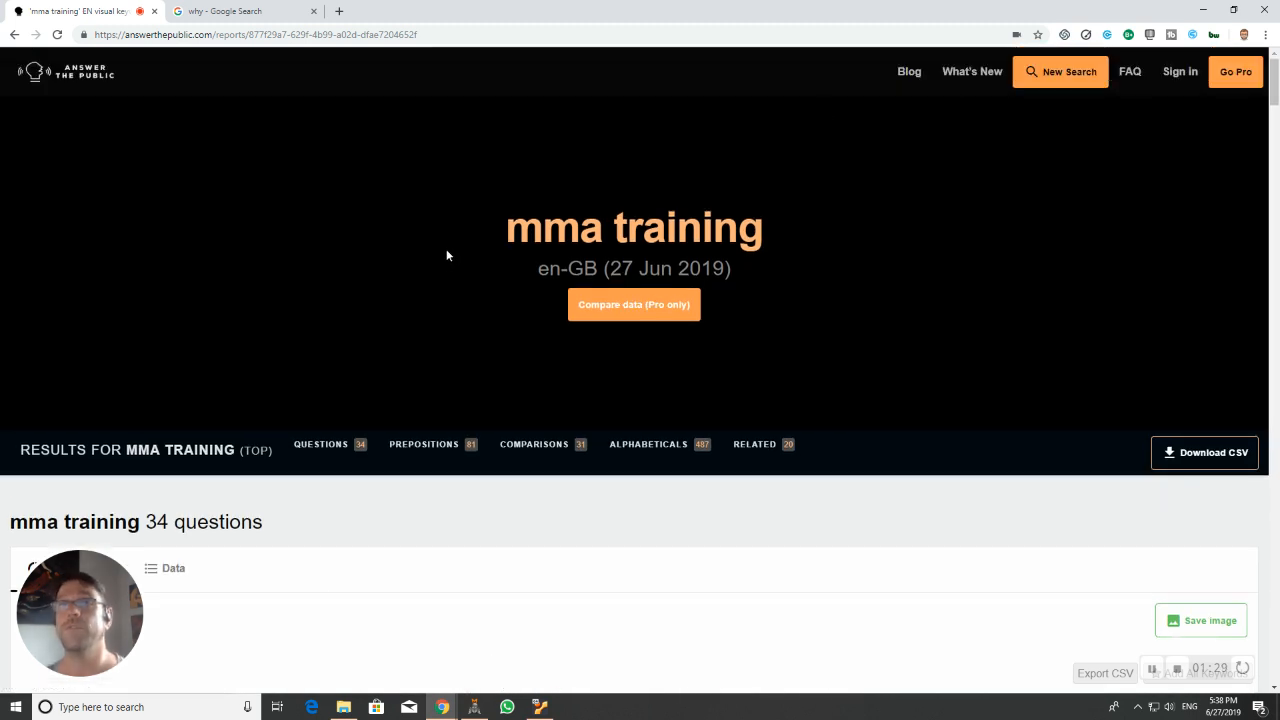
{"action": "mouse_move", "coordinate": [256, 450]}
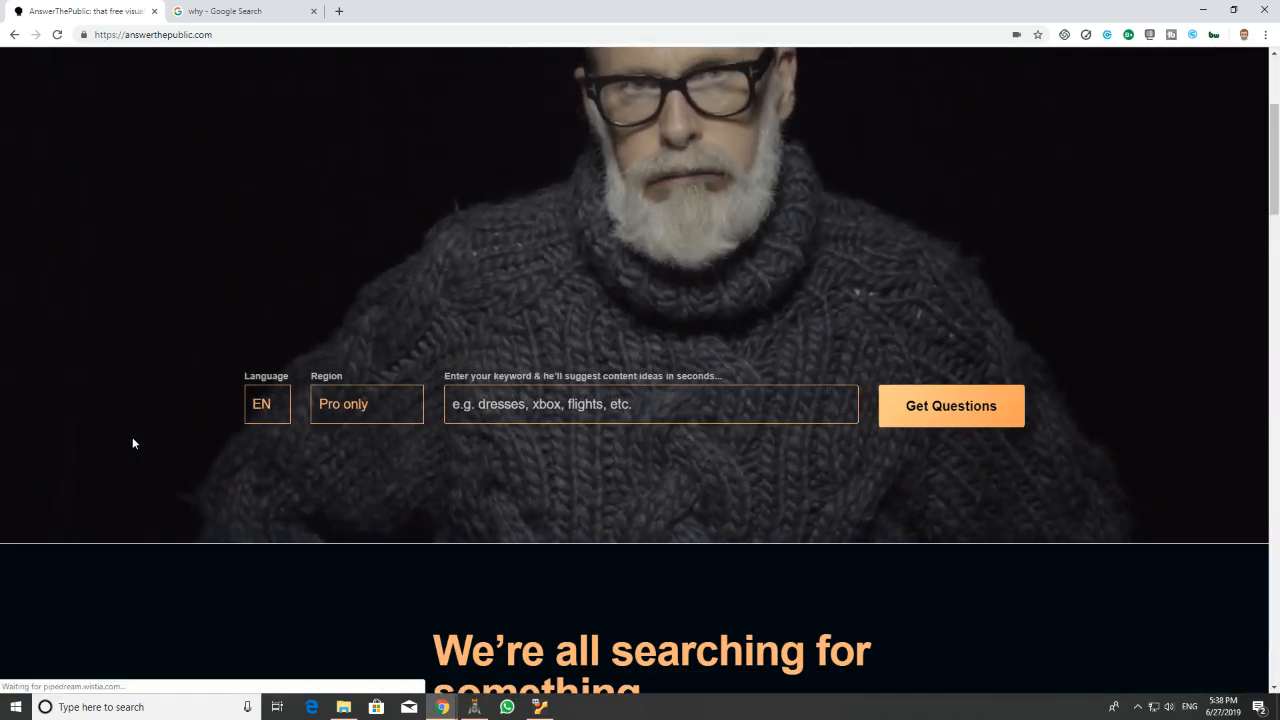
{"action": "left_click", "coordinate": [650, 404]}
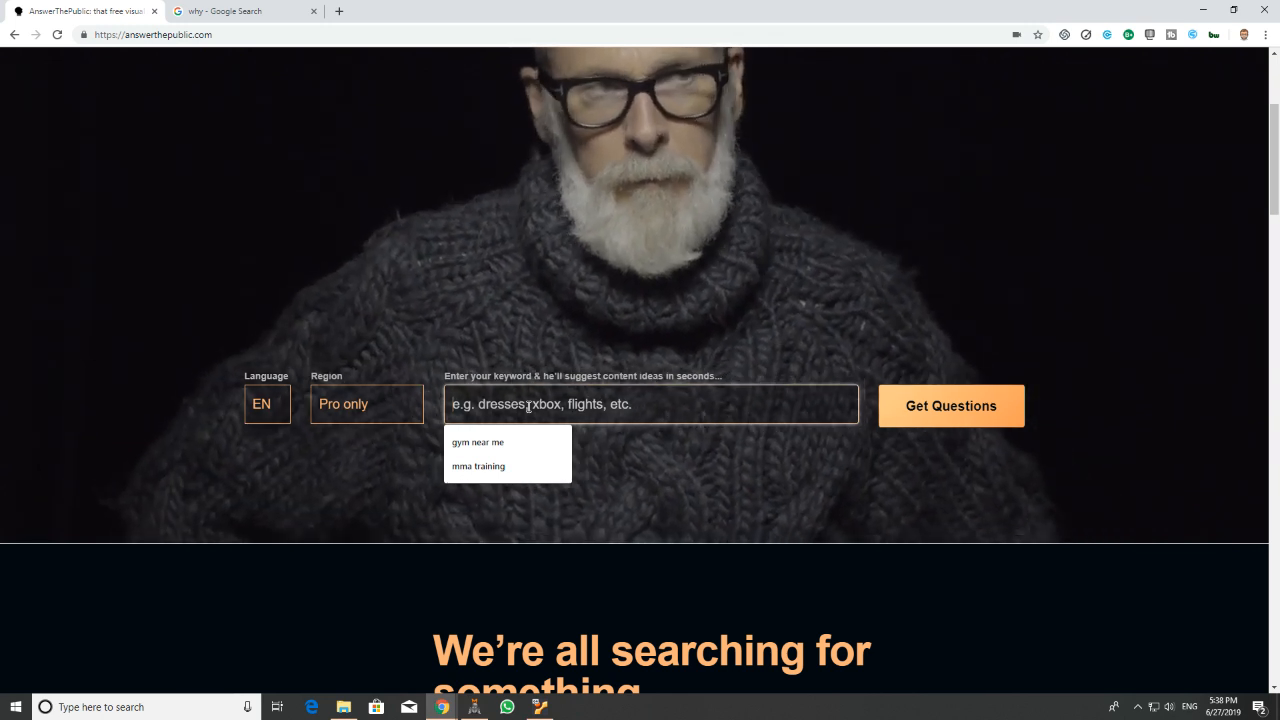
{"action": "type", "text": "e"}
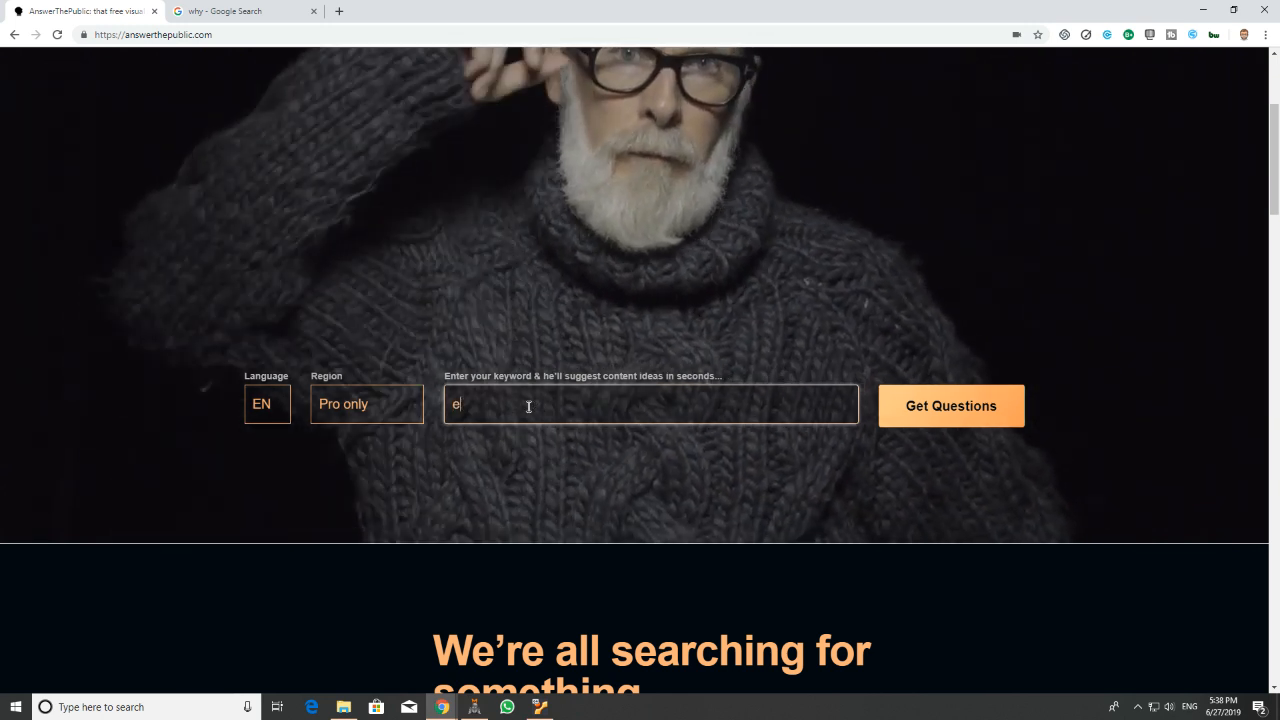
{"action": "type", "text": "commerce you"}
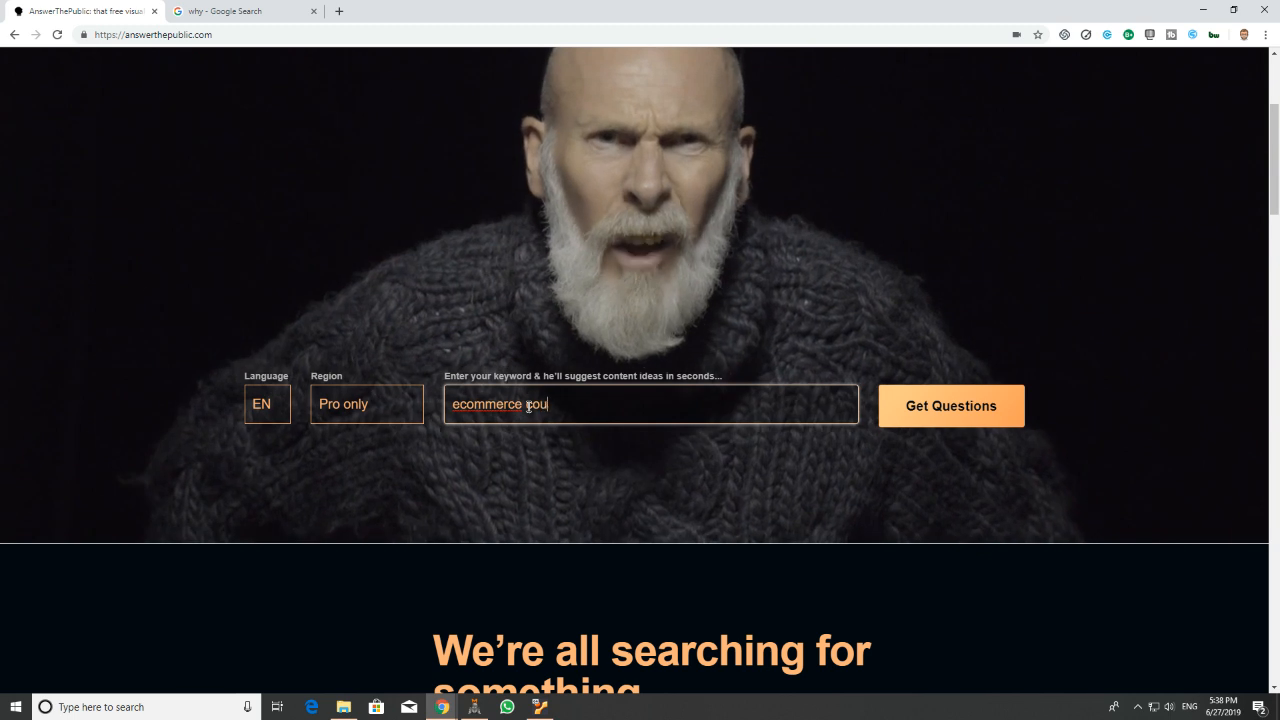
{"action": "left_click", "coordinate": [950, 404]}
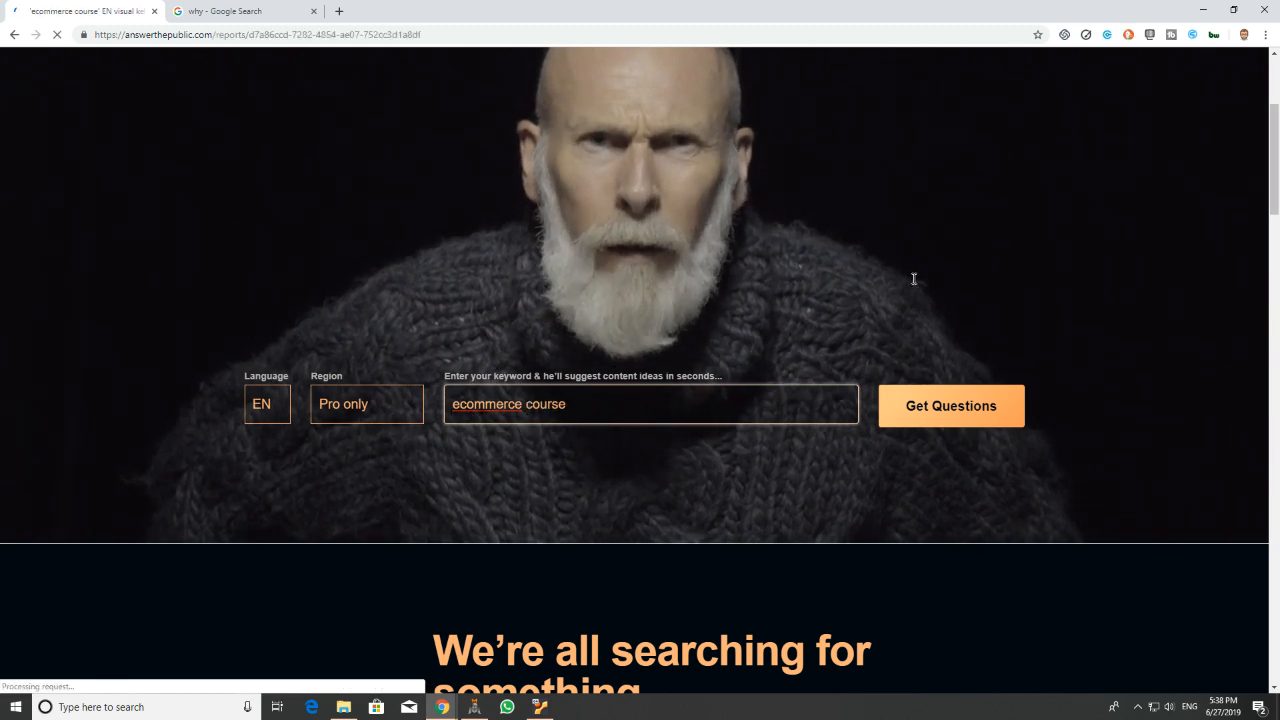
Step: Bring the ecommerce course questions wheel into view
{"action": "left_click", "coordinate": [950, 404]}
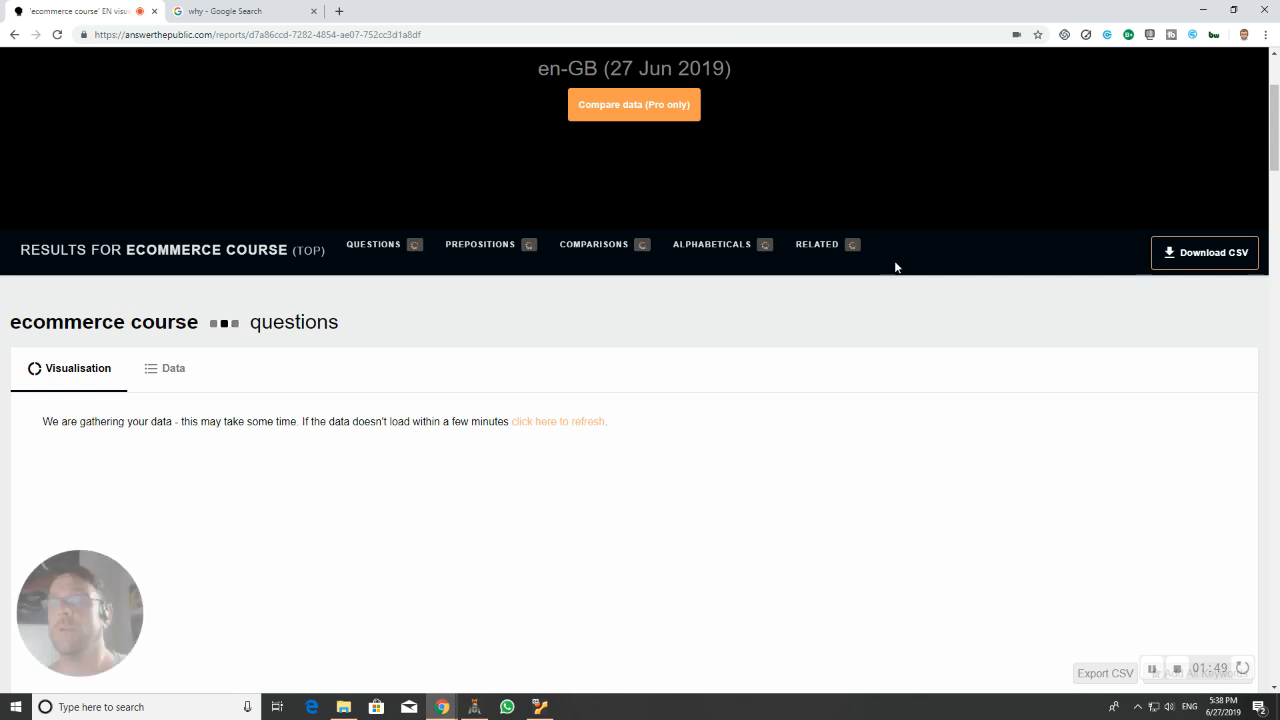
{"action": "scroll", "scroll_direction": "up", "scroll_amount": 3}
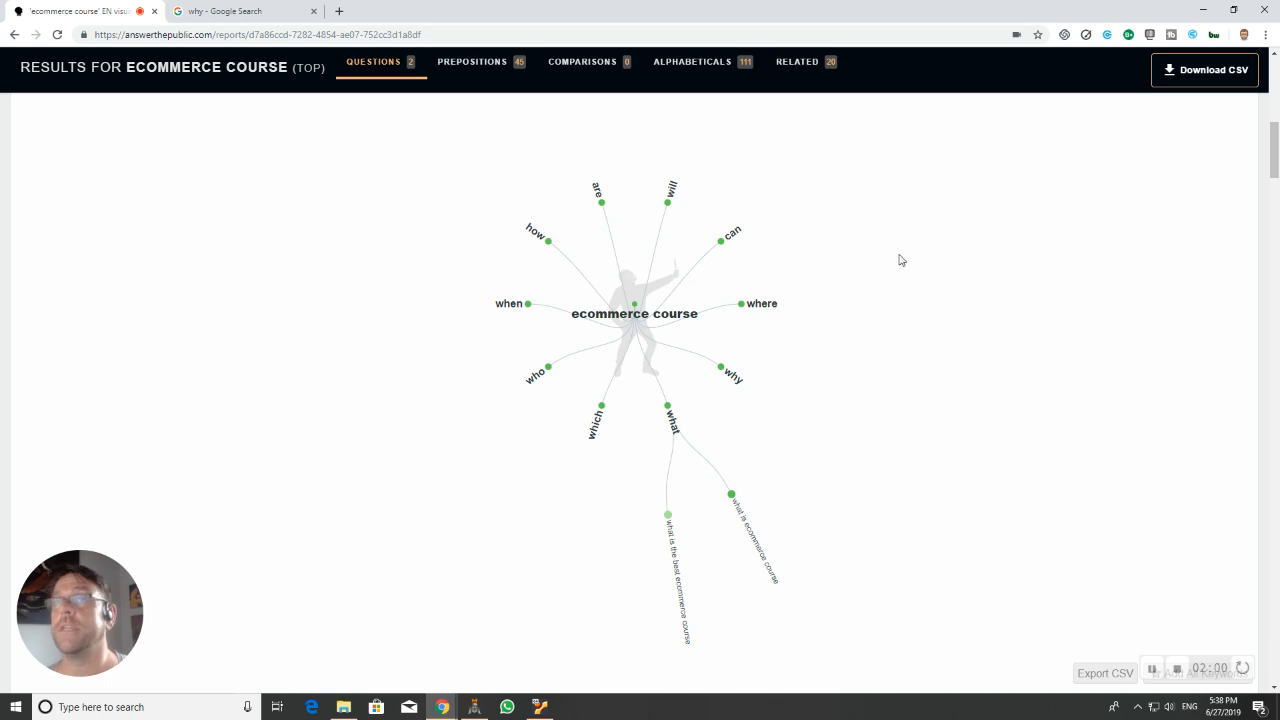
{"action": "mouse_move", "coordinate": [668, 414]}
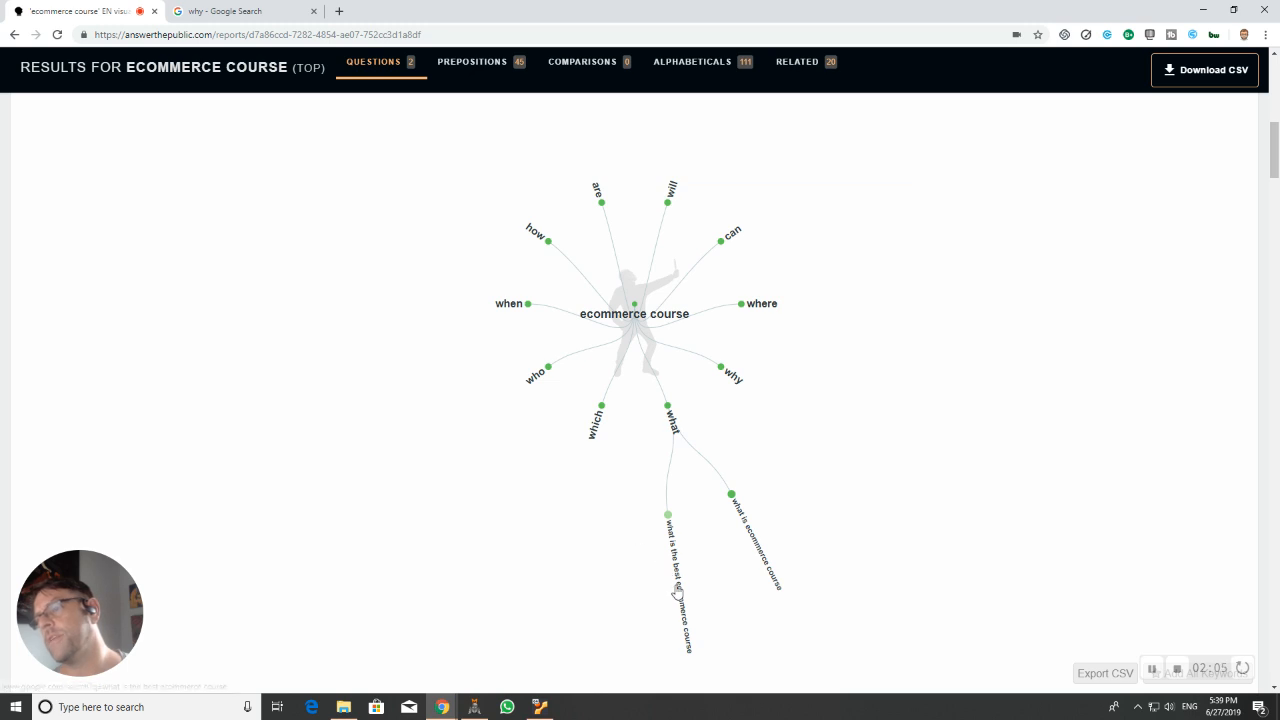
Step: Look up 'what is the best ecommerce course' on Google and review the results and keyword lists
{"action": "left_click", "coordinate": [668, 580]}
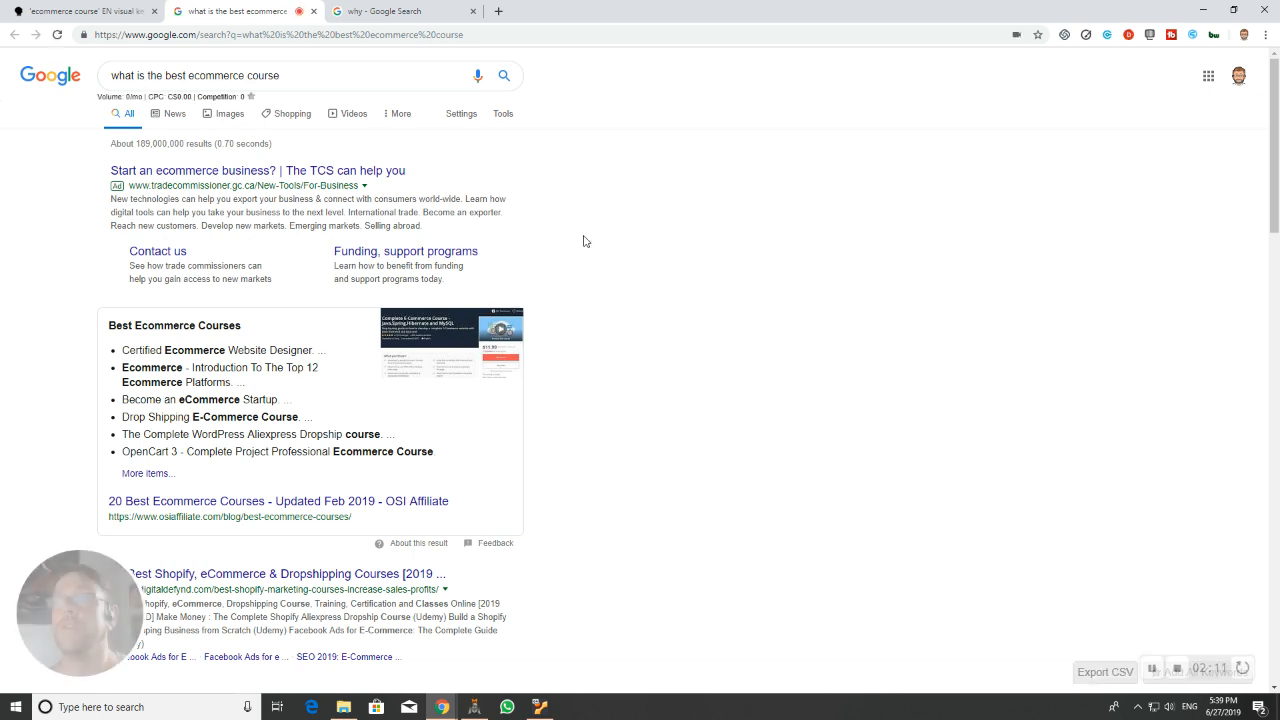
{"action": "scroll", "scroll_direction": "down", "scroll_amount": 3}
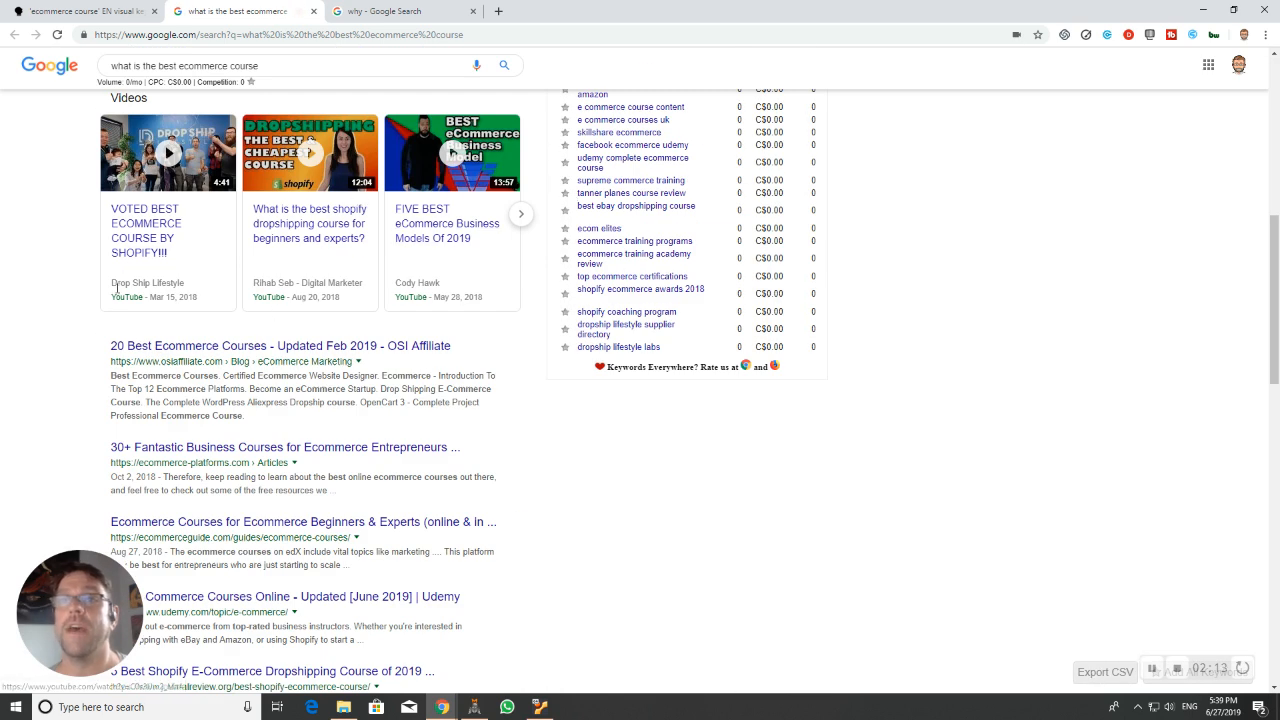
{"action": "scroll", "scroll_direction": "up", "scroll_amount": 3}
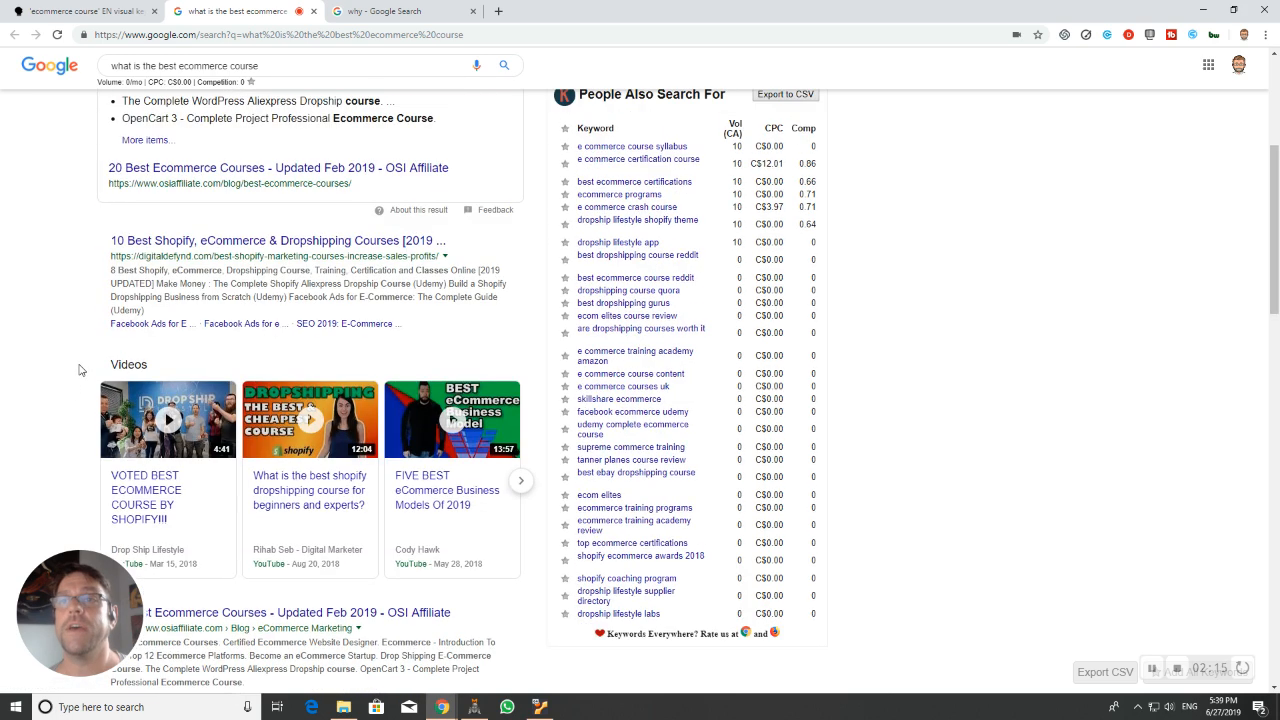
{"action": "scroll", "scroll_direction": "up", "scroll_amount": 3}
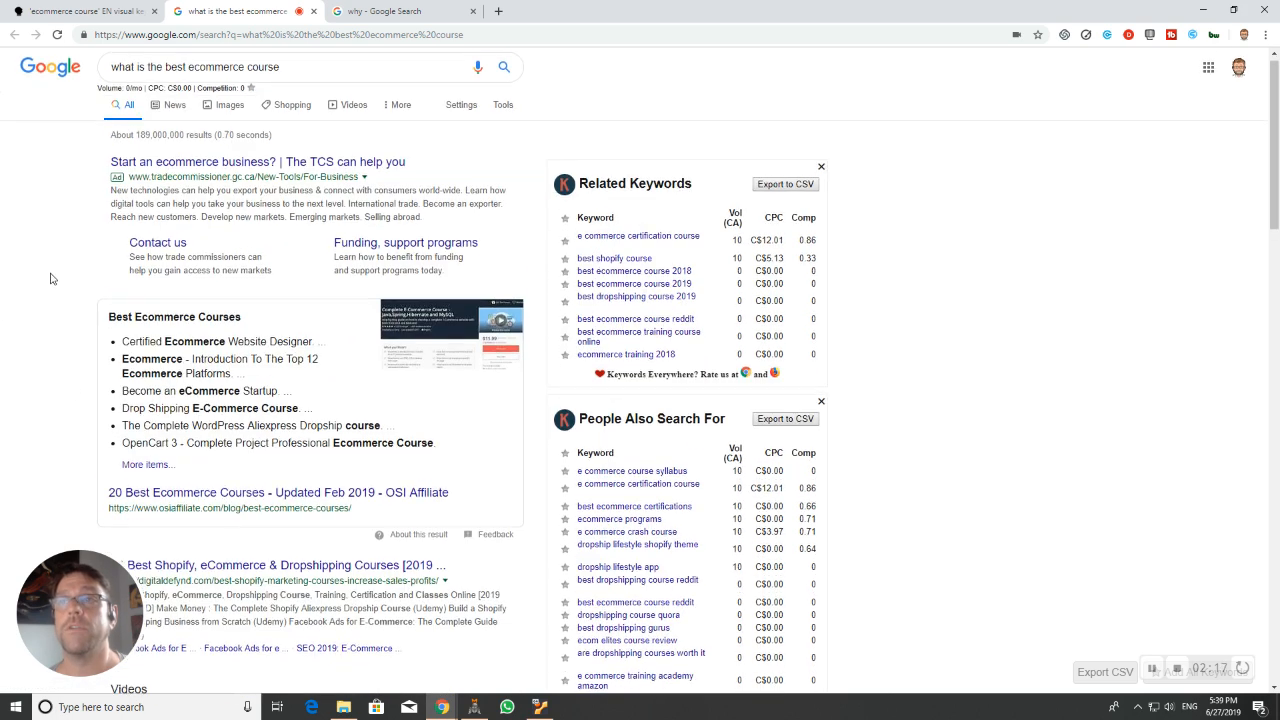
{"action": "scroll", "scroll_direction": "down", "scroll_amount": 3}
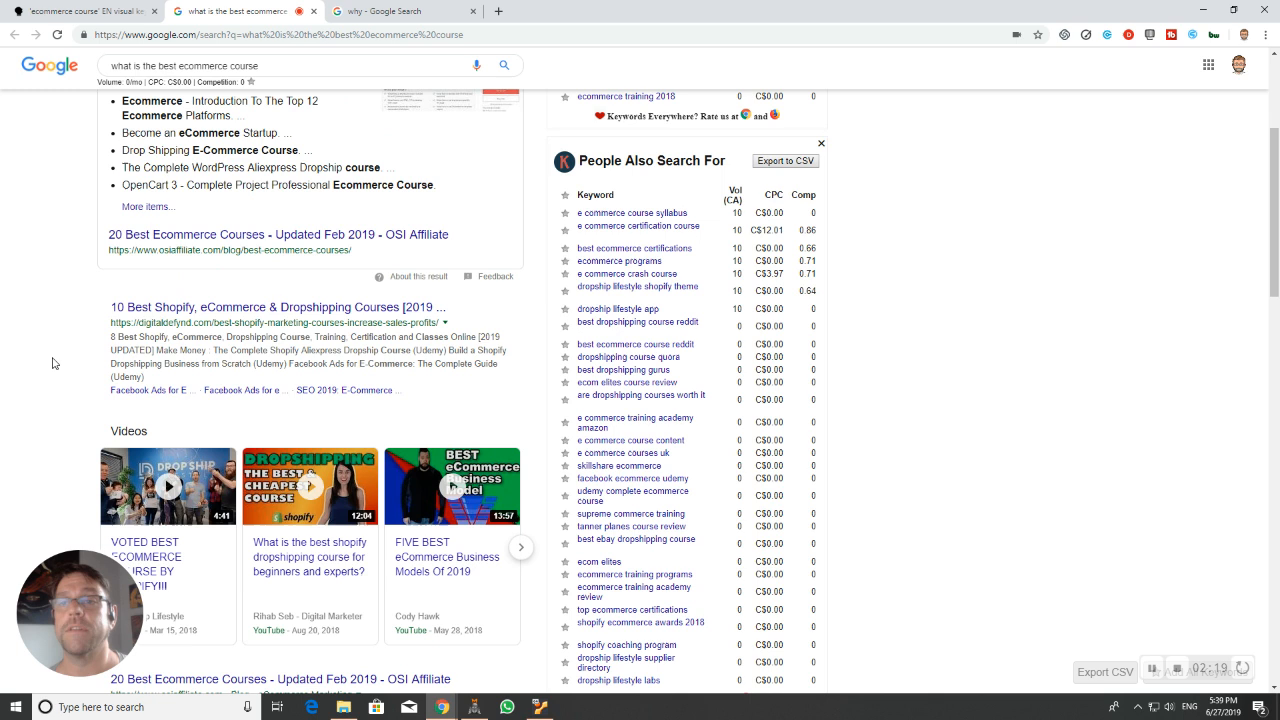
{"action": "scroll", "scroll_direction": "up", "scroll_amount": 3}
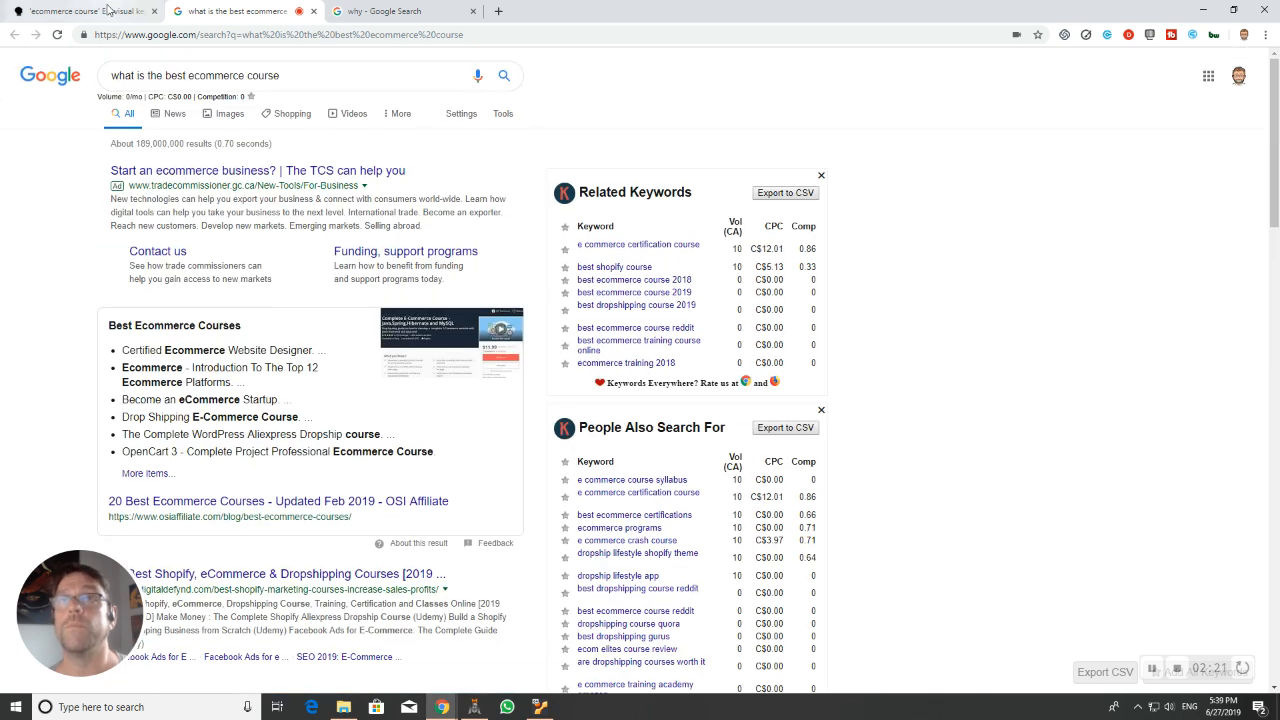
Step: Return to the ecommerce course report and show its prepositions wheel
{"action": "left_click", "coordinate": [84, 12]}
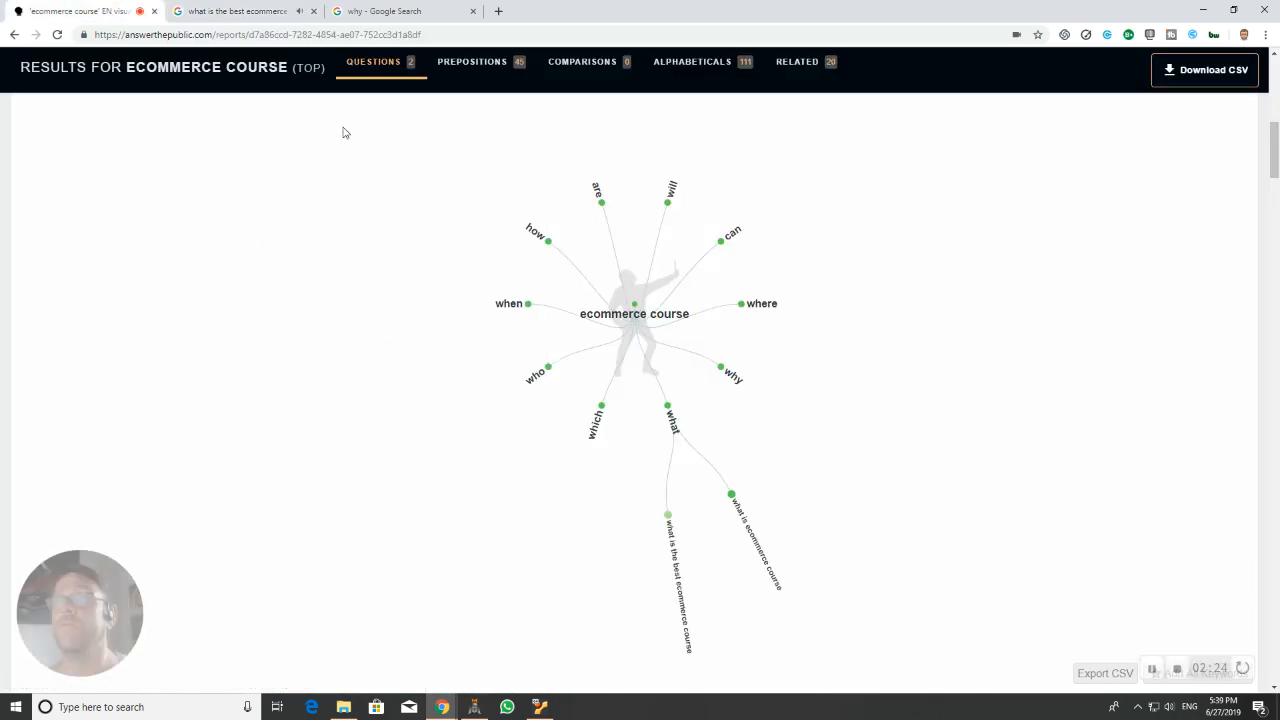
{"action": "left_click", "coordinate": [472, 60]}
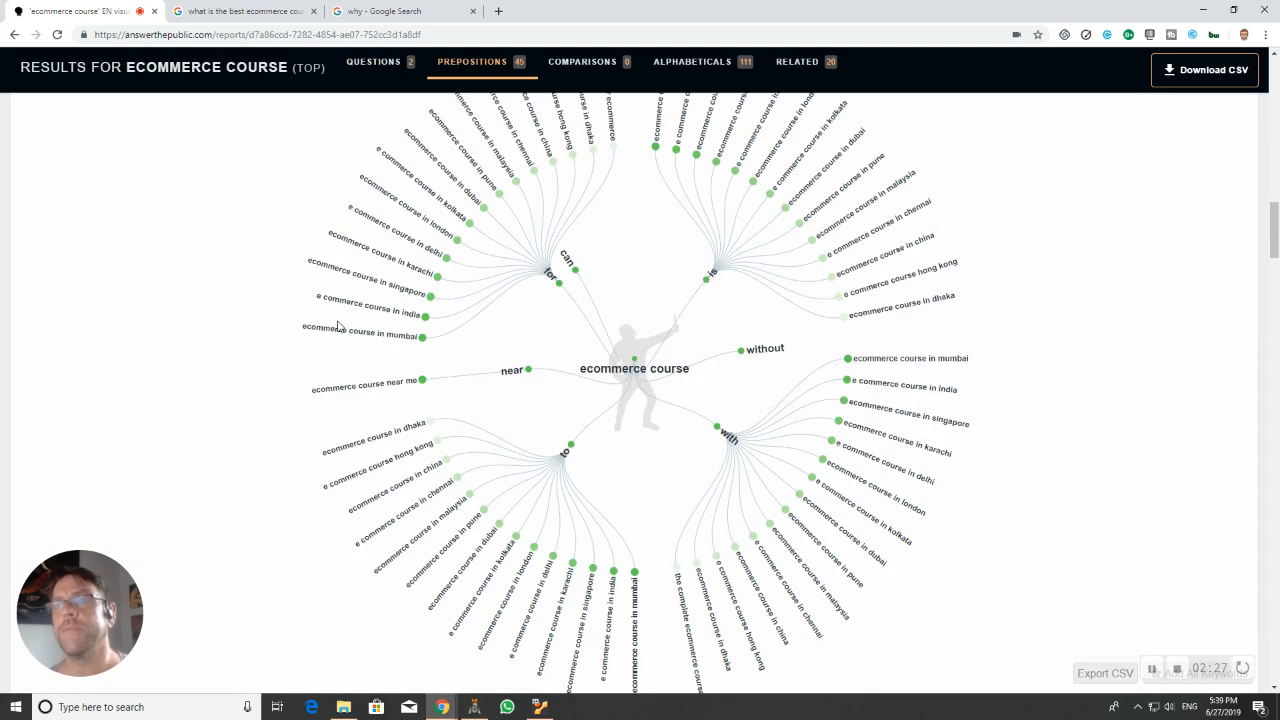
{"action": "mouse_move", "coordinate": [430, 244]}
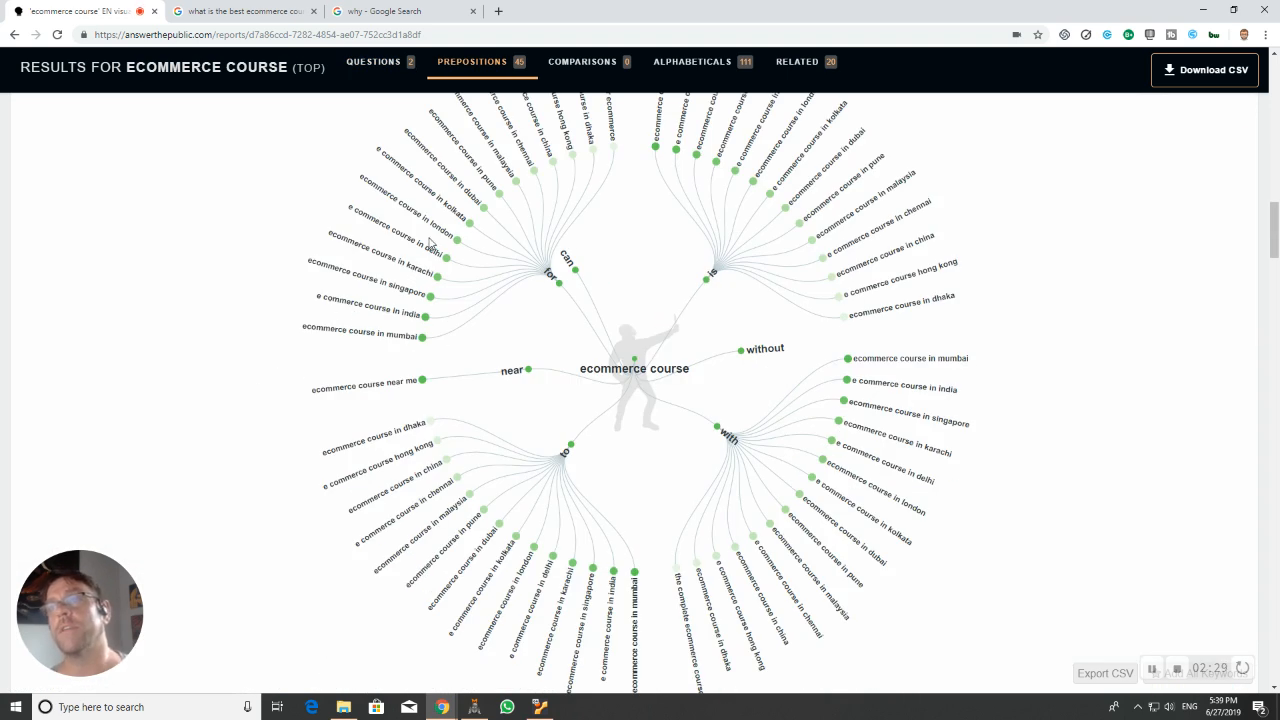
{"action": "mouse_move", "coordinate": [536, 150]}
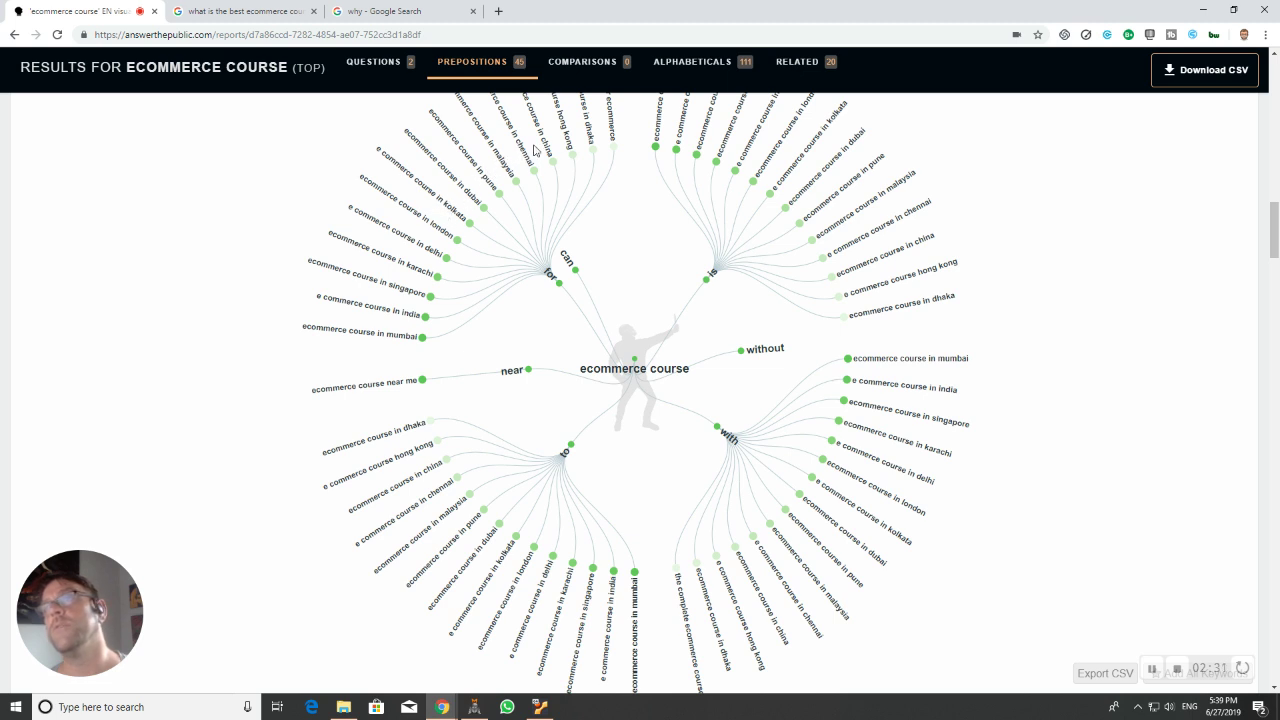
{"action": "mouse_move", "coordinate": [736, 276]}
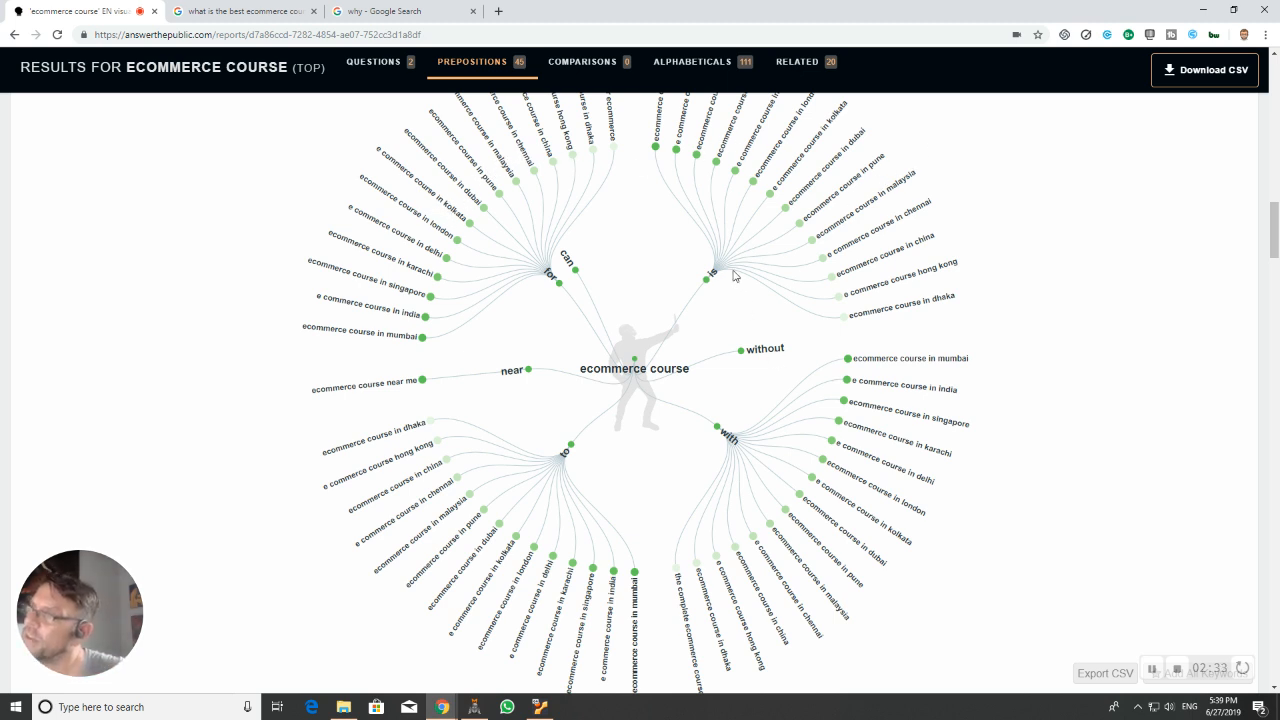
{"action": "mouse_move", "coordinate": [780, 456]}
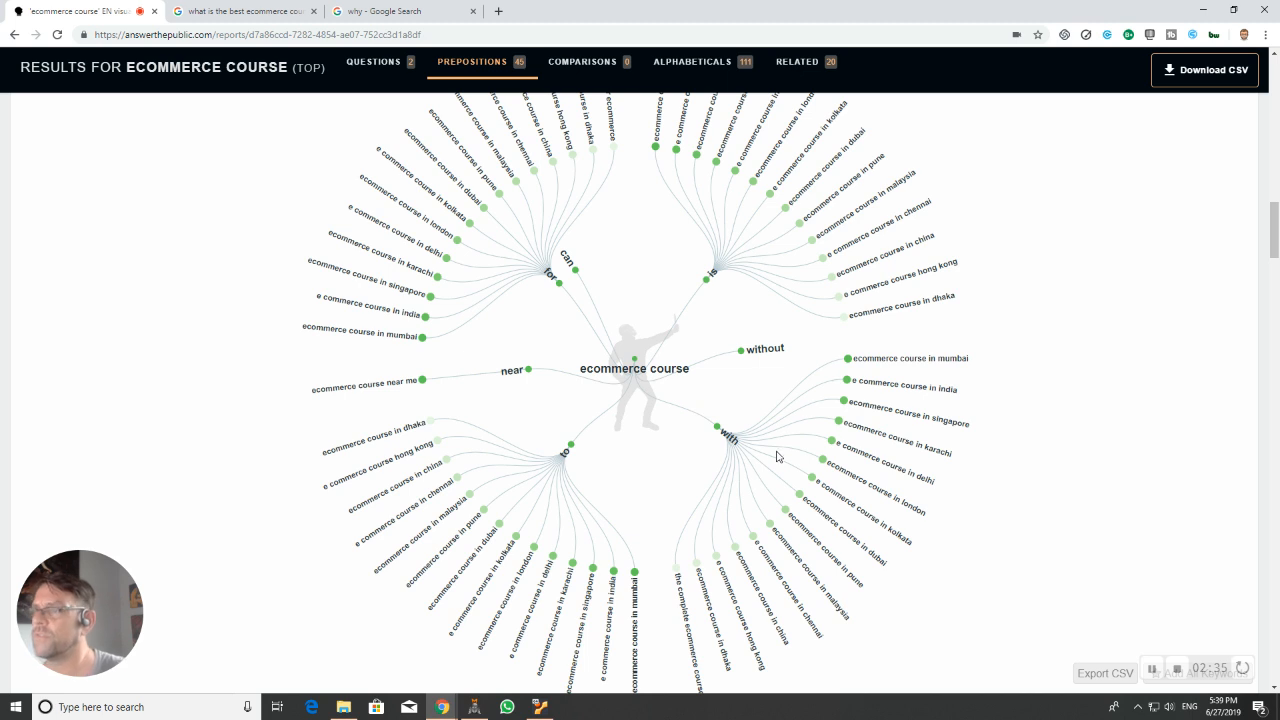
{"action": "mouse_move", "coordinate": [388, 592]}
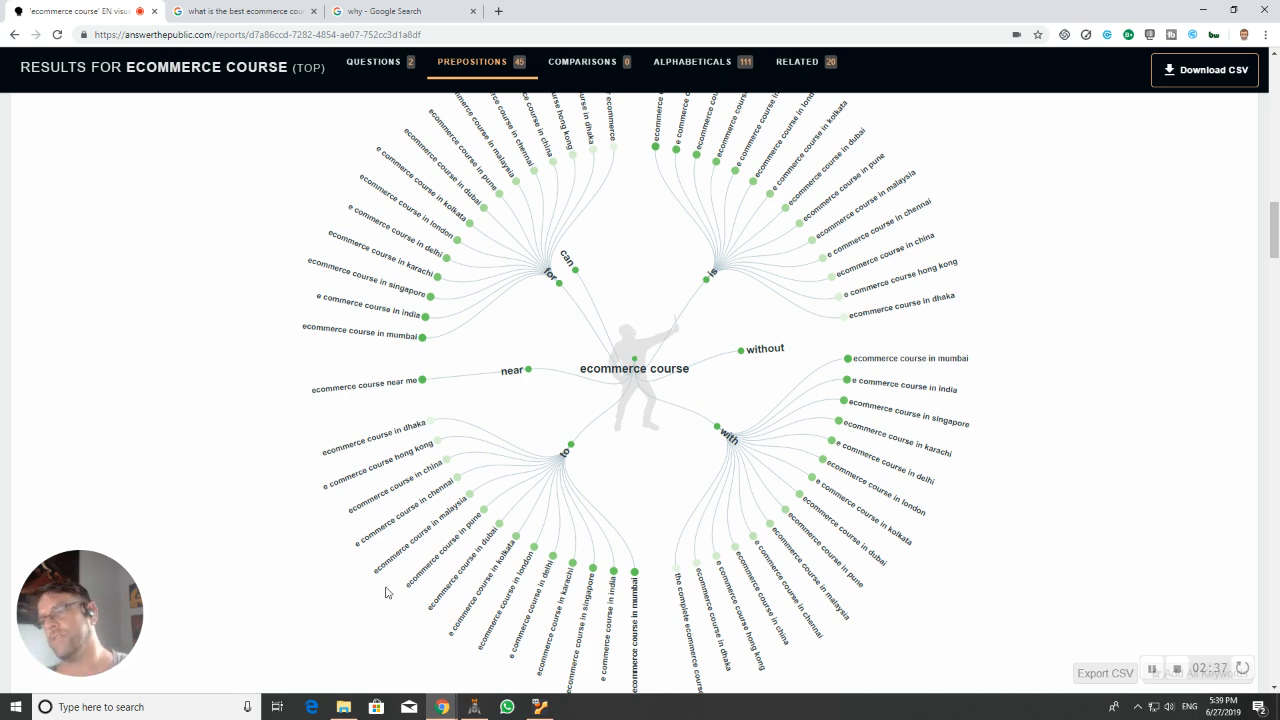
{"action": "left_click", "coordinate": [582, 60]}
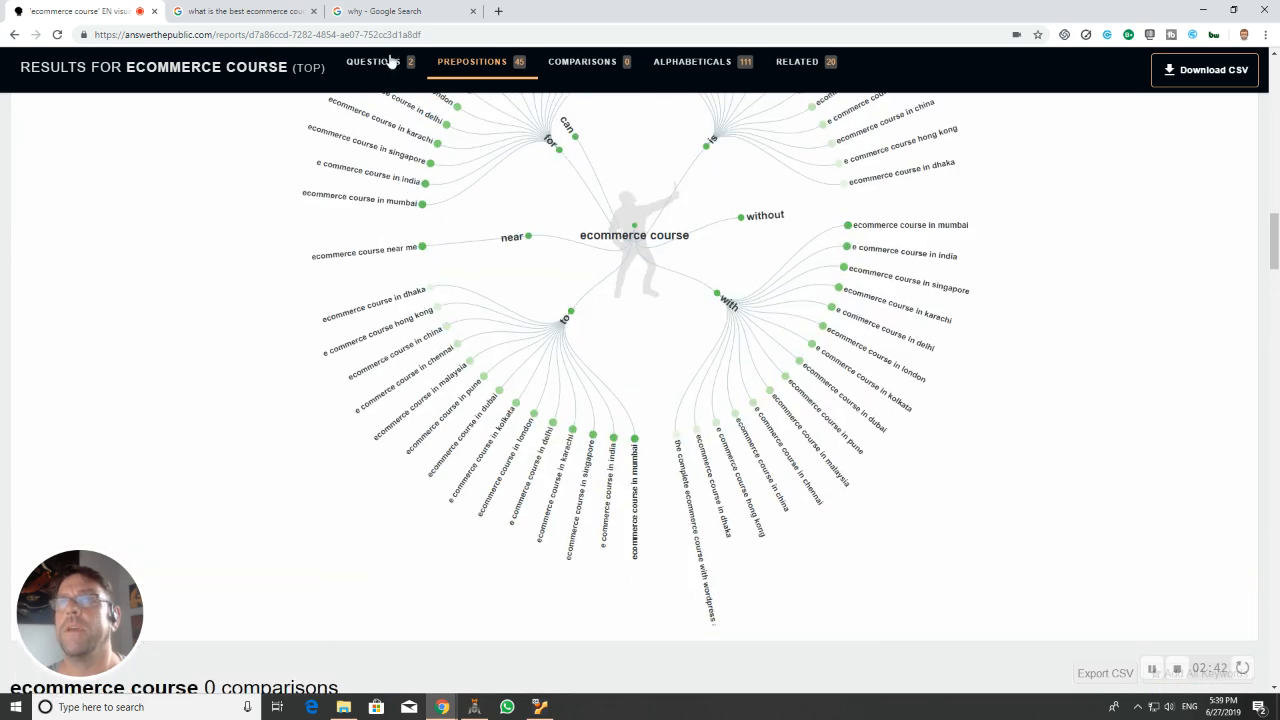
Step: Show the ecommerce course questions as a data list and preview the 'what' branch image
{"action": "left_click", "coordinate": [372, 60]}
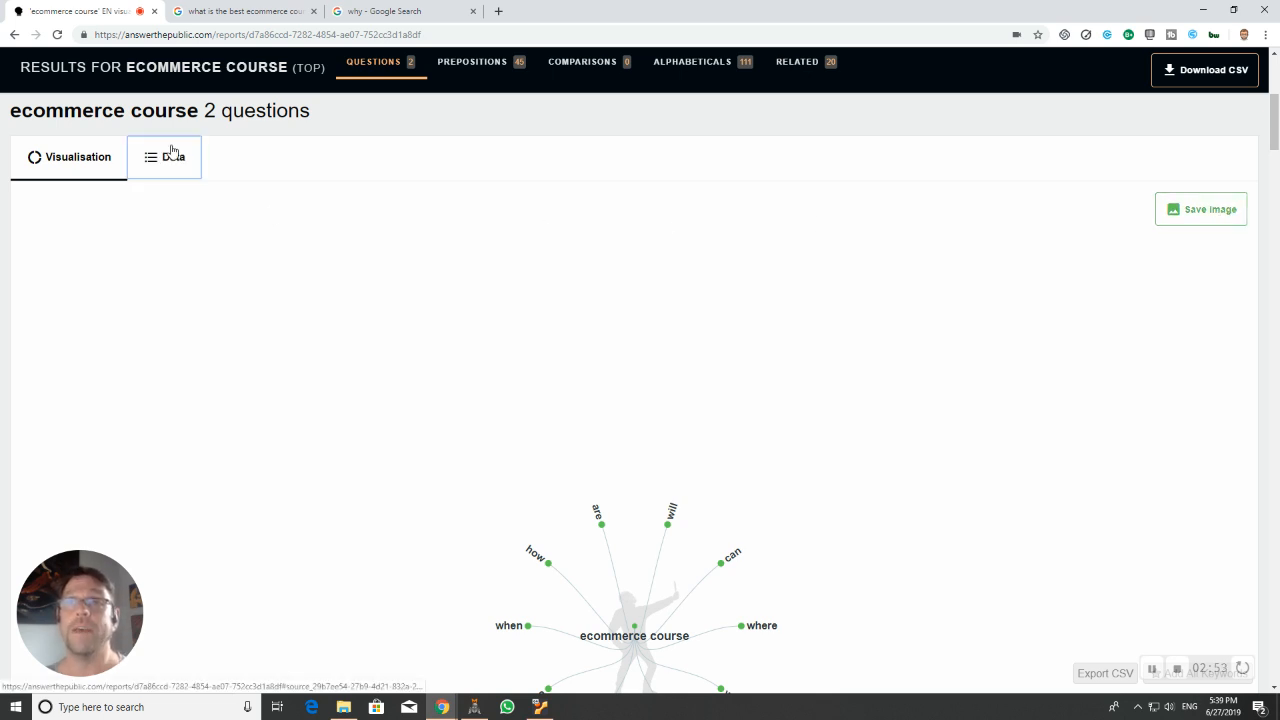
{"action": "left_click", "coordinate": [164, 156]}
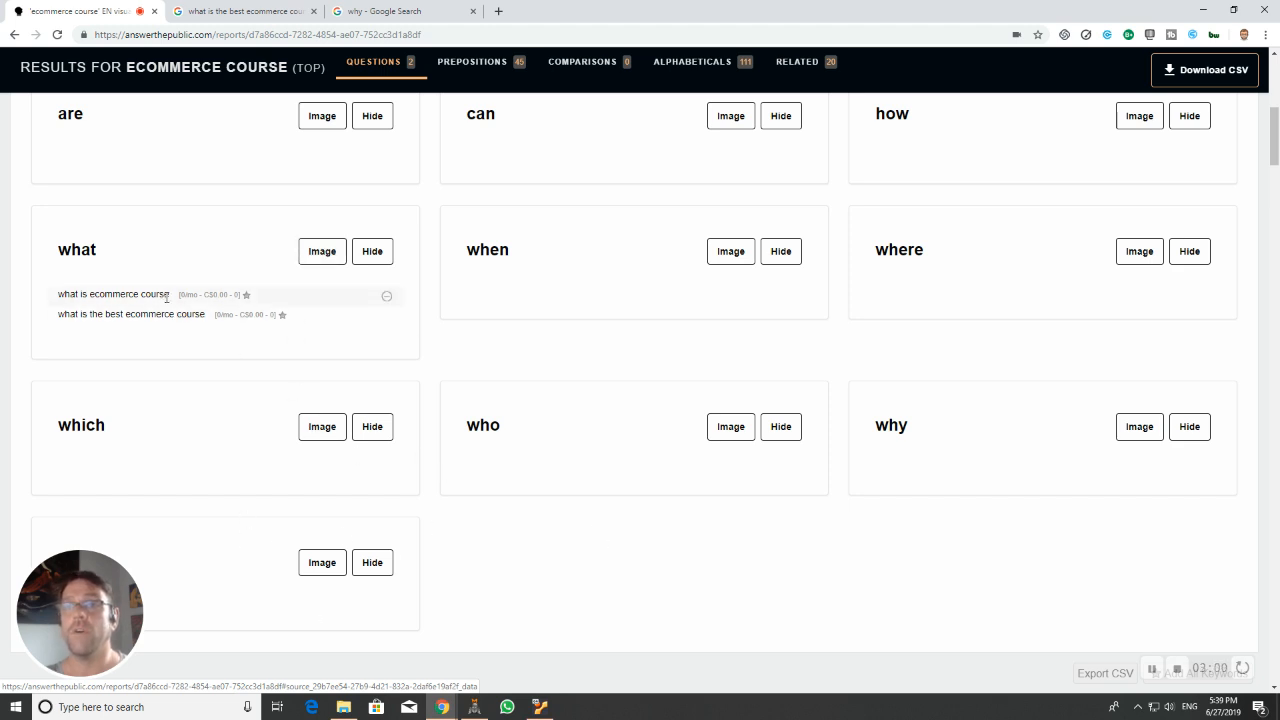
{"action": "left_click", "coordinate": [322, 252]}
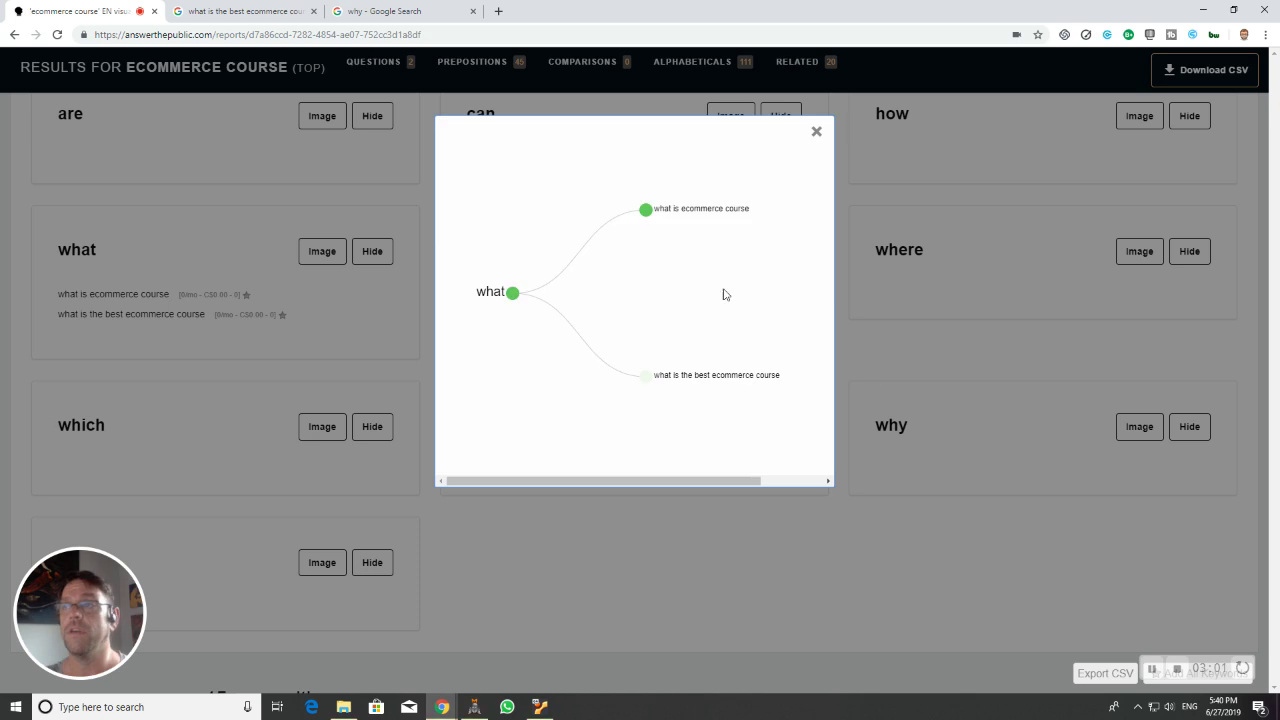
{"action": "left_click", "coordinate": [816, 132]}
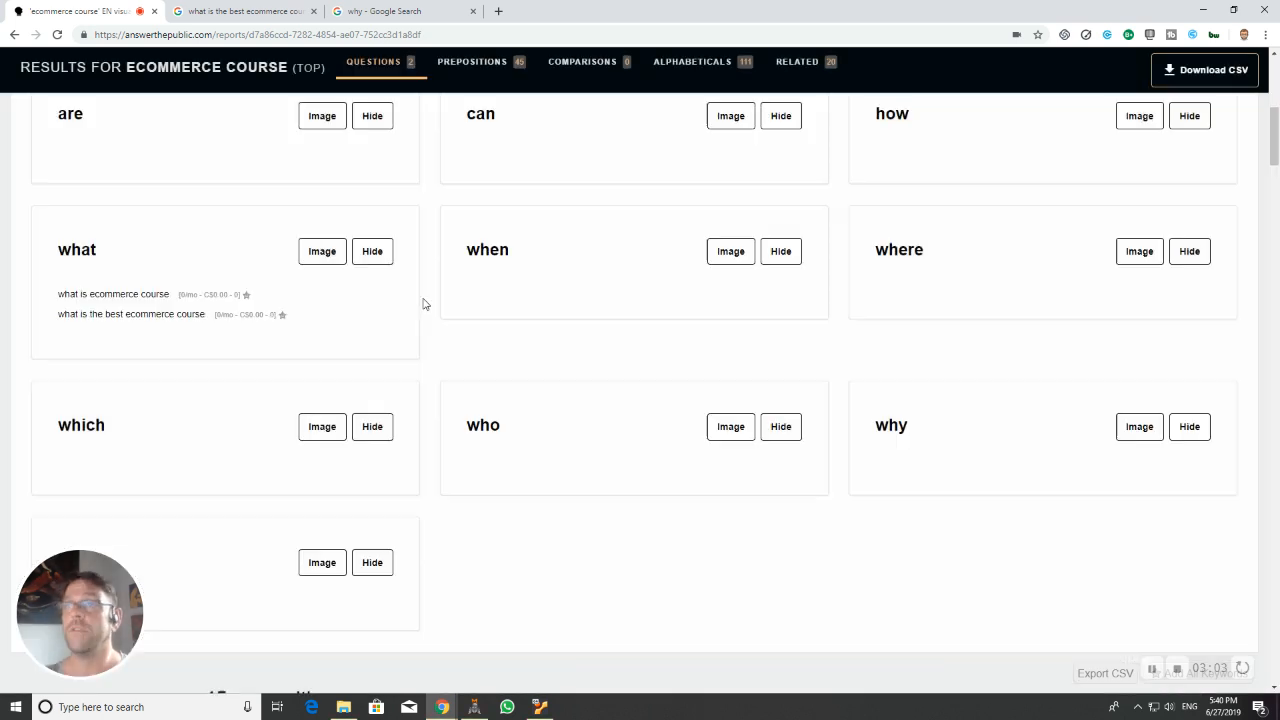
{"action": "scroll", "scroll_direction": "up", "scroll_amount": 3}
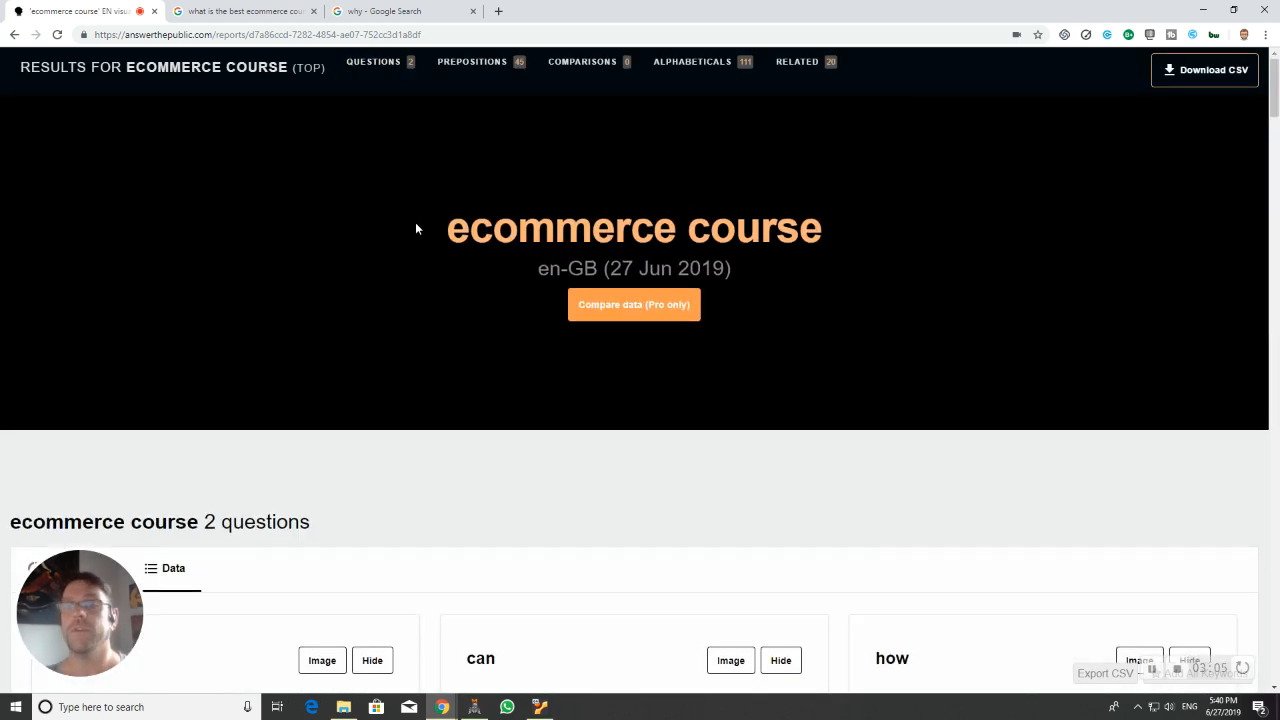
{"action": "mouse_move", "coordinate": [400, 244]}
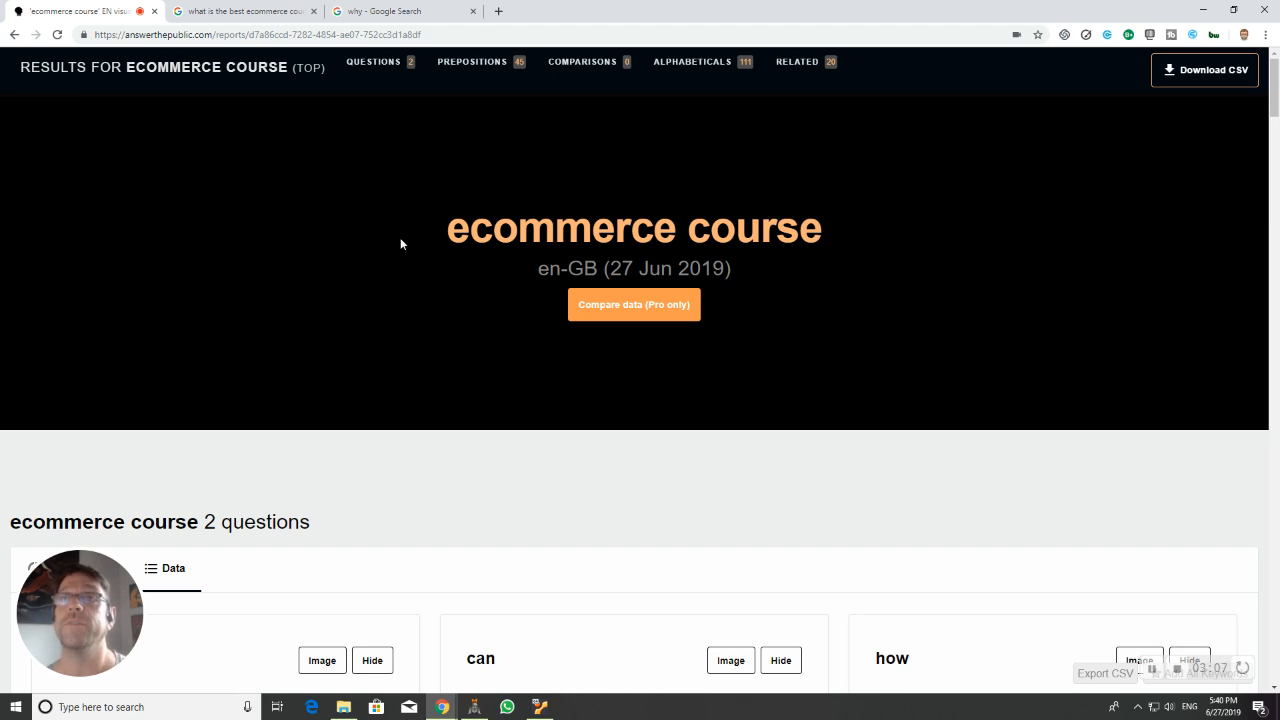
{"action": "mouse_move", "coordinate": [300, 168]}
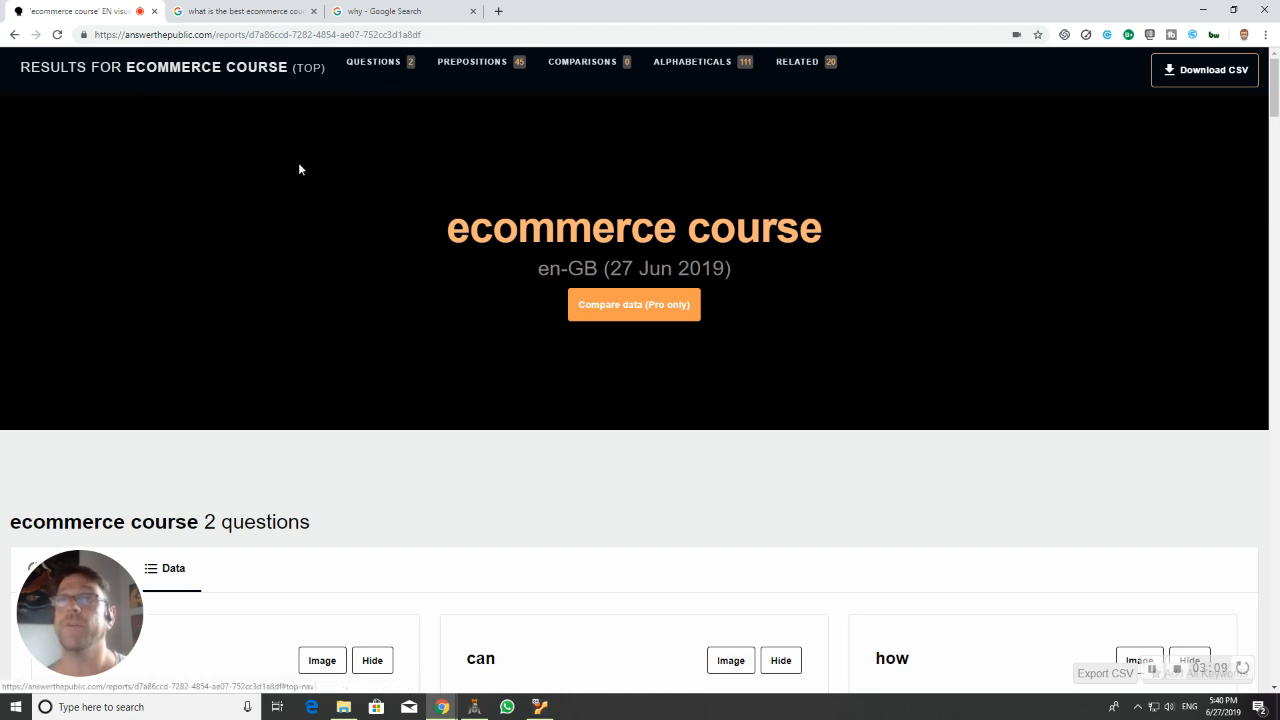
{"action": "mouse_move", "coordinate": [904, 244]}
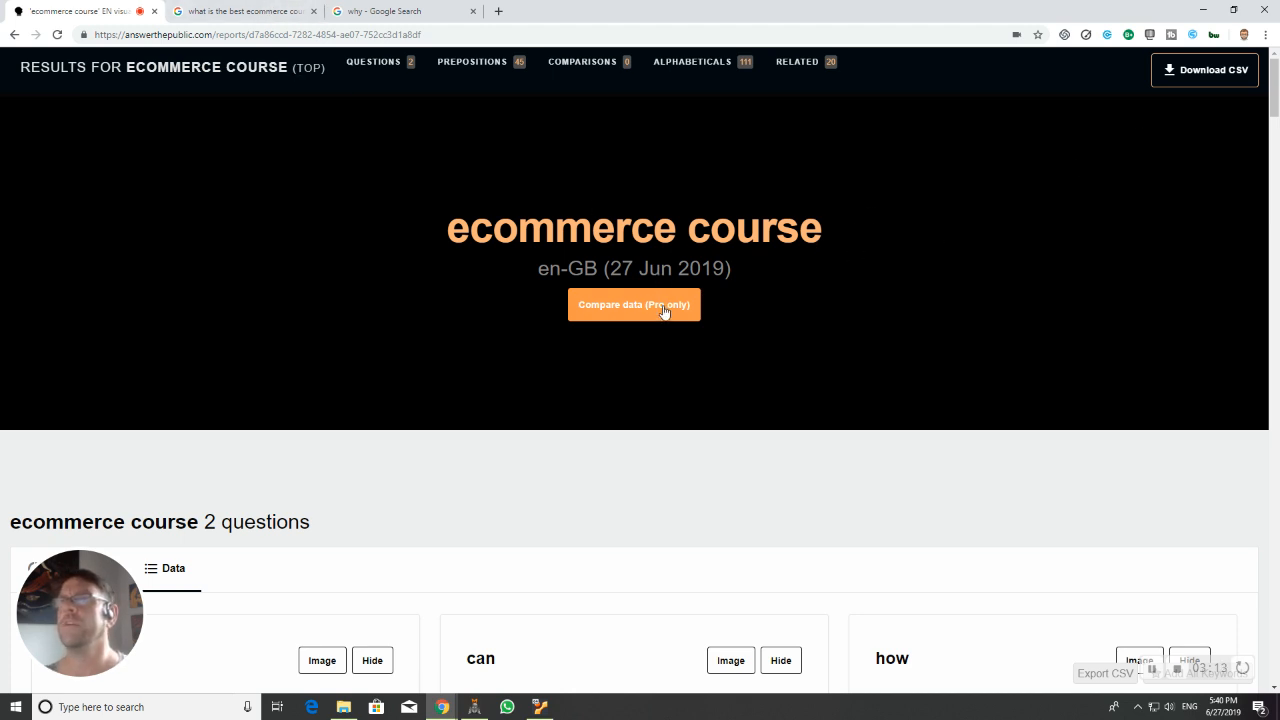
{"action": "mouse_move", "coordinate": [1204, 70]}
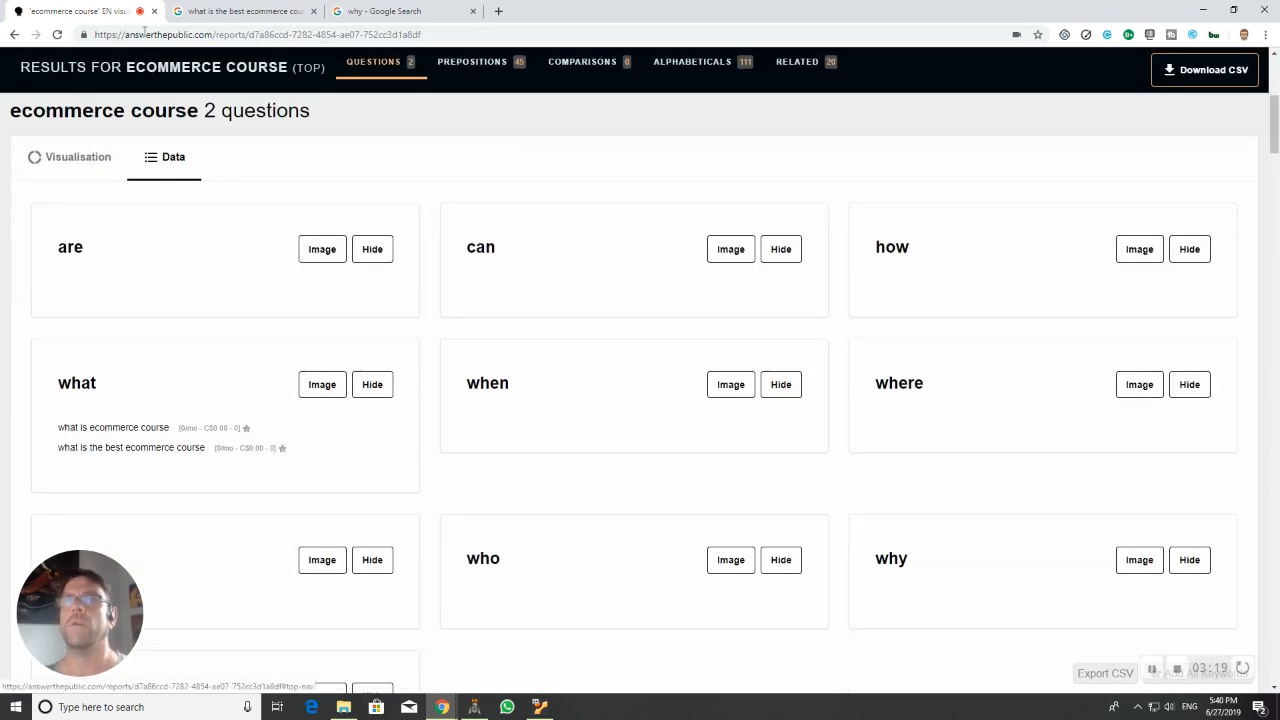
Step: Start a new search for 'make money online' and view its questions wheel
{"action": "left_click", "coordinate": [260, 34]}
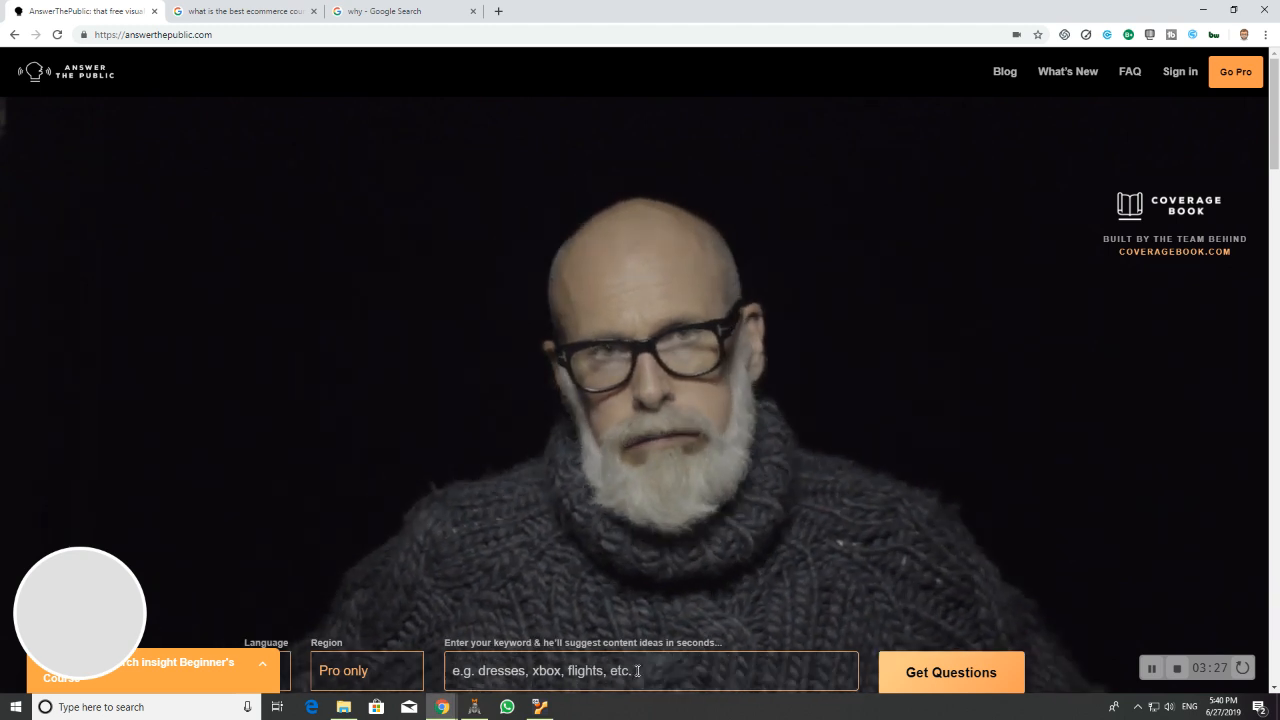
{"action": "type", "text": "make"}
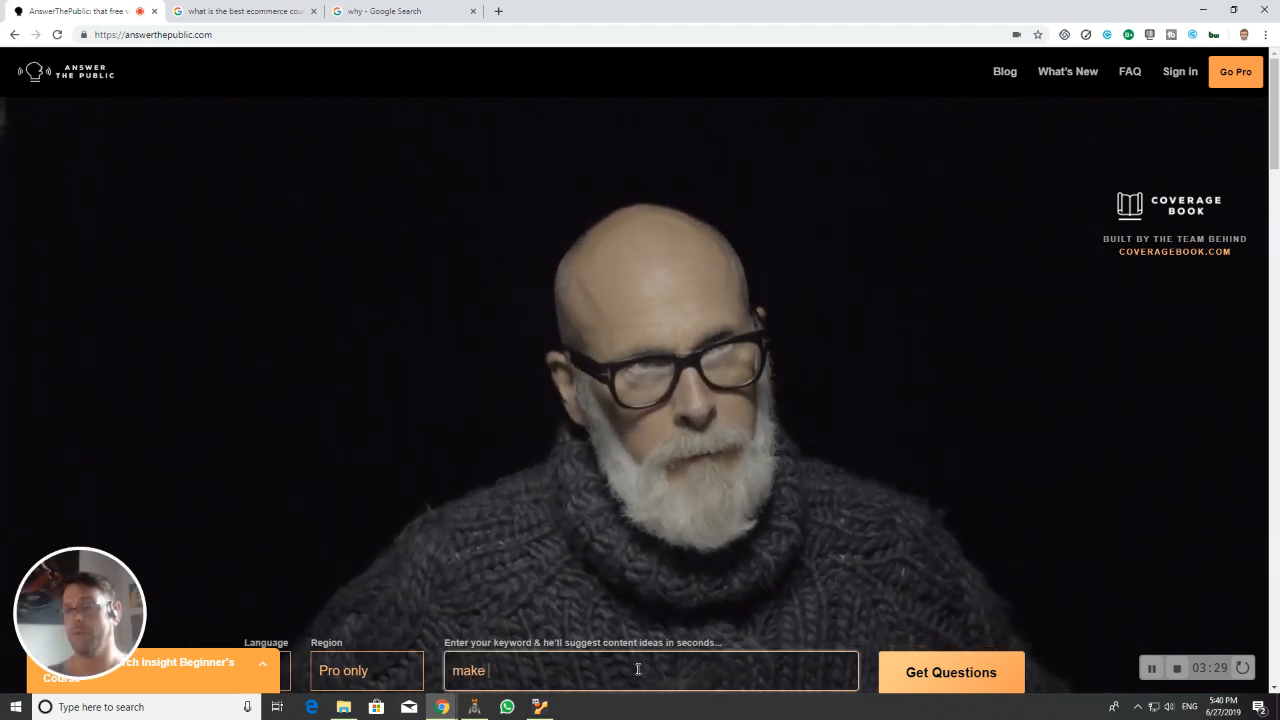
{"action": "type", "text": "money"}
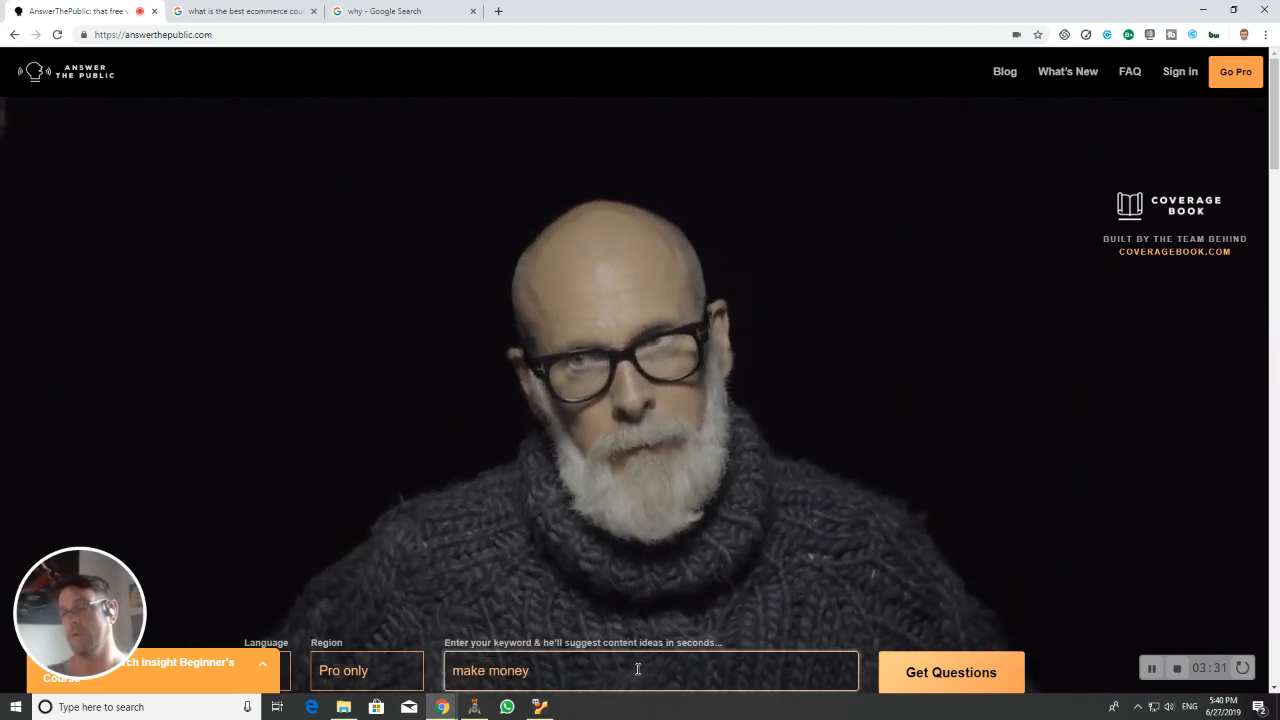
{"action": "type", "text": "online"}
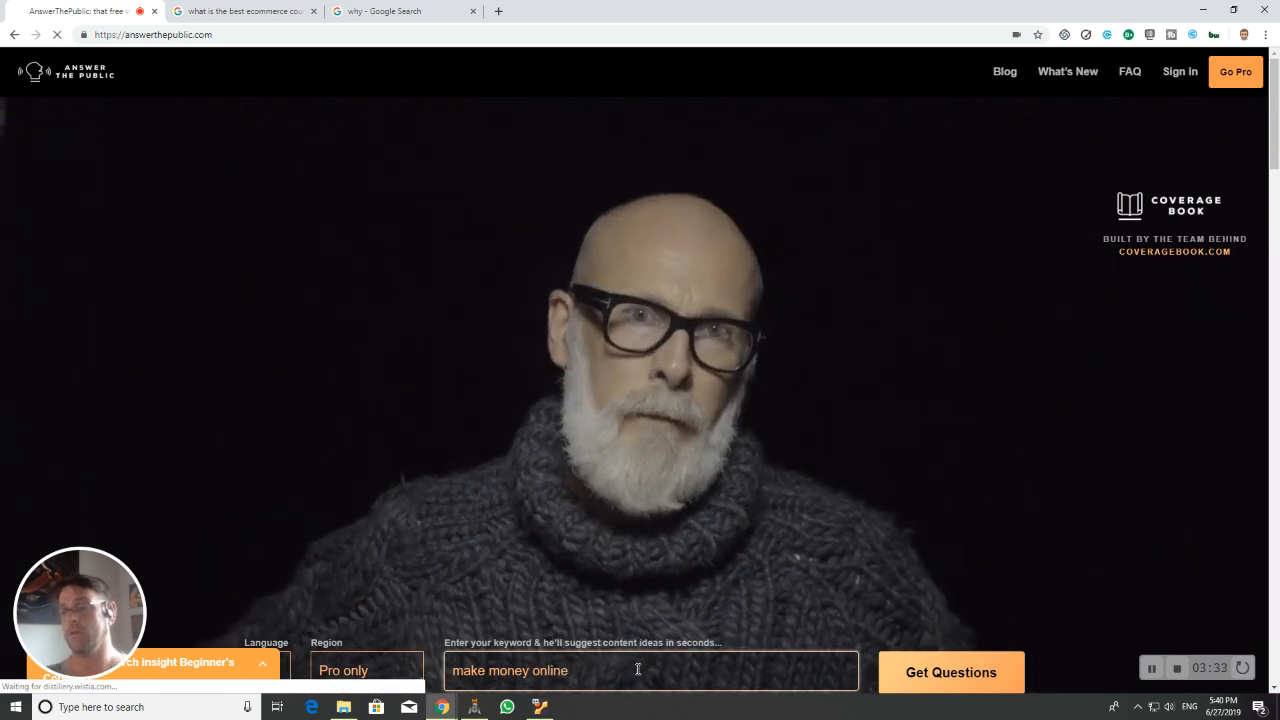
{"action": "left_click", "coordinate": [948, 672]}
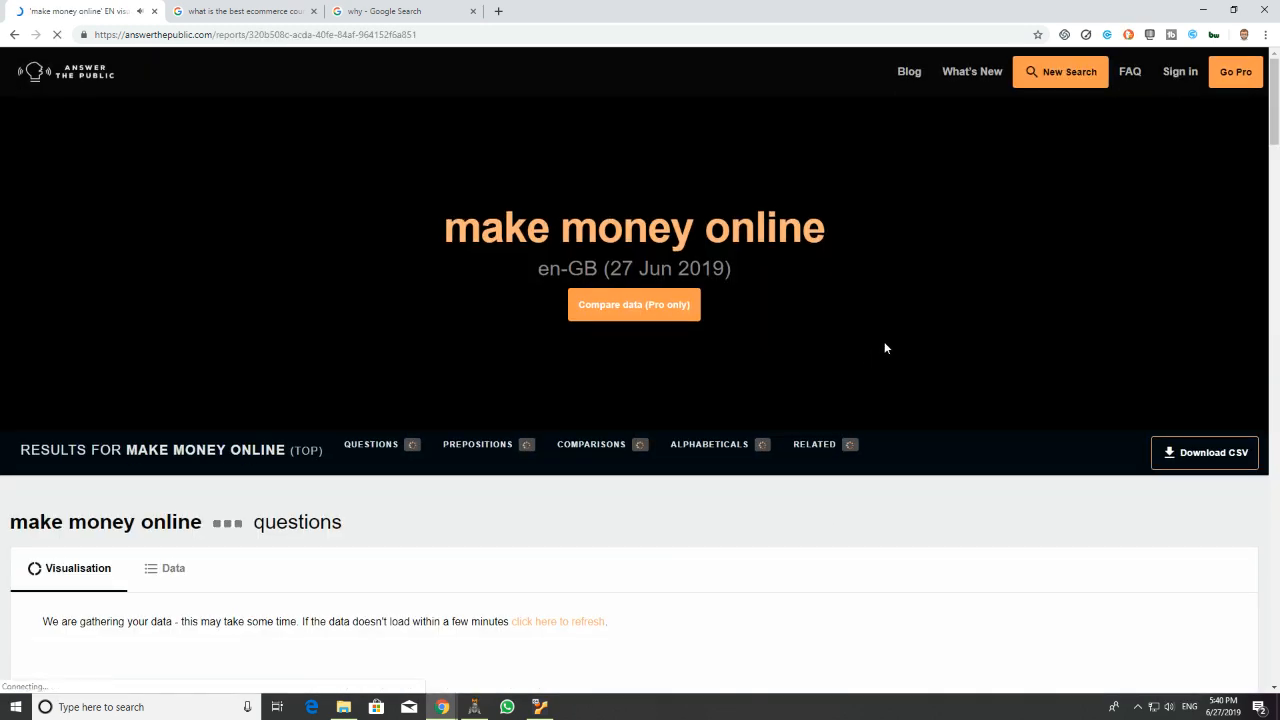
{"action": "scroll", "scroll_direction": "down", "scroll_amount": 3}
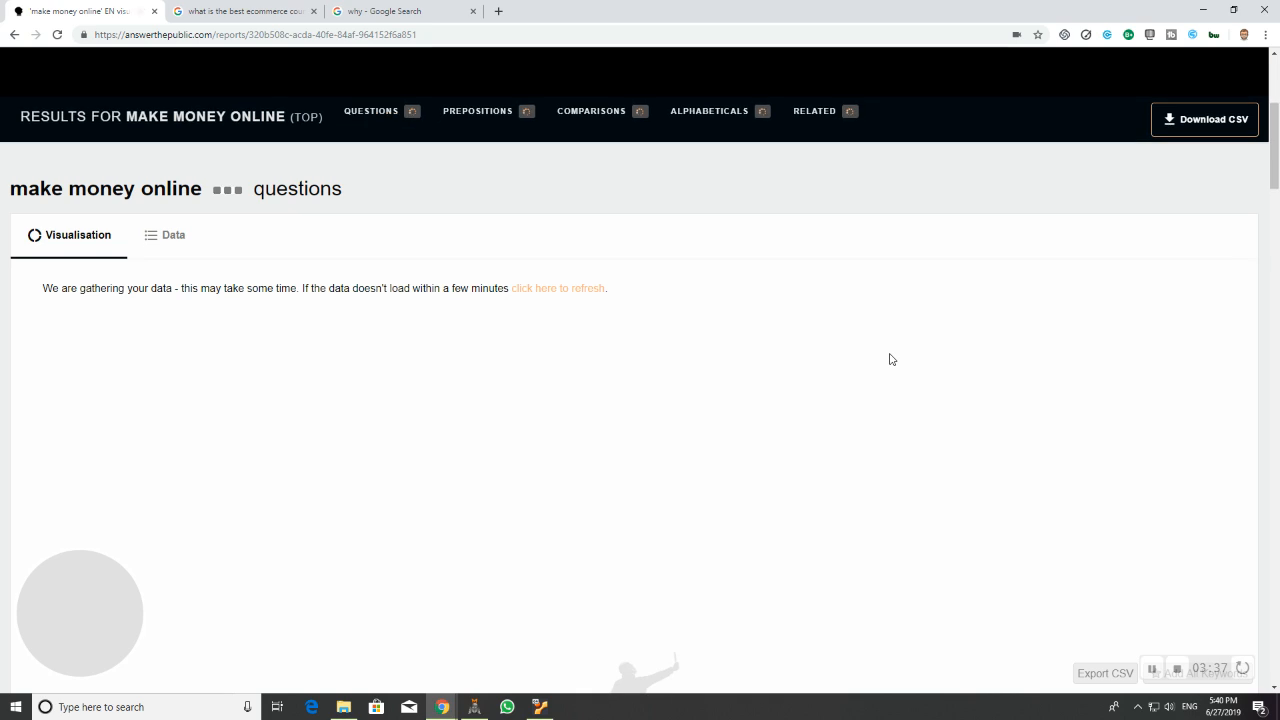
{"action": "scroll", "scroll_direction": "down", "scroll_amount": 3}
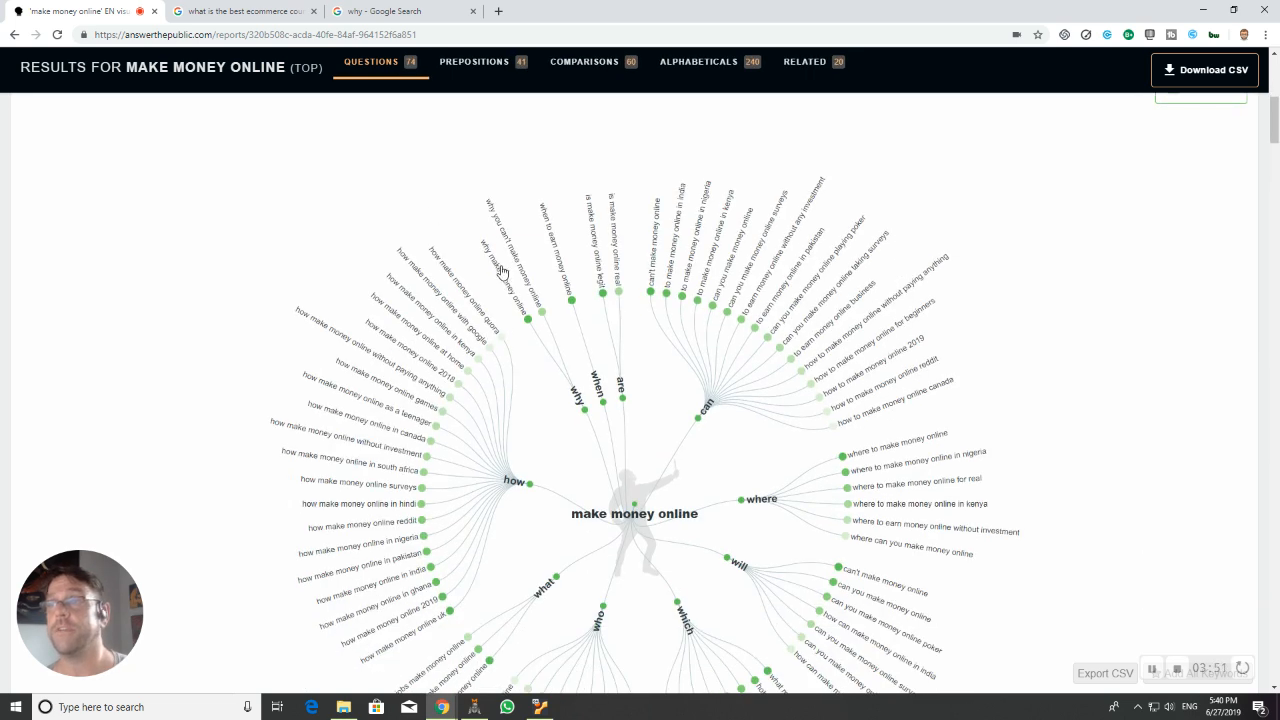
{"action": "mouse_move", "coordinate": [518, 248]}
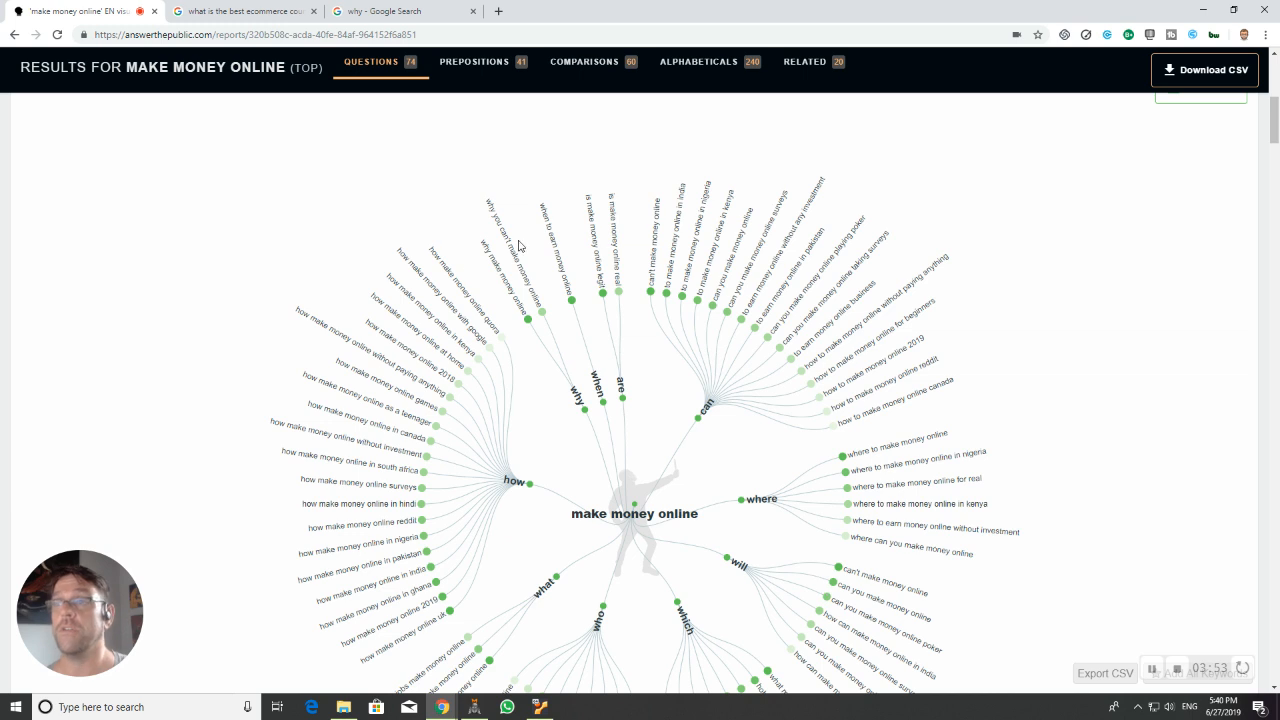
Step: Scroll the make money online questions wheel toward the 'why' branch
{"action": "scroll", "scroll_direction": "down", "scroll_amount": 3}
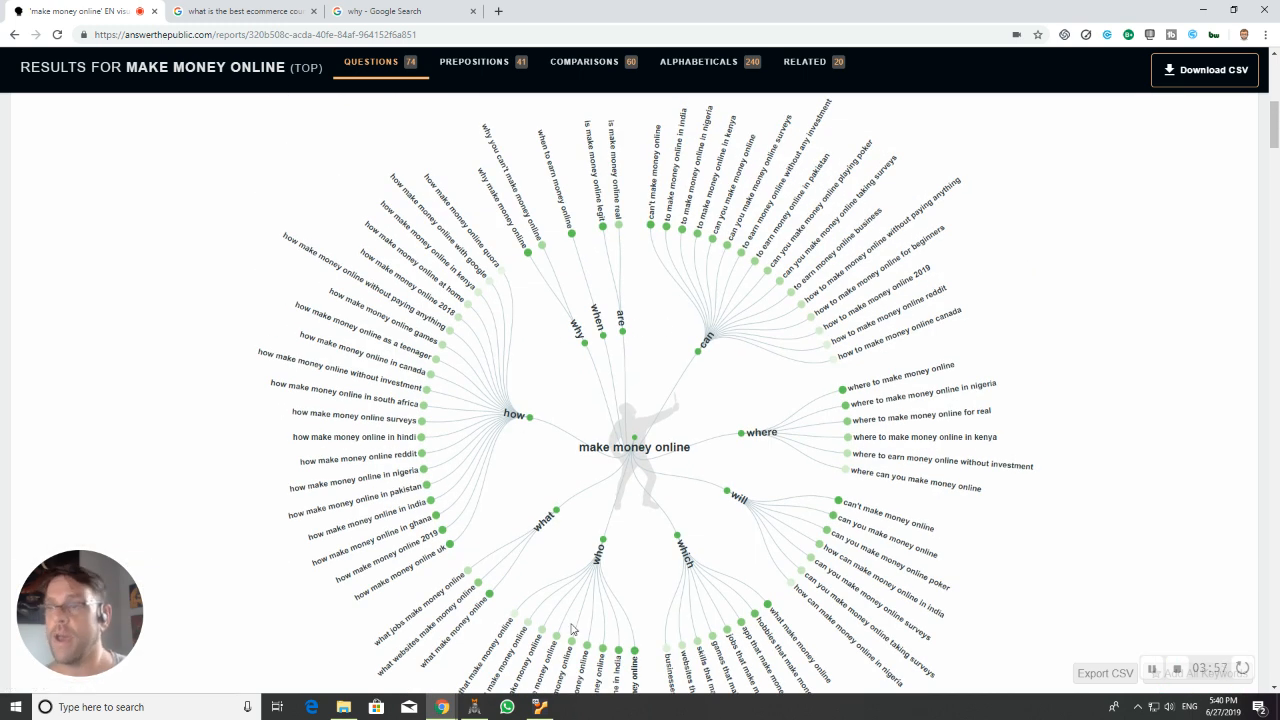
{"action": "mouse_move", "coordinate": [560, 452]}
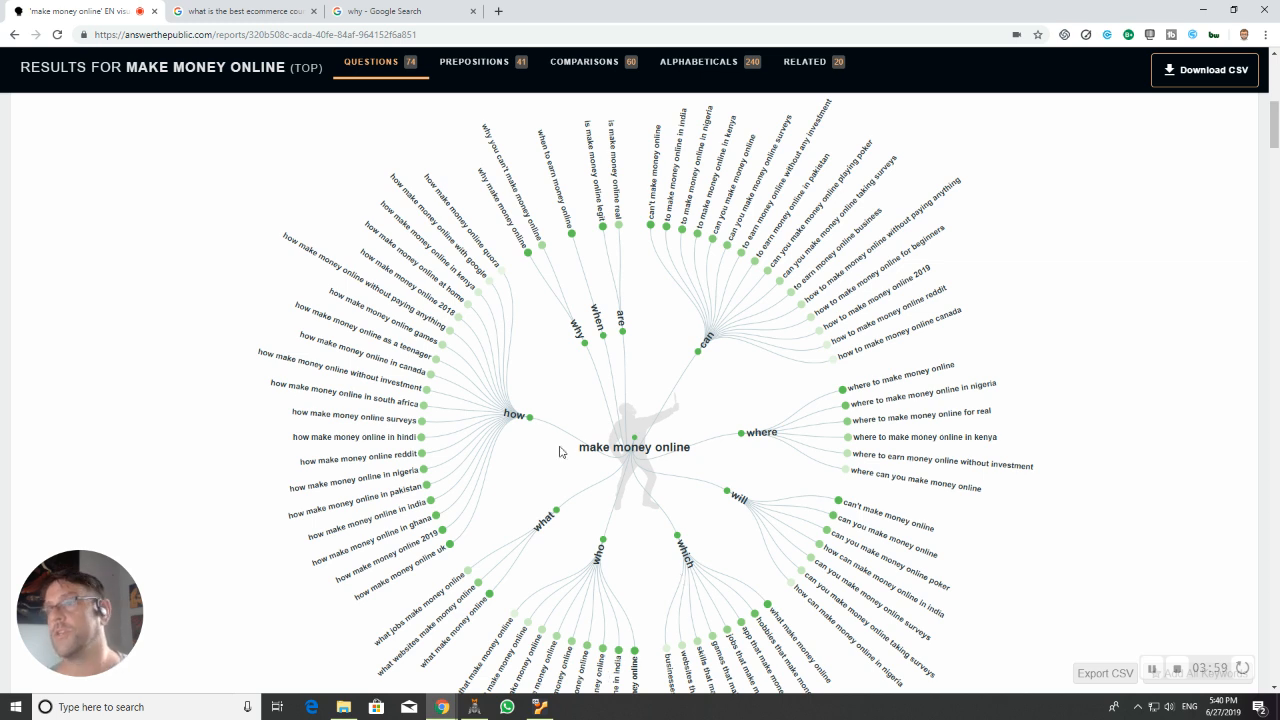
{"action": "mouse_move", "coordinate": [540, 318]}
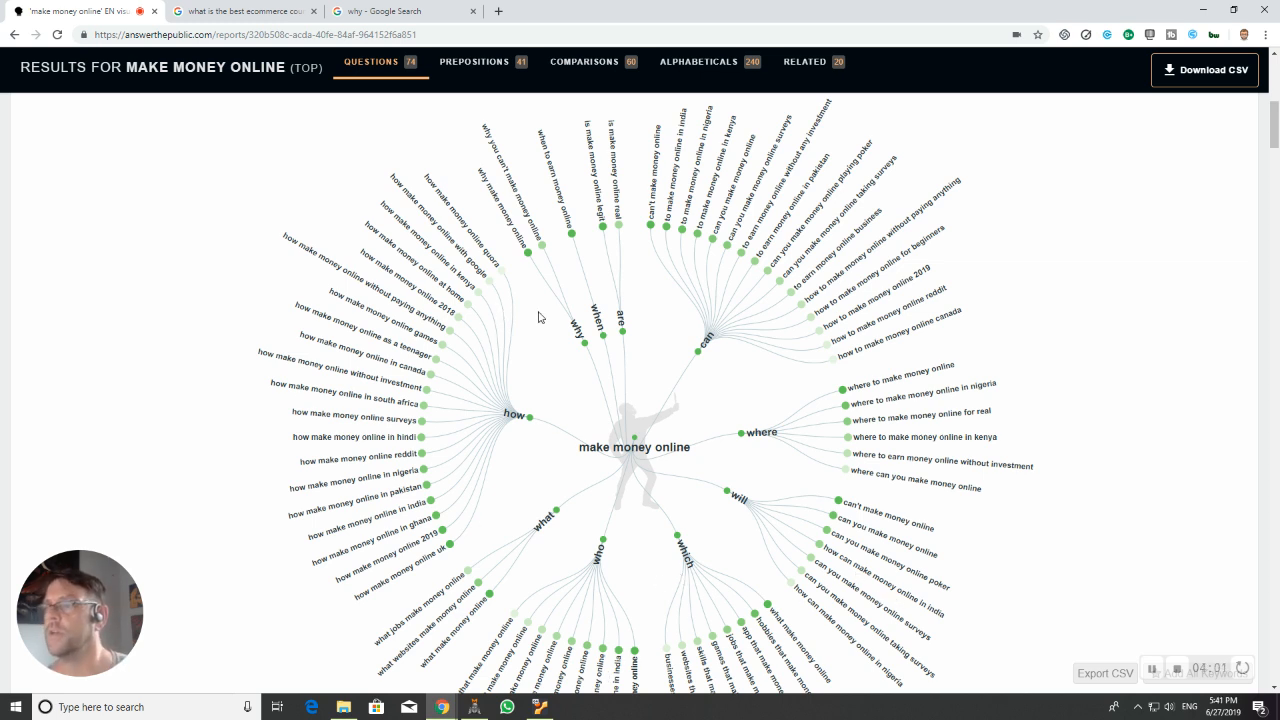
{"action": "mouse_move", "coordinate": [520, 244]}
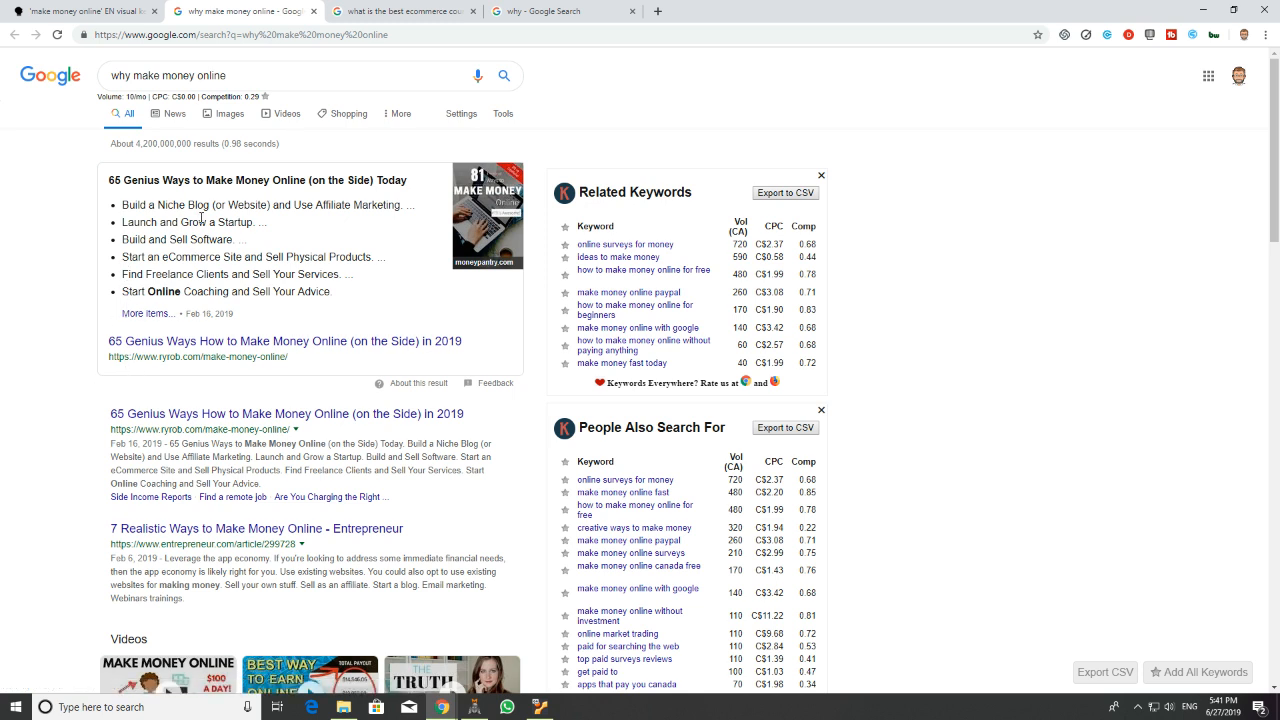
Step: Review the related-keyword and people-also-search panels for 'why make money online'
{"action": "scroll", "scroll_direction": "down", "scroll_amount": 3}
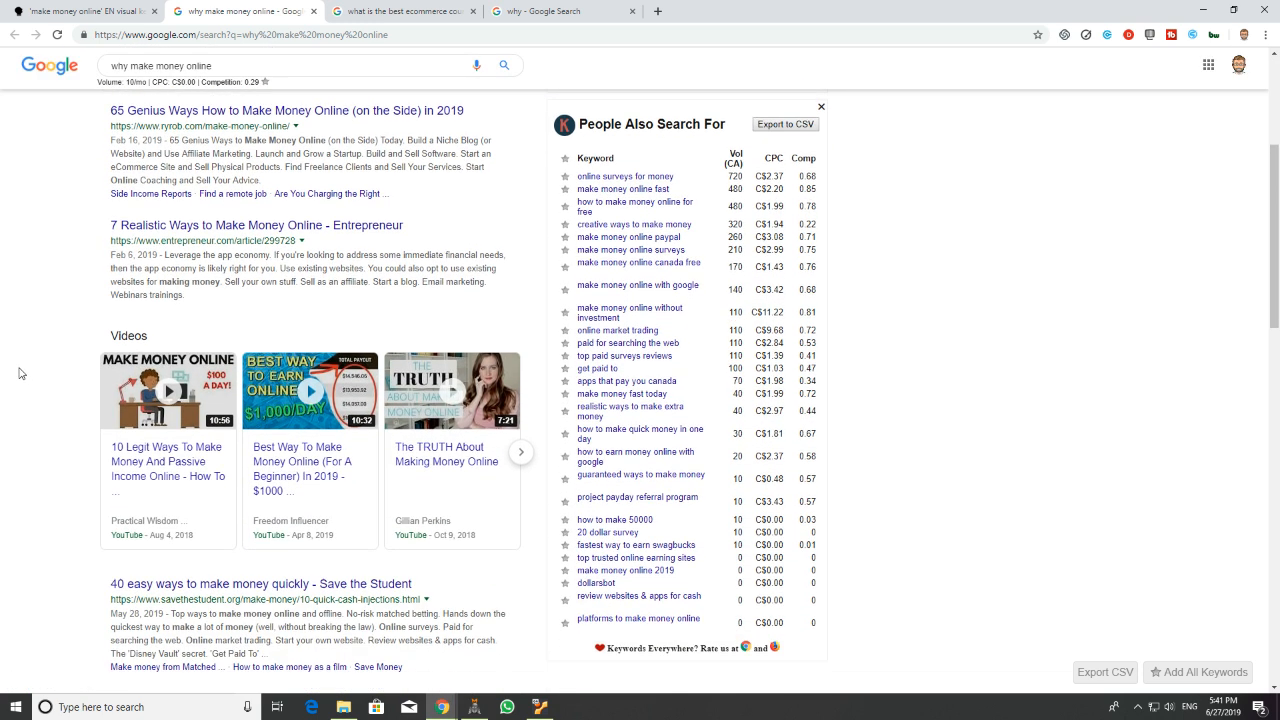
{"action": "scroll", "scroll_direction": "down", "scroll_amount": 3}
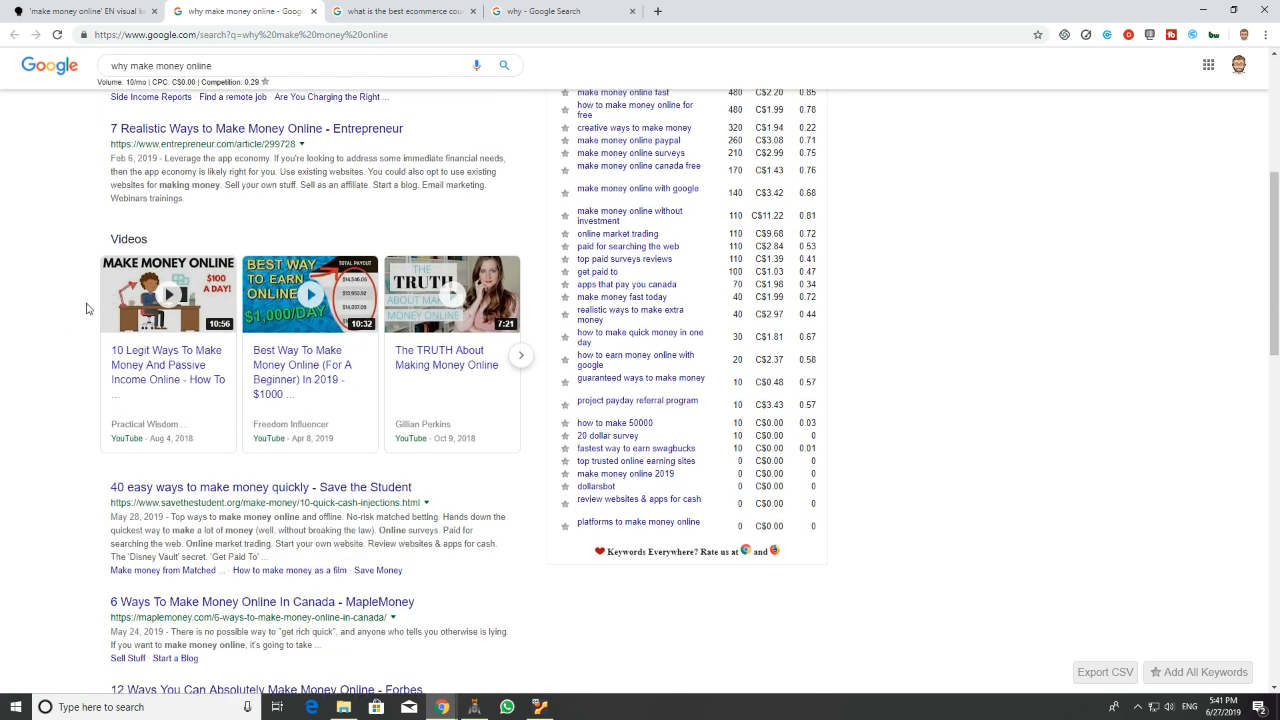
{"action": "mouse_move", "coordinate": [416, 302]}
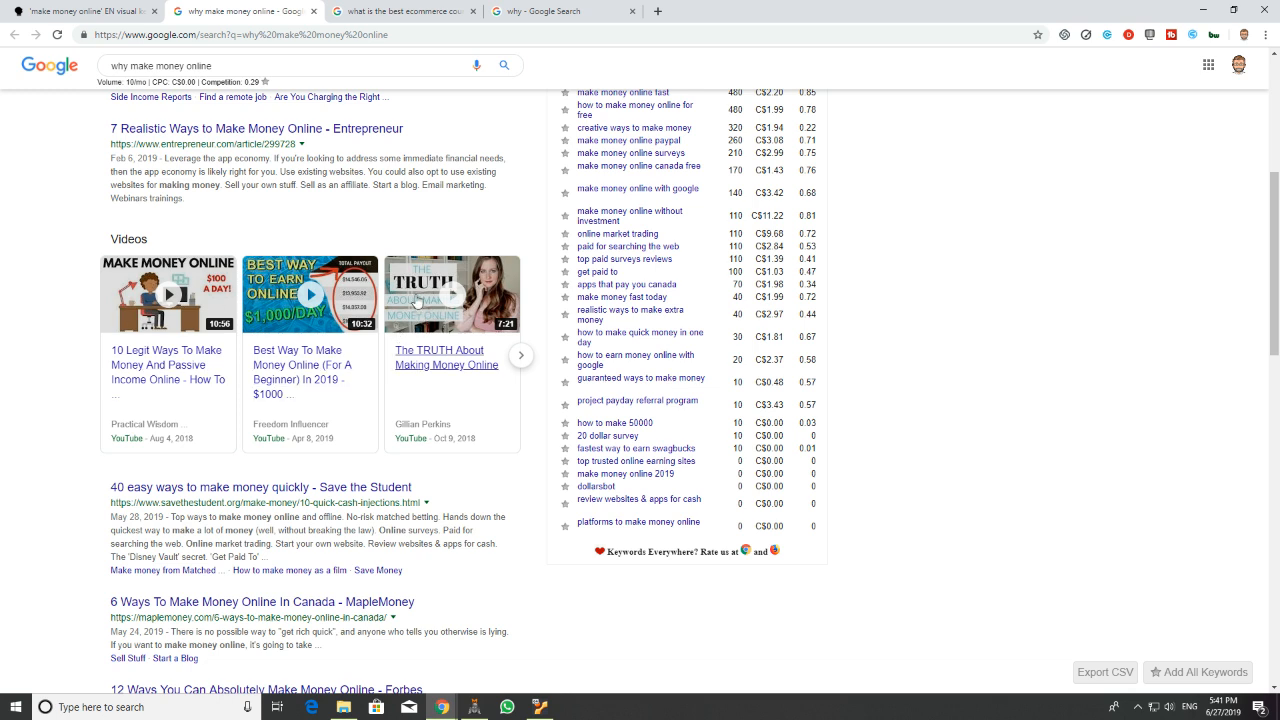
{"action": "scroll", "scroll_direction": "up", "scroll_amount": 3}
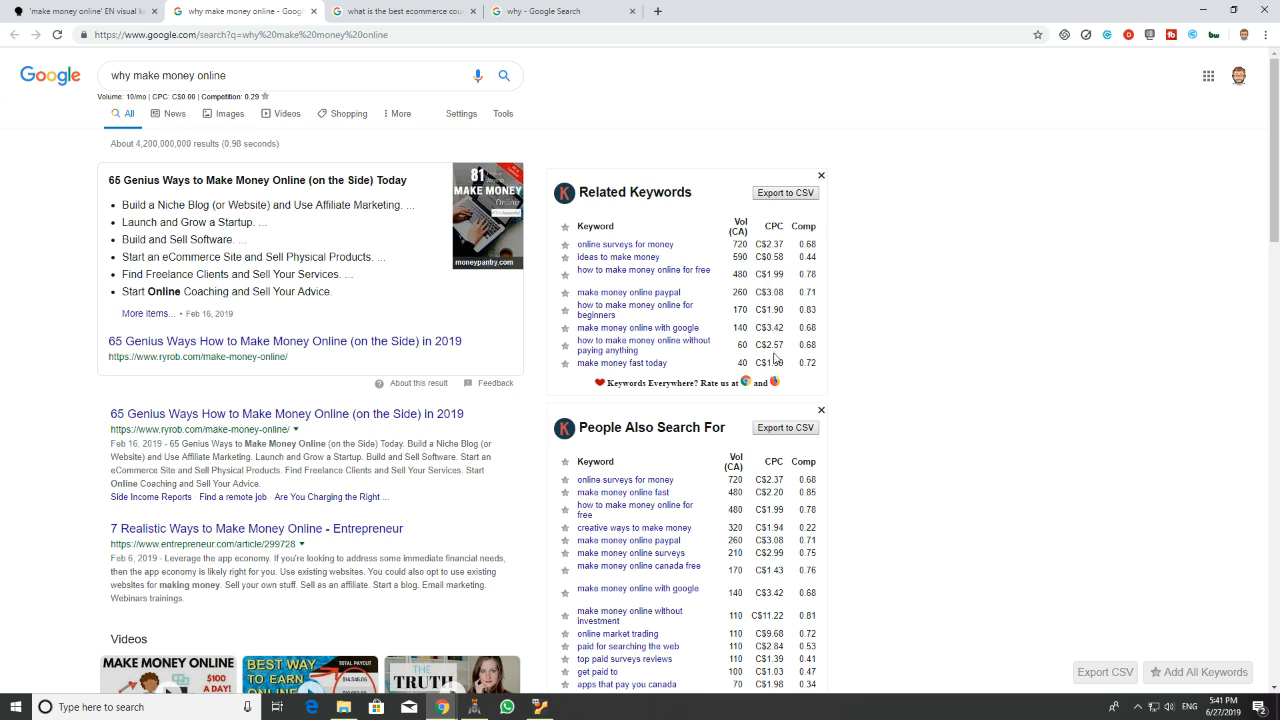
{"action": "scroll", "scroll_direction": "down", "scroll_amount": 3}
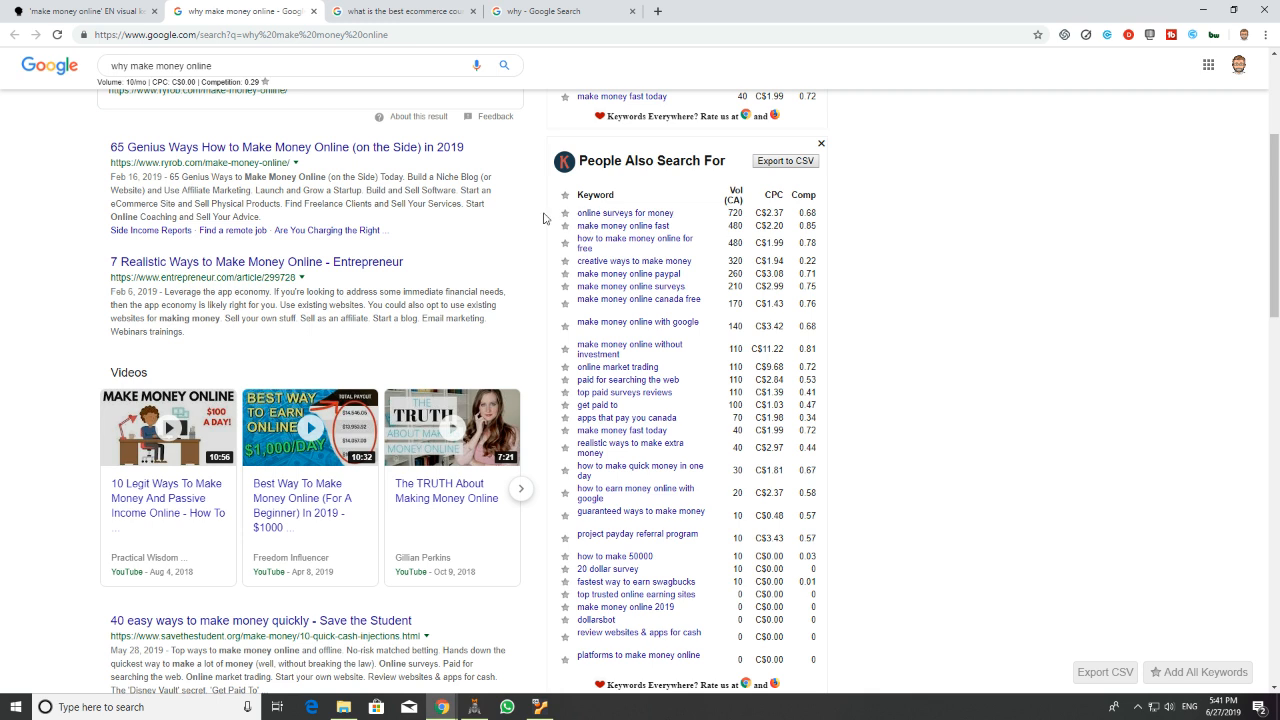
{"action": "mouse_move", "coordinate": [588, 376]}
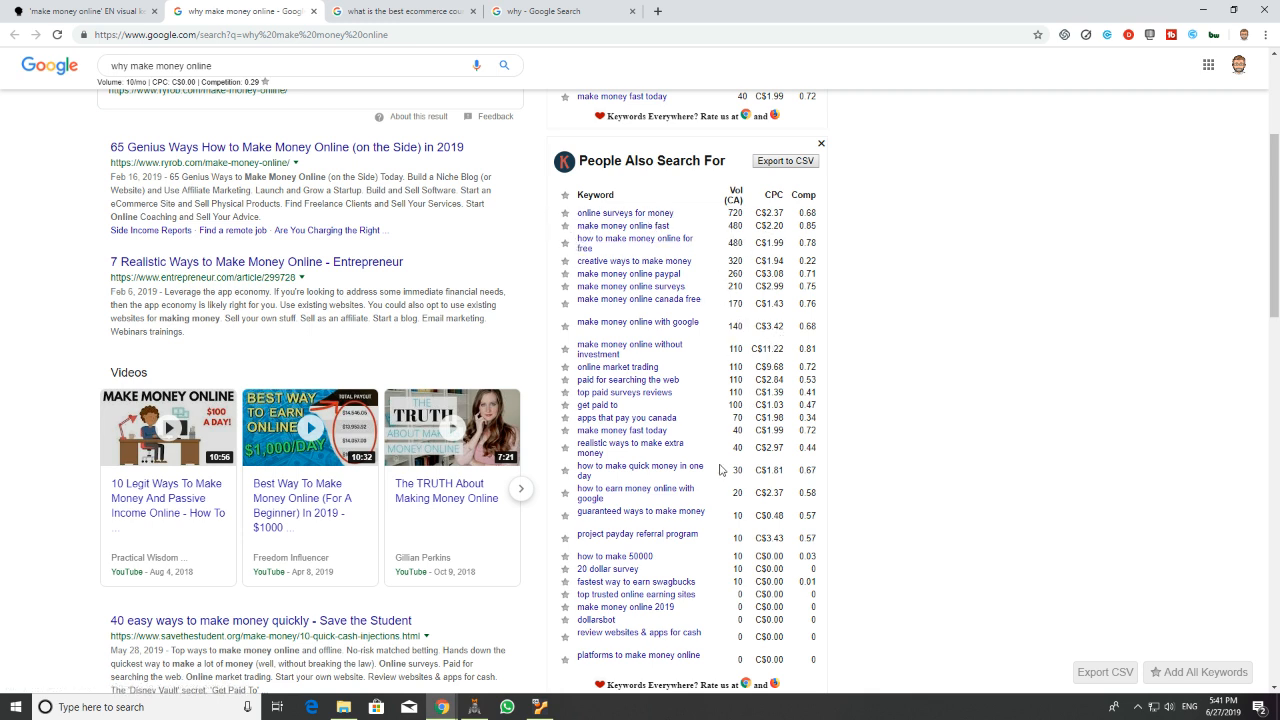
{"action": "scroll", "scroll_direction": "up", "scroll_amount": 3}
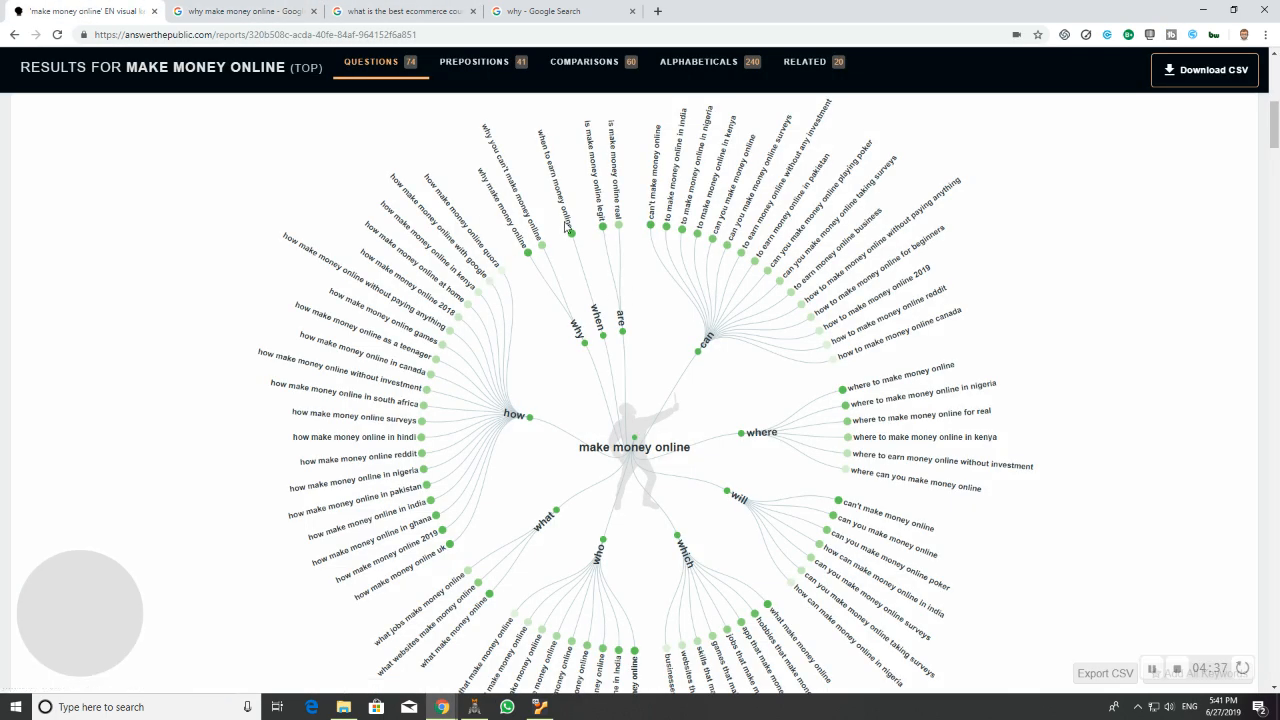
{"action": "mouse_move", "coordinate": [320, 442]}
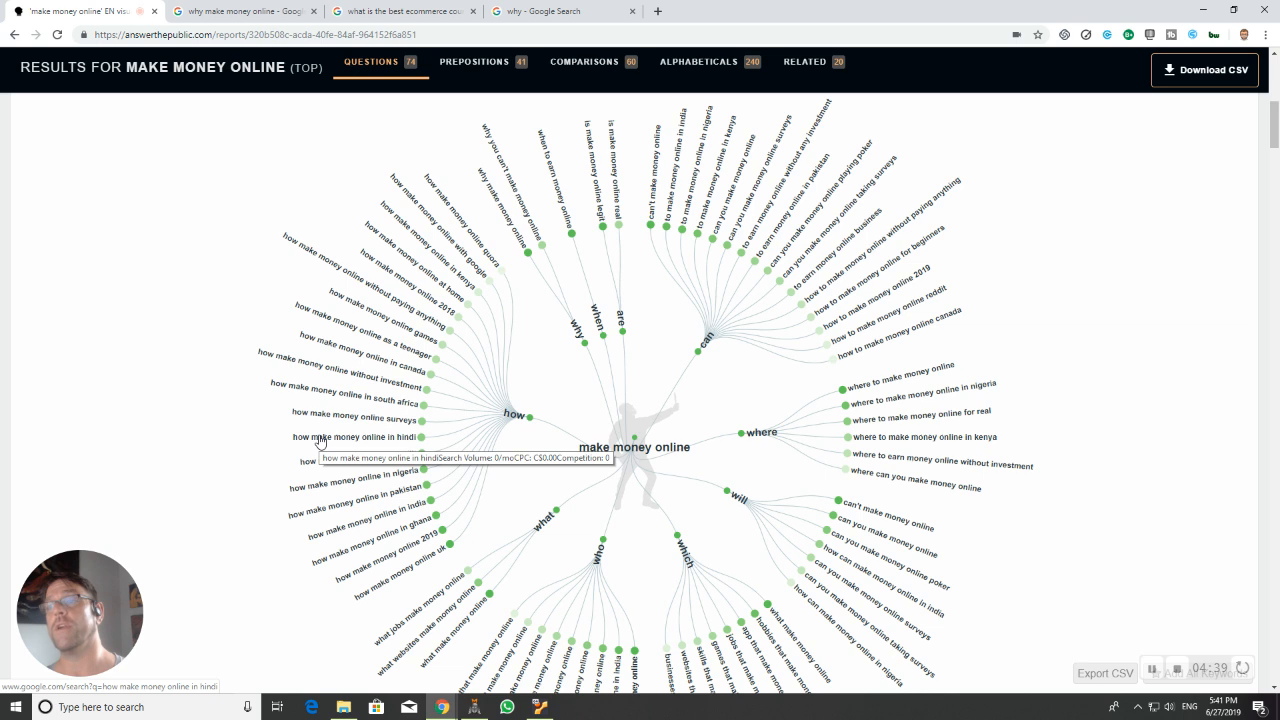
Step: Save the 'make money online' question wheel as an image
{"action": "scroll", "scroll_direction": "up", "scroll_amount": 3}
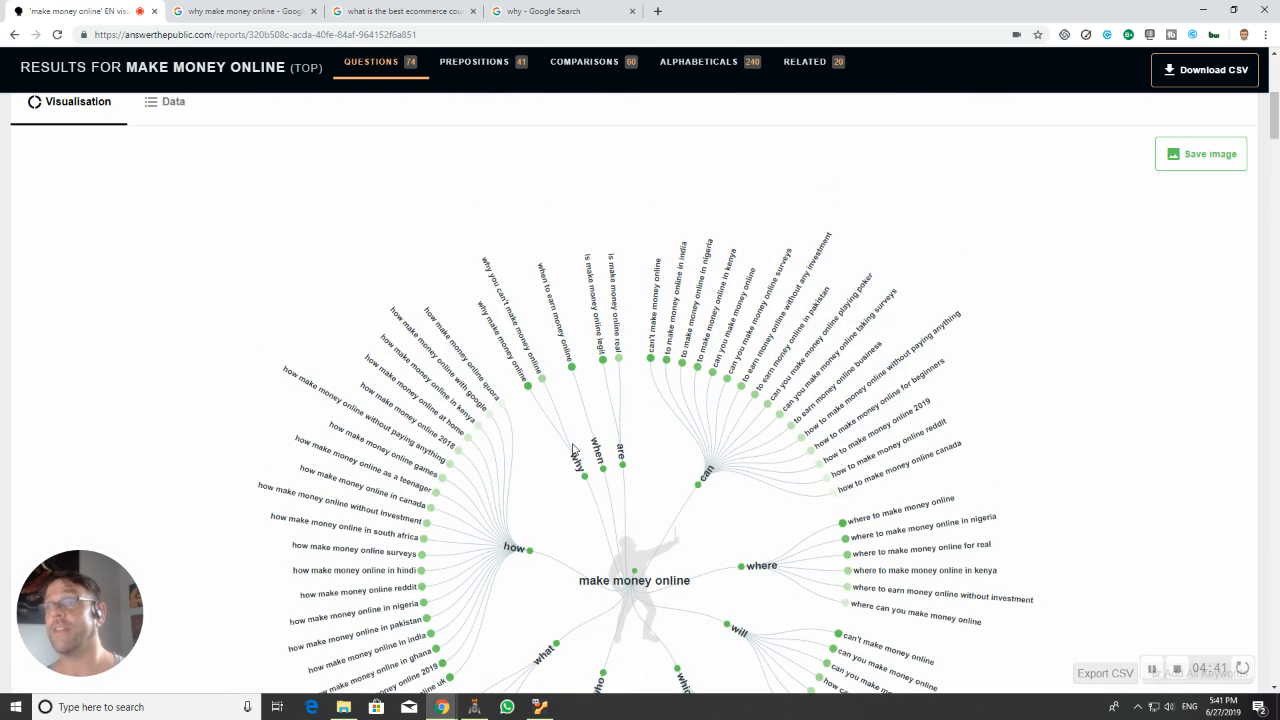
{"action": "left_click", "coordinate": [1200, 152]}
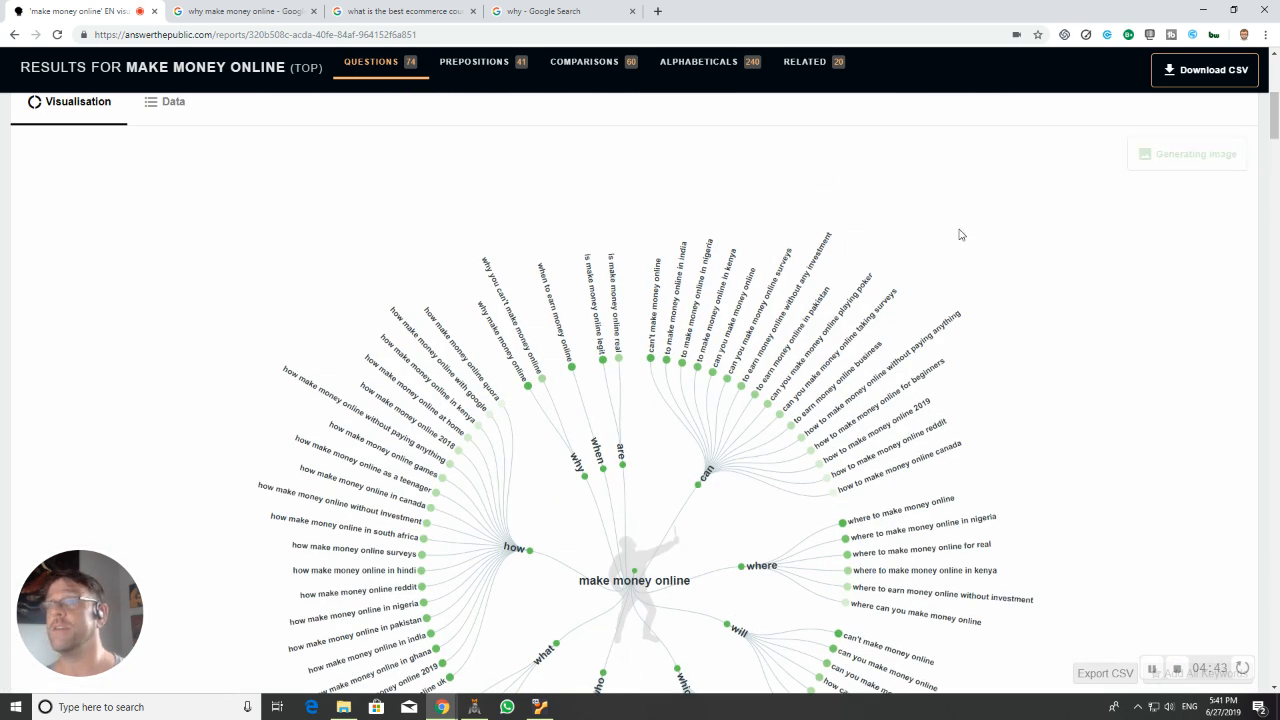
{"action": "mouse_move", "coordinate": [1052, 200]}
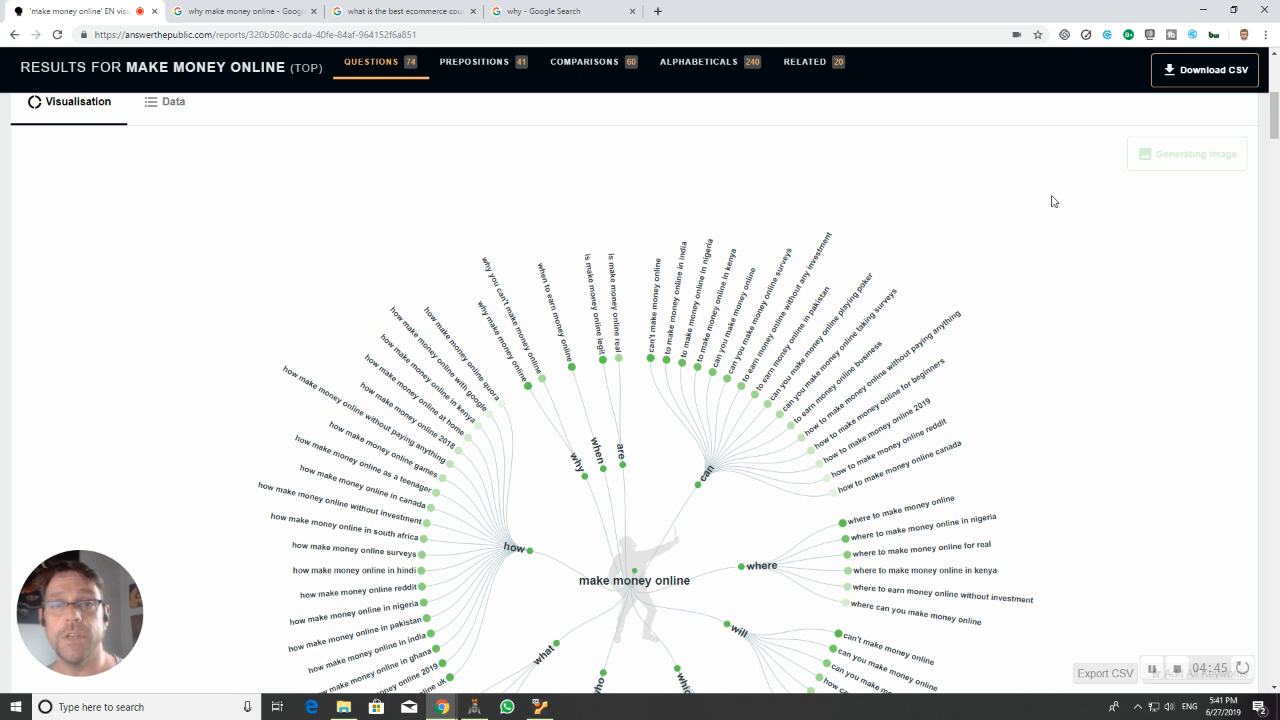
{"action": "mouse_move", "coordinate": [1050, 204]}
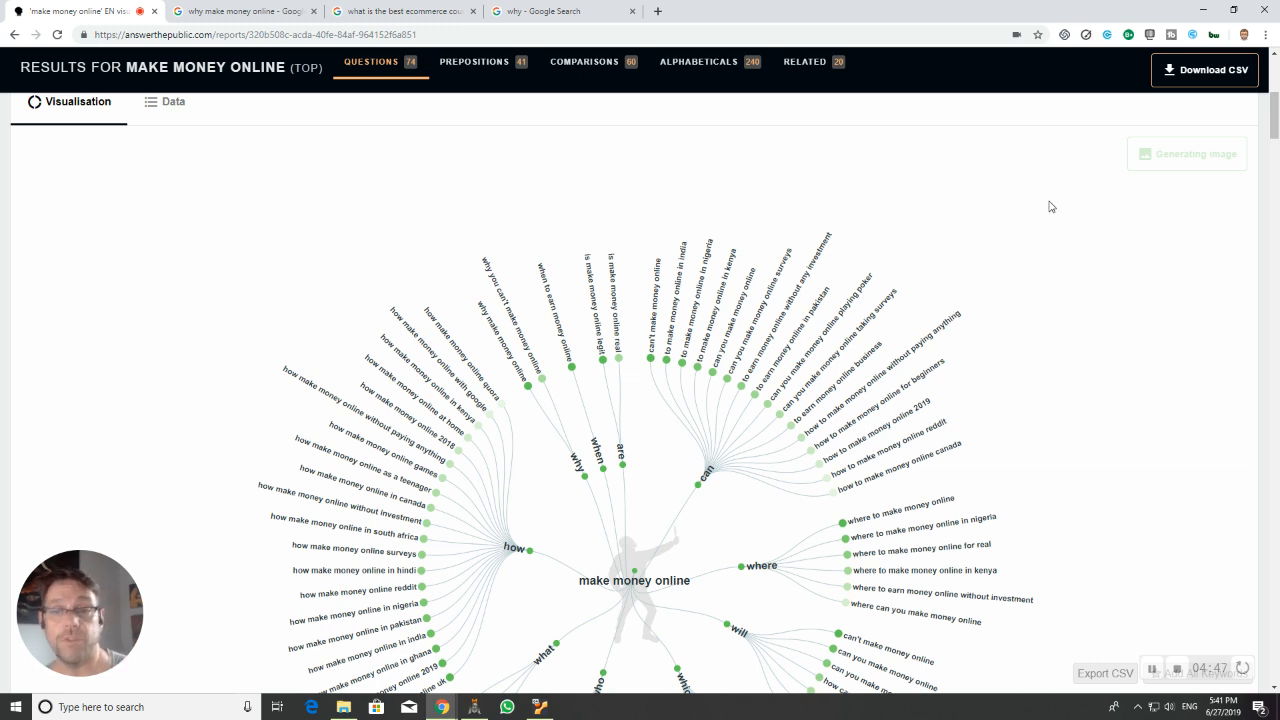